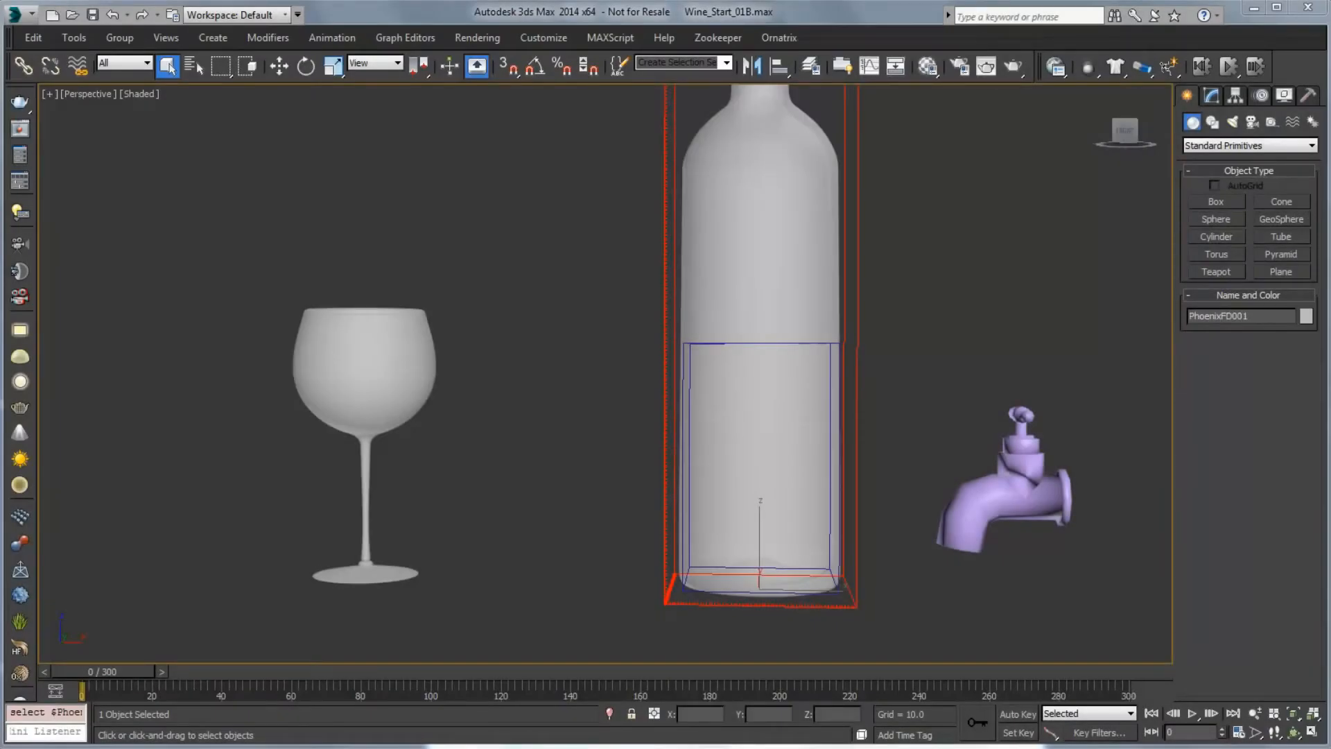
mouse_move(211, 413)
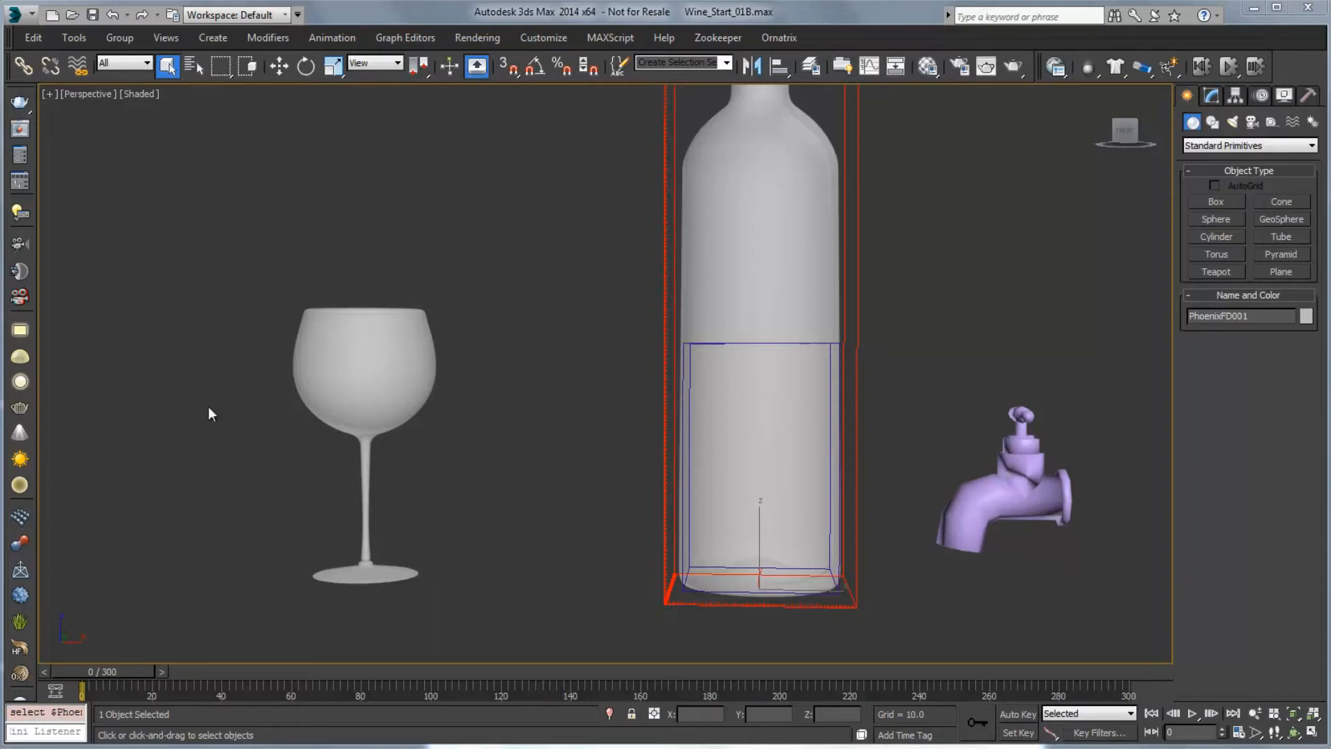
mouse_move(384, 277)
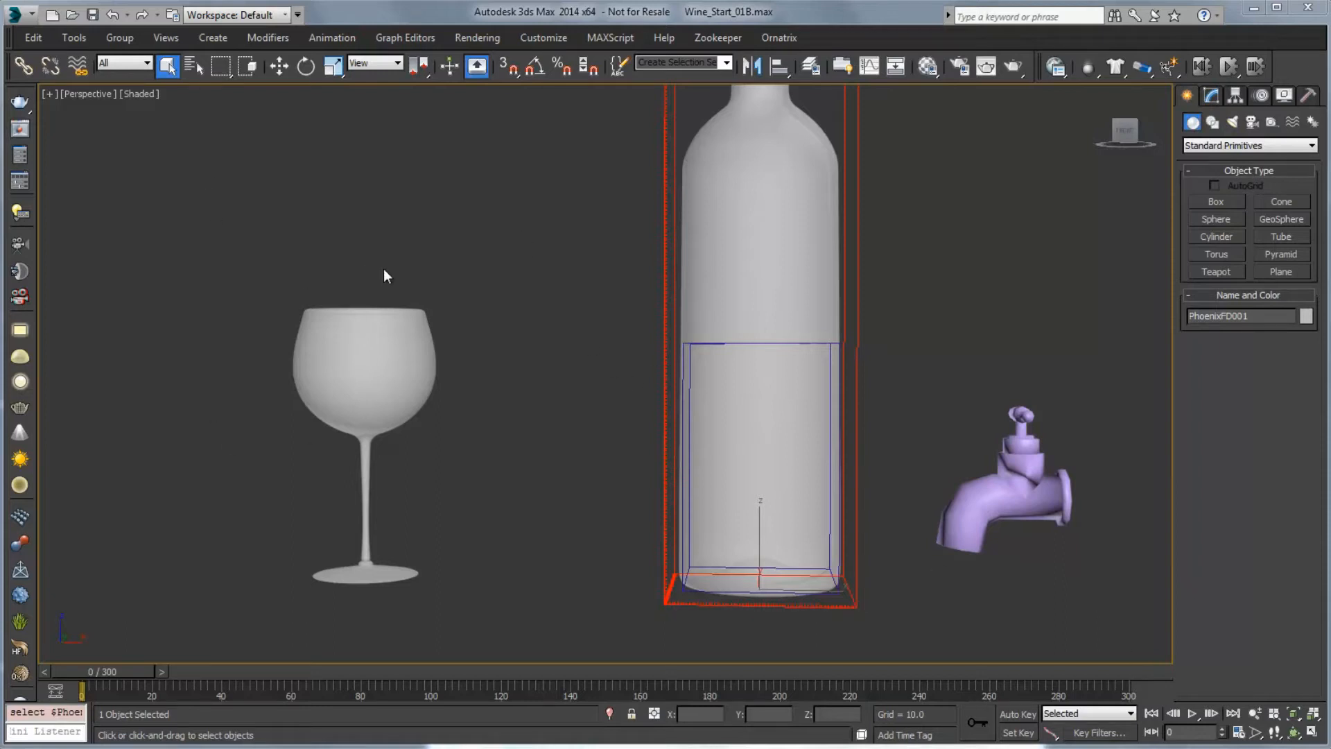
mouse_move(700, 330)
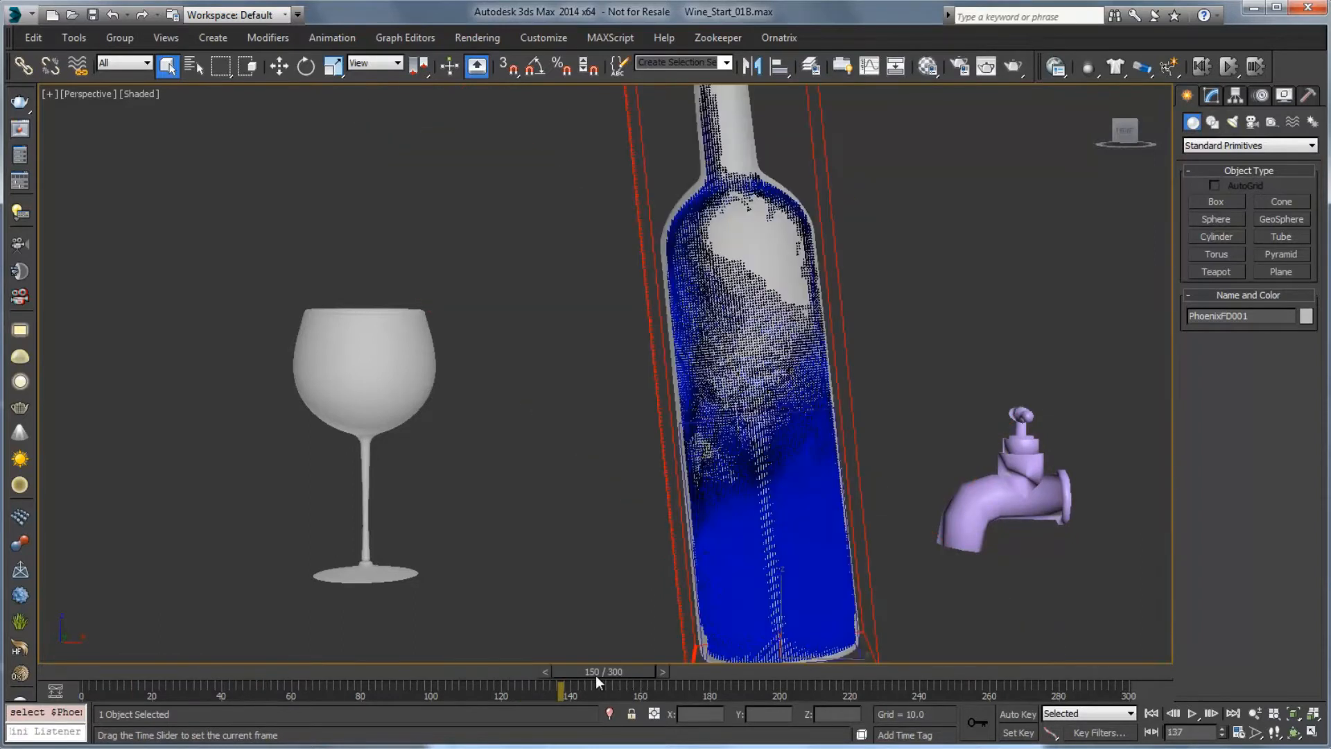
- Scrub the time slider to about frame 103 so the tipped bottle pours into the glass
drag(560, 683, 447, 684)
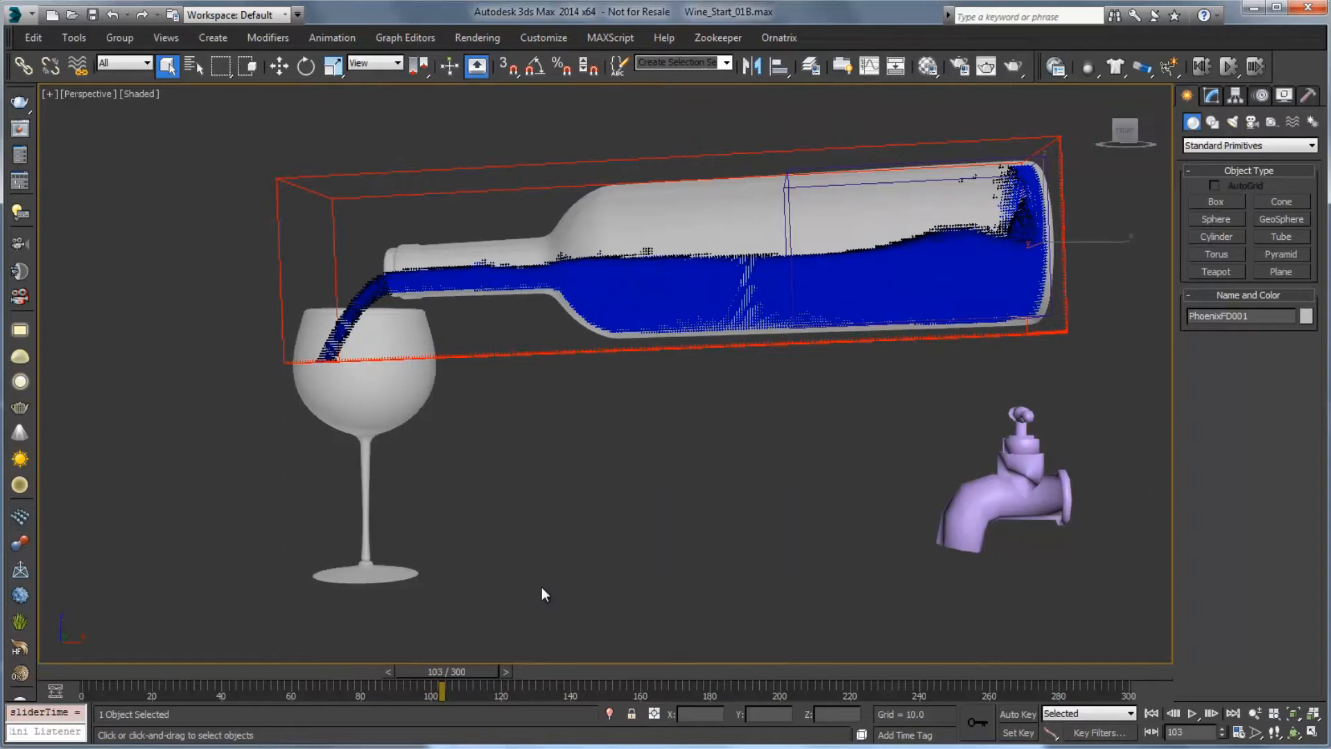
mouse_move(285, 281)
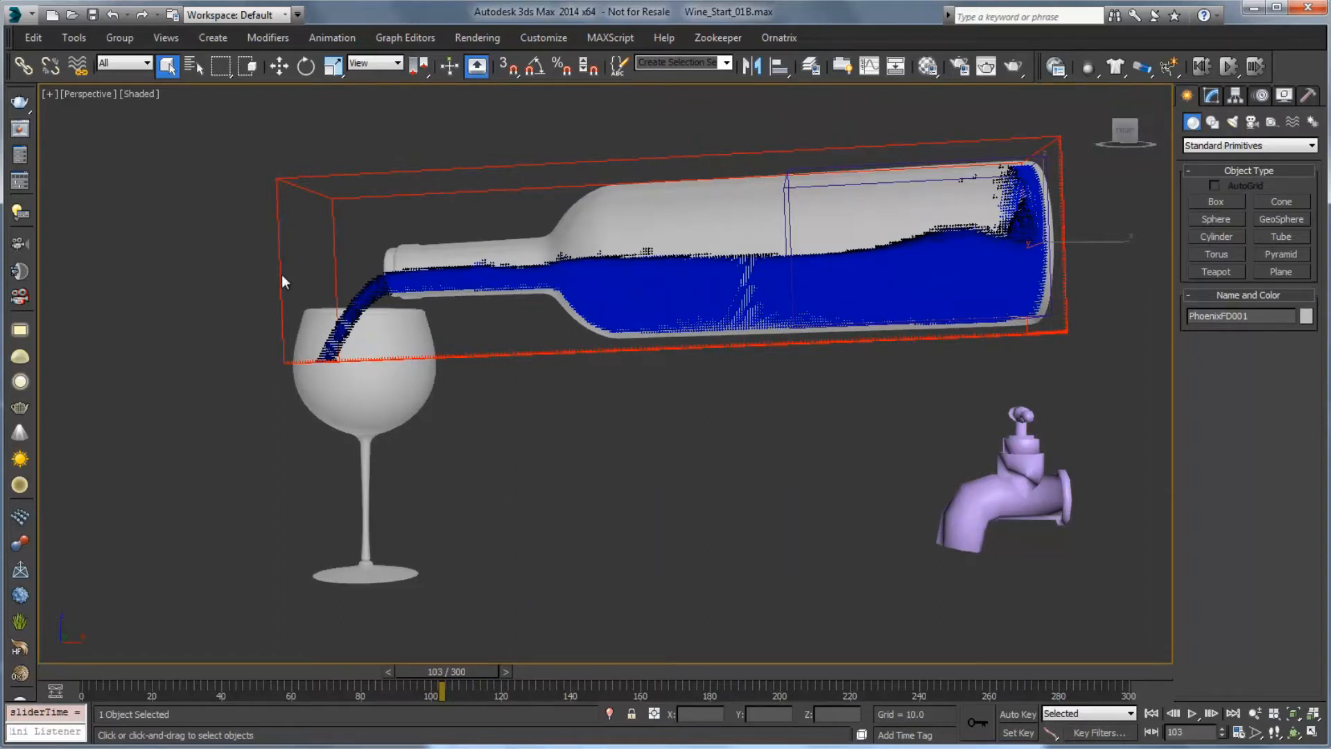
mouse_move(311, 334)
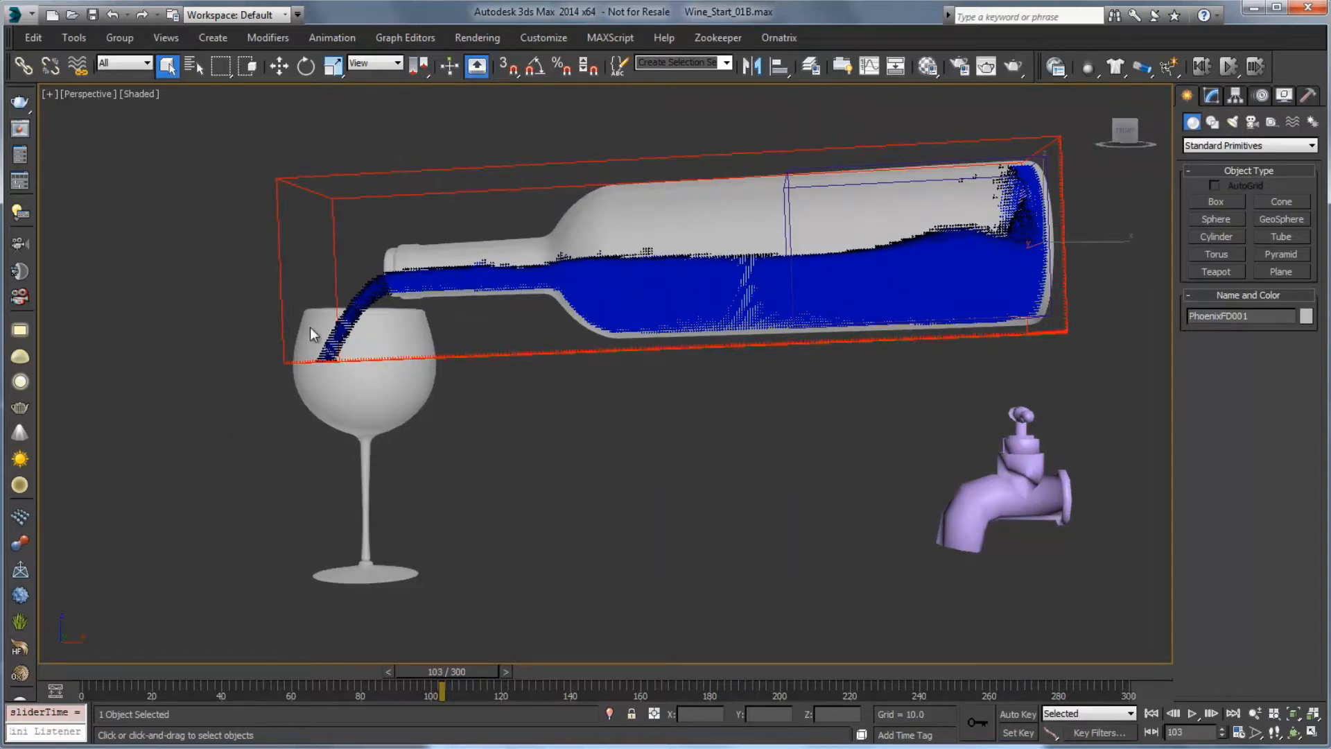
mouse_move(452, 417)
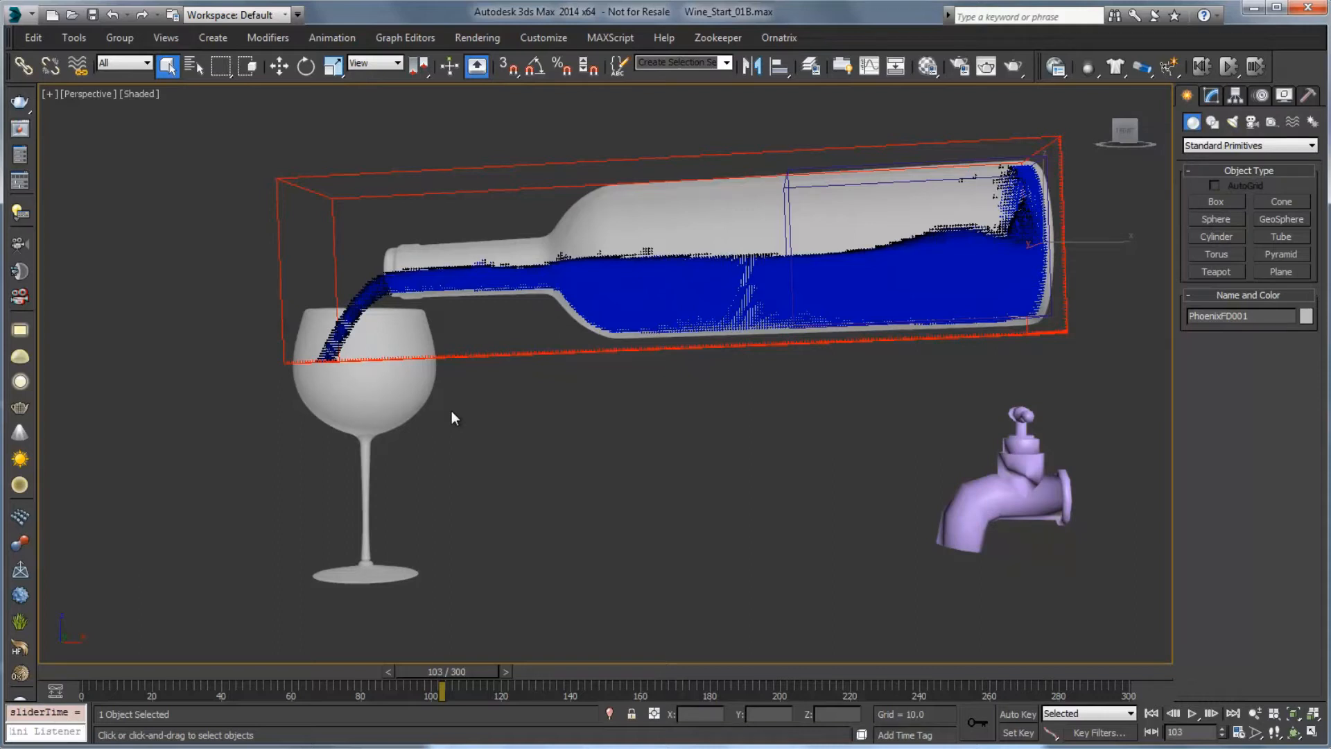
mouse_move(480, 440)
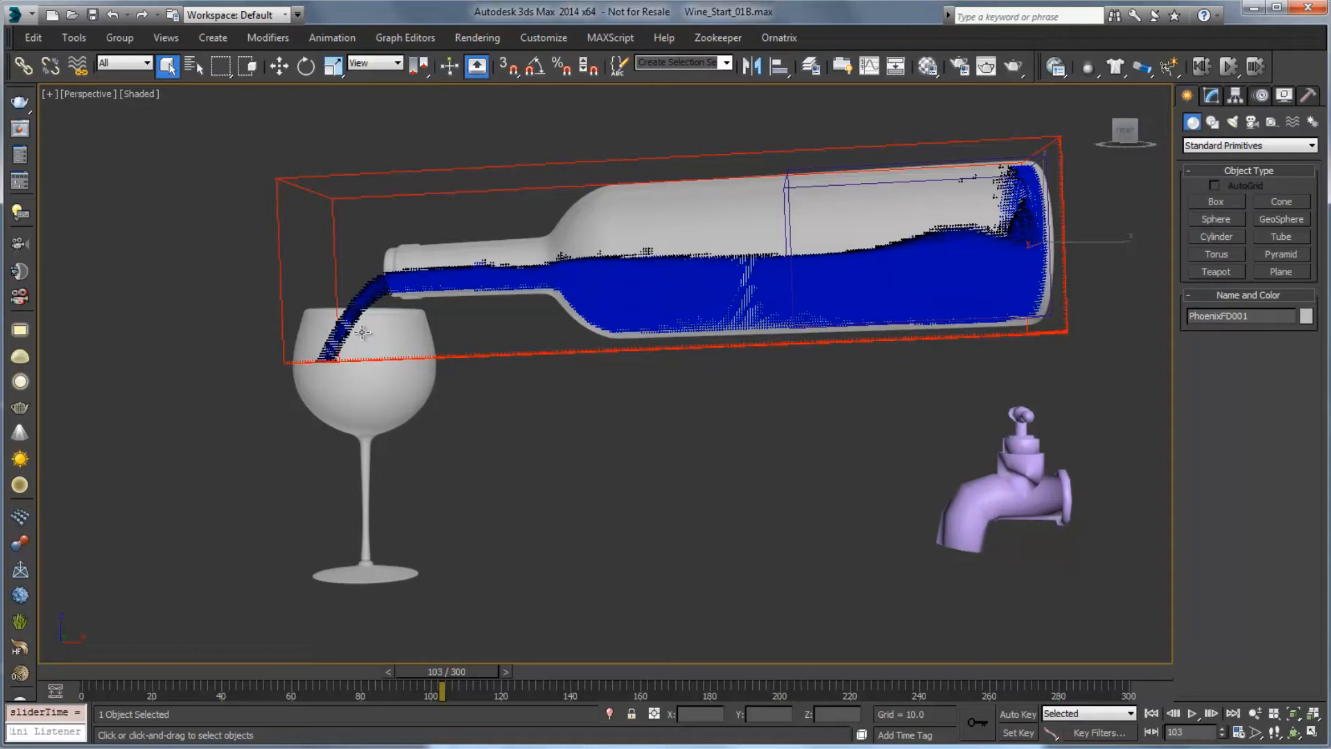
mouse_move(428, 419)
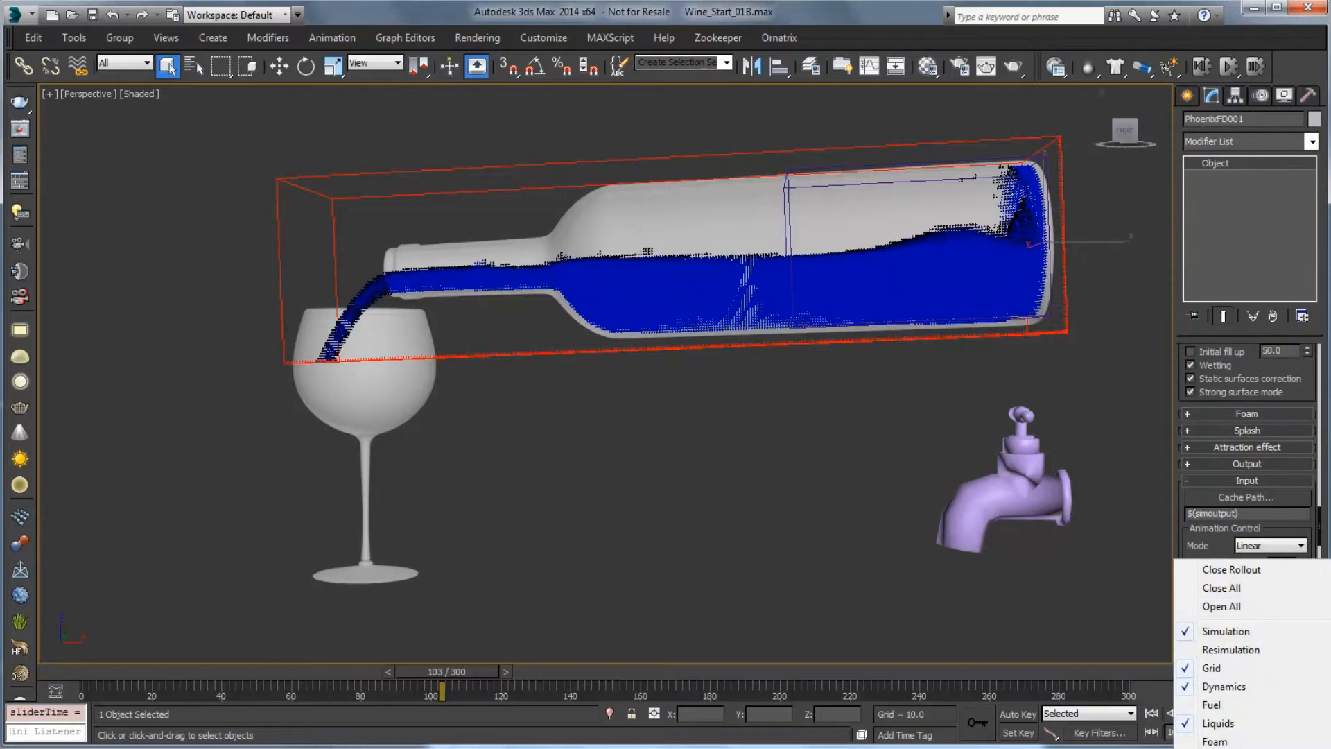
- Keep the bottle simulator's liquid preview shown when unselected at detail 2, resting on frame 92
click(1245, 349)
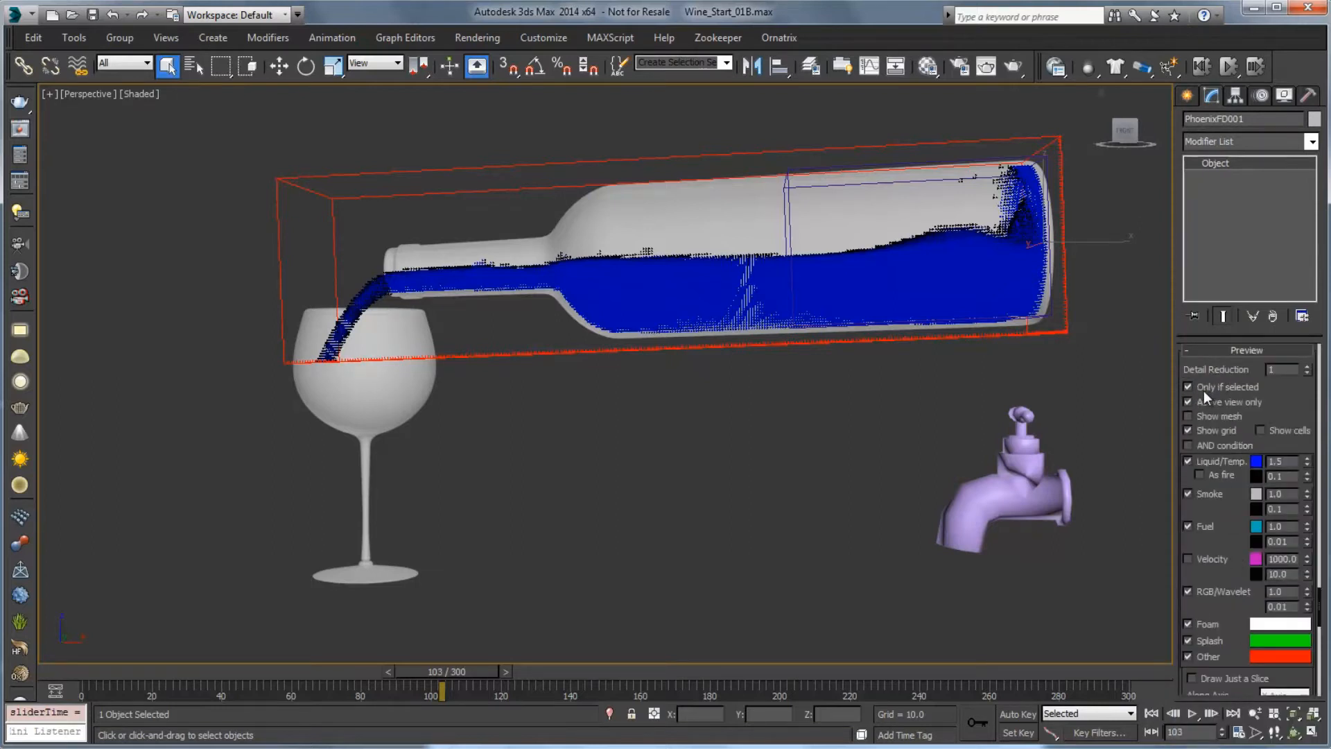
click(1188, 387)
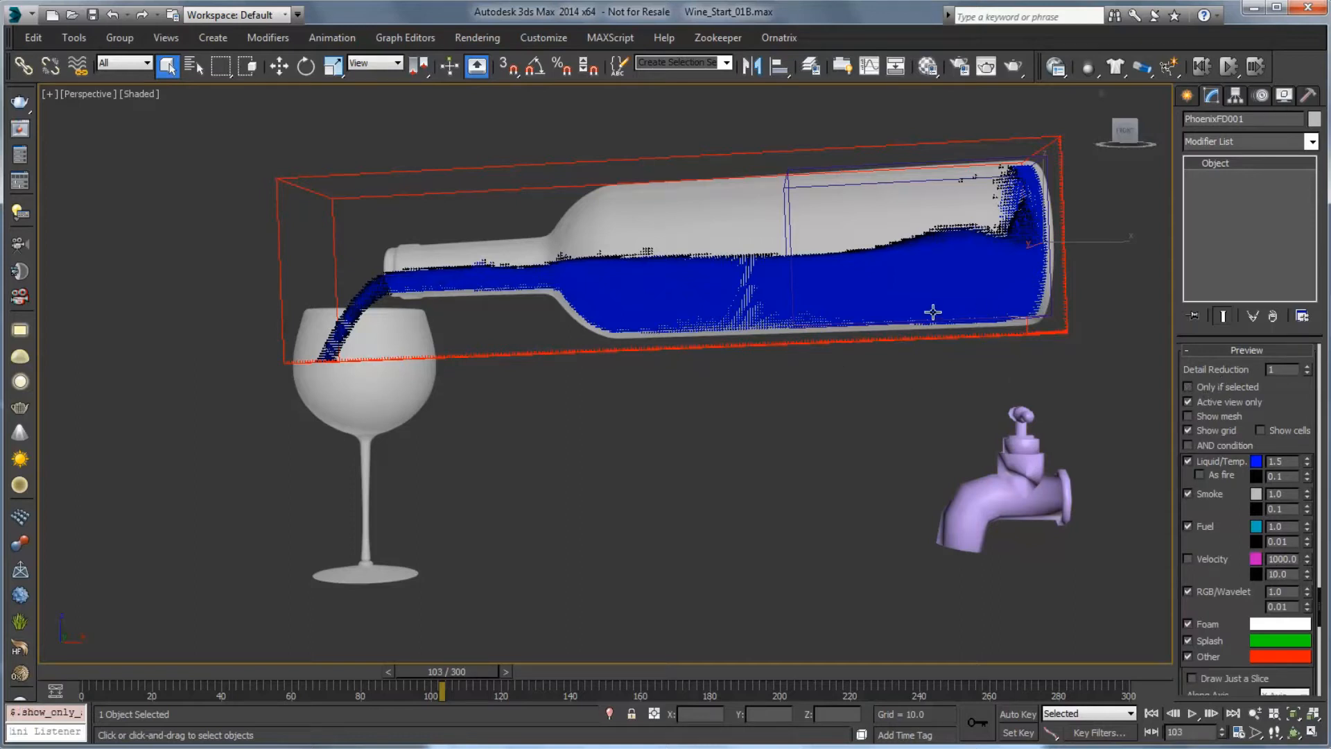
mouse_move(292, 320)
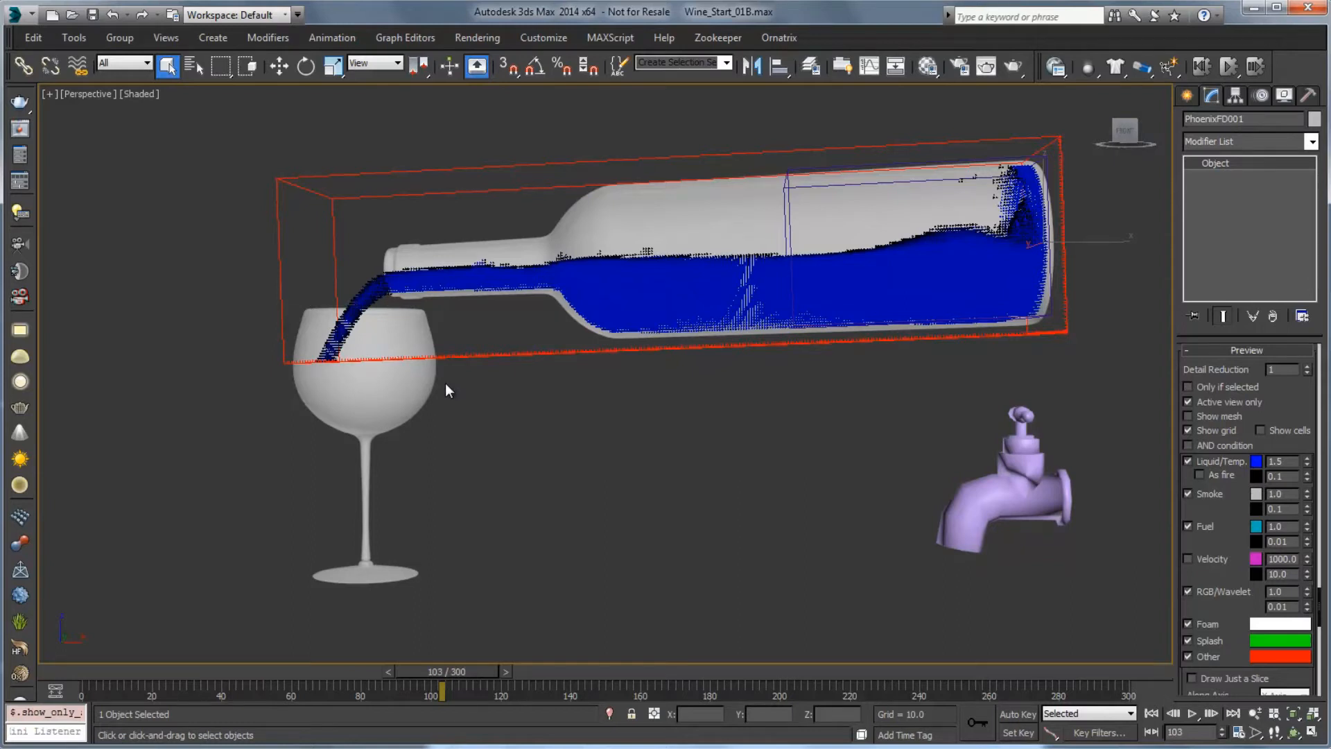
mouse_move(1312, 392)
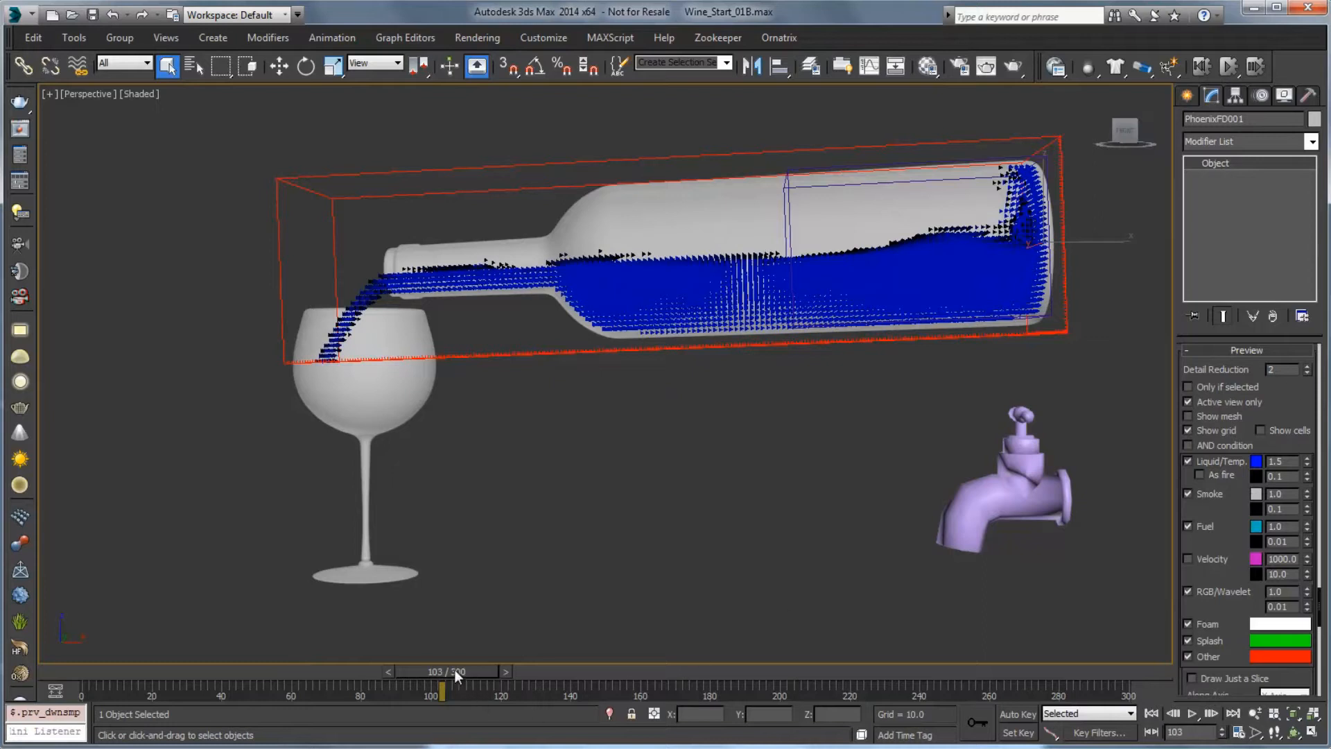
drag(441, 692, 315, 692)
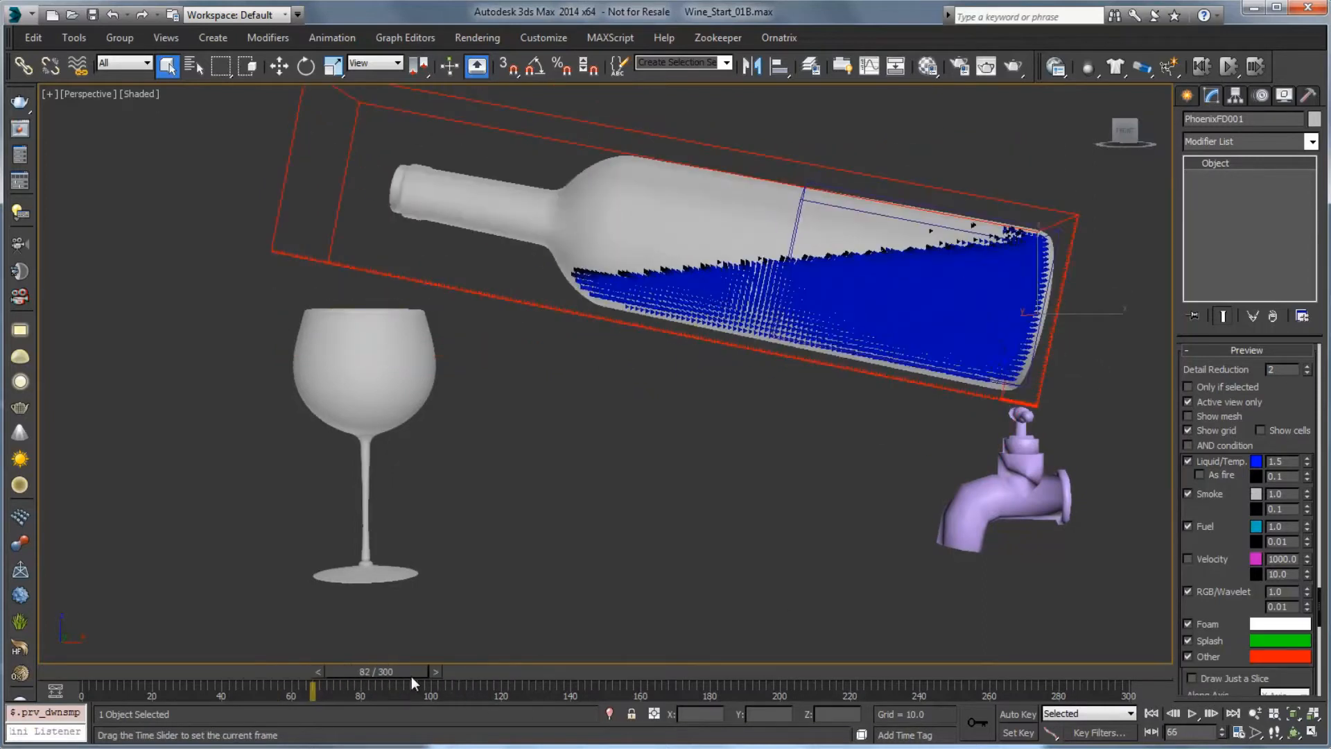
drag(315, 690, 415, 691)
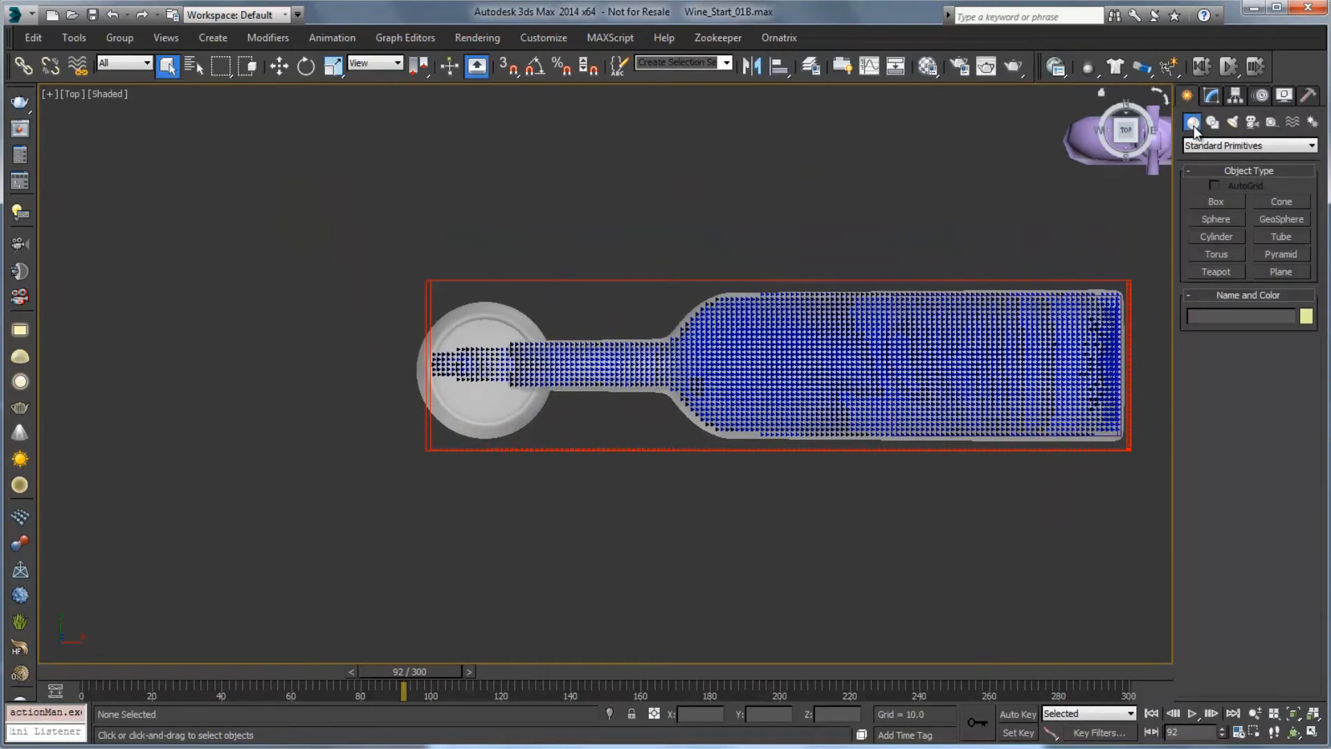
- Create a new PHXSimulator at the glass in the Front view and show its grid settings
click(1248, 146)
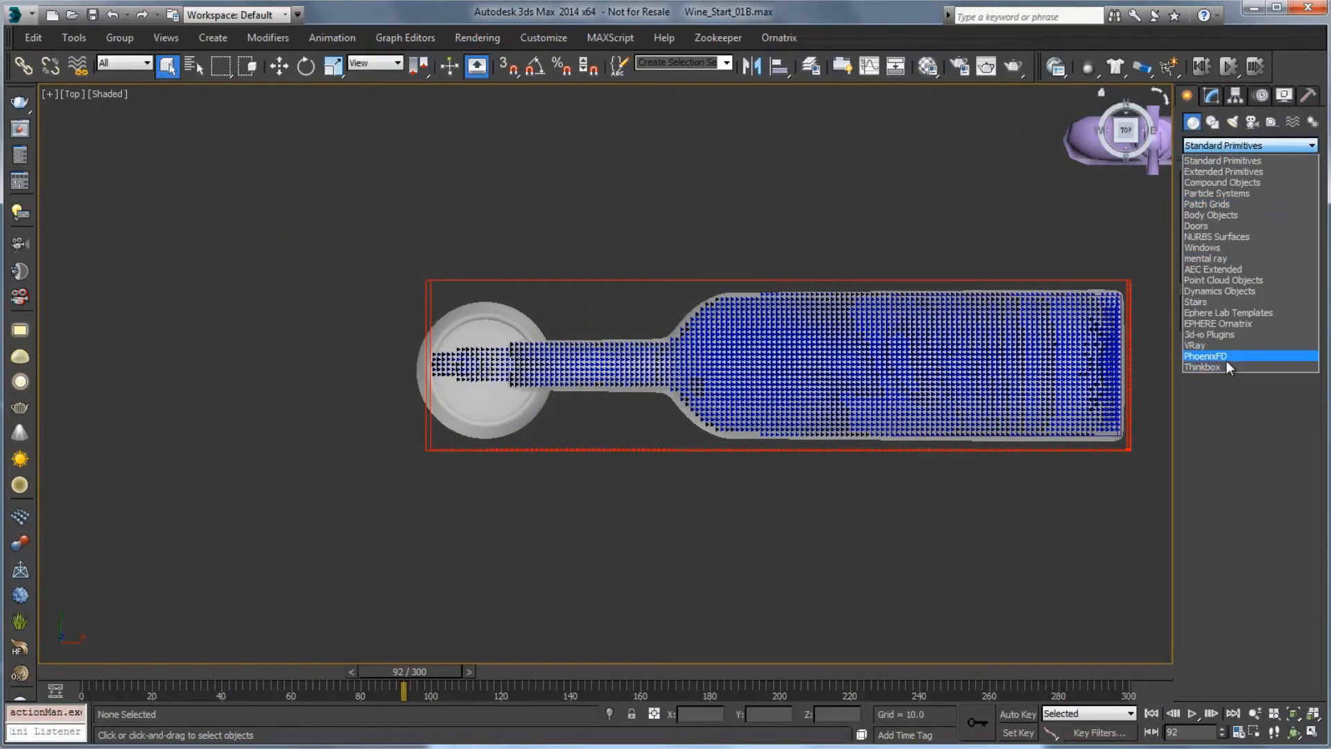
click(1205, 356)
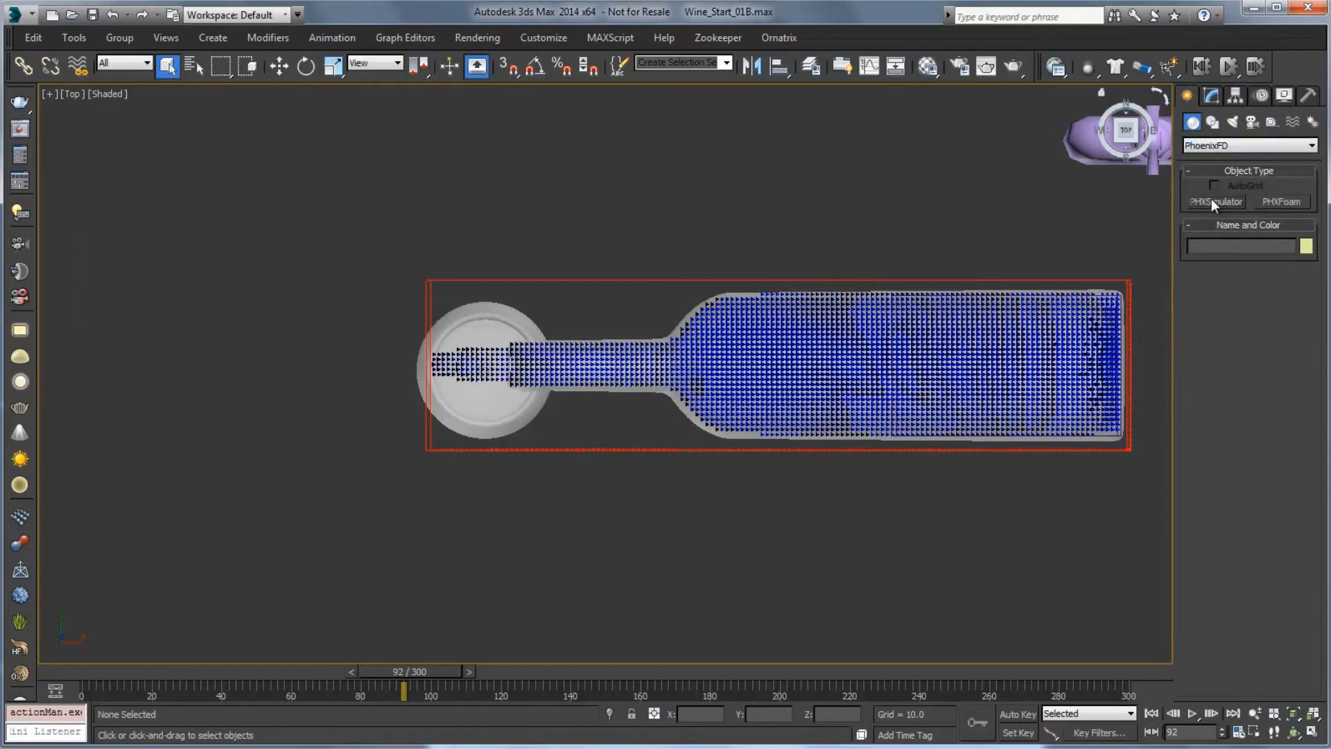
click(1216, 201)
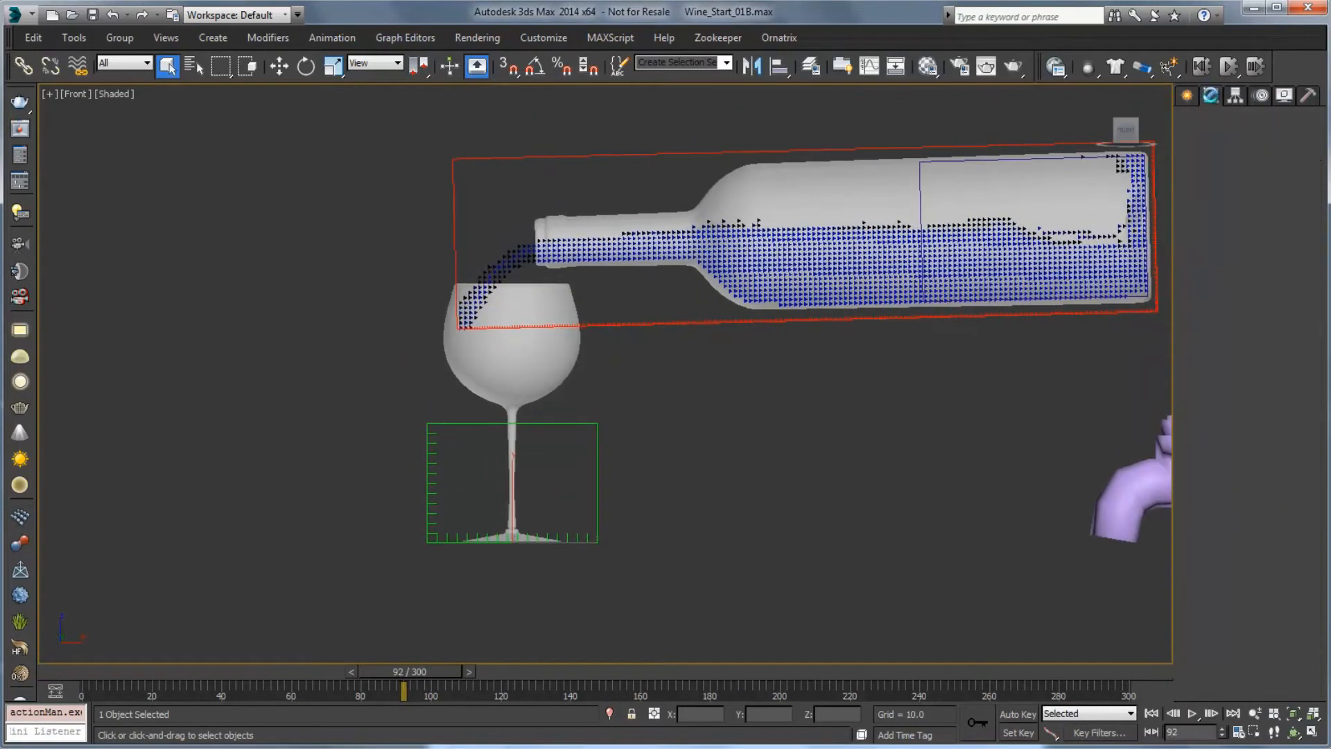
click(1212, 96)
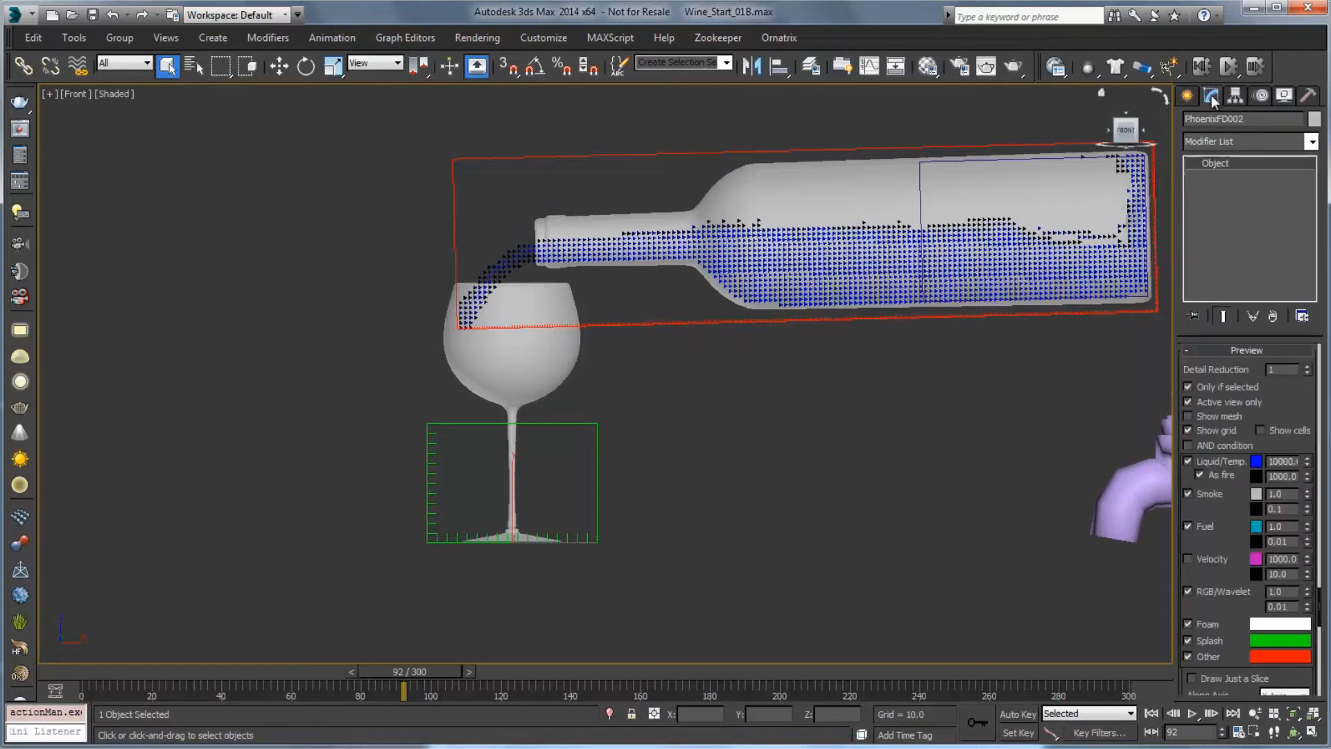
right_click(1231, 356)
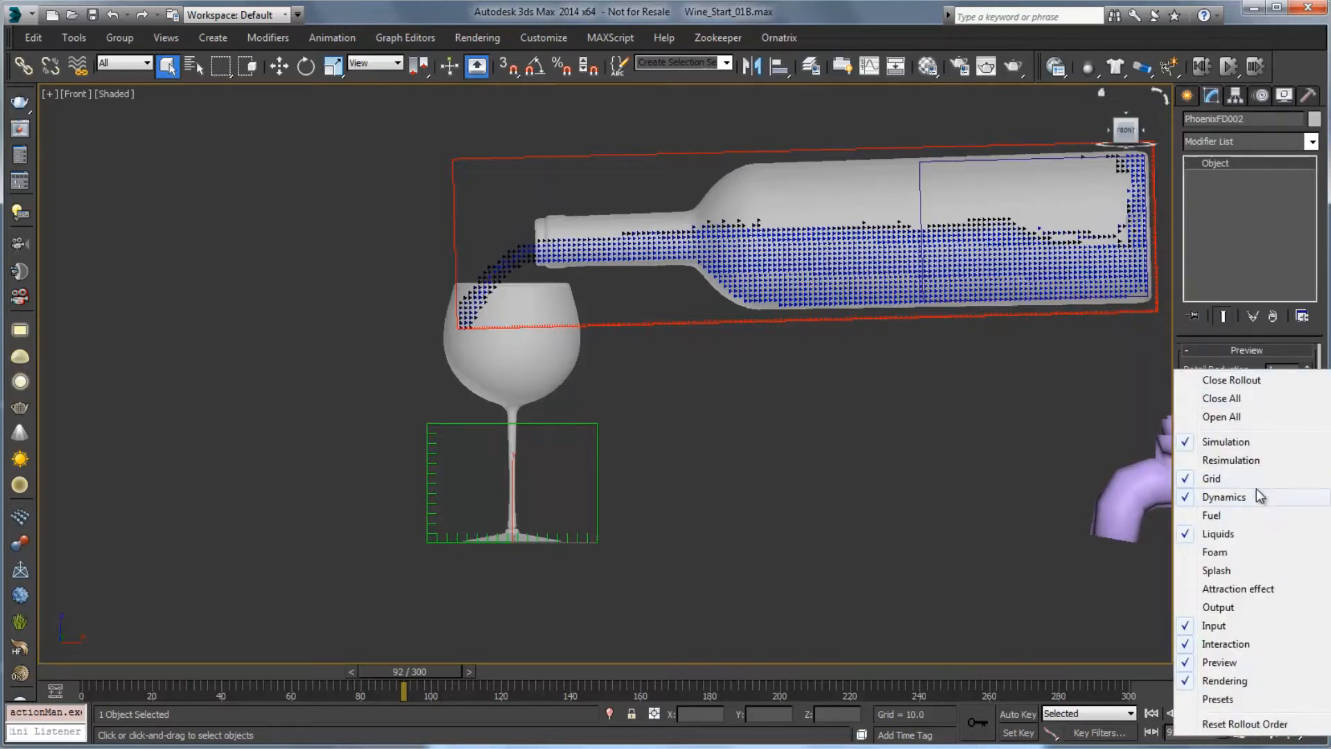
click(1212, 478)
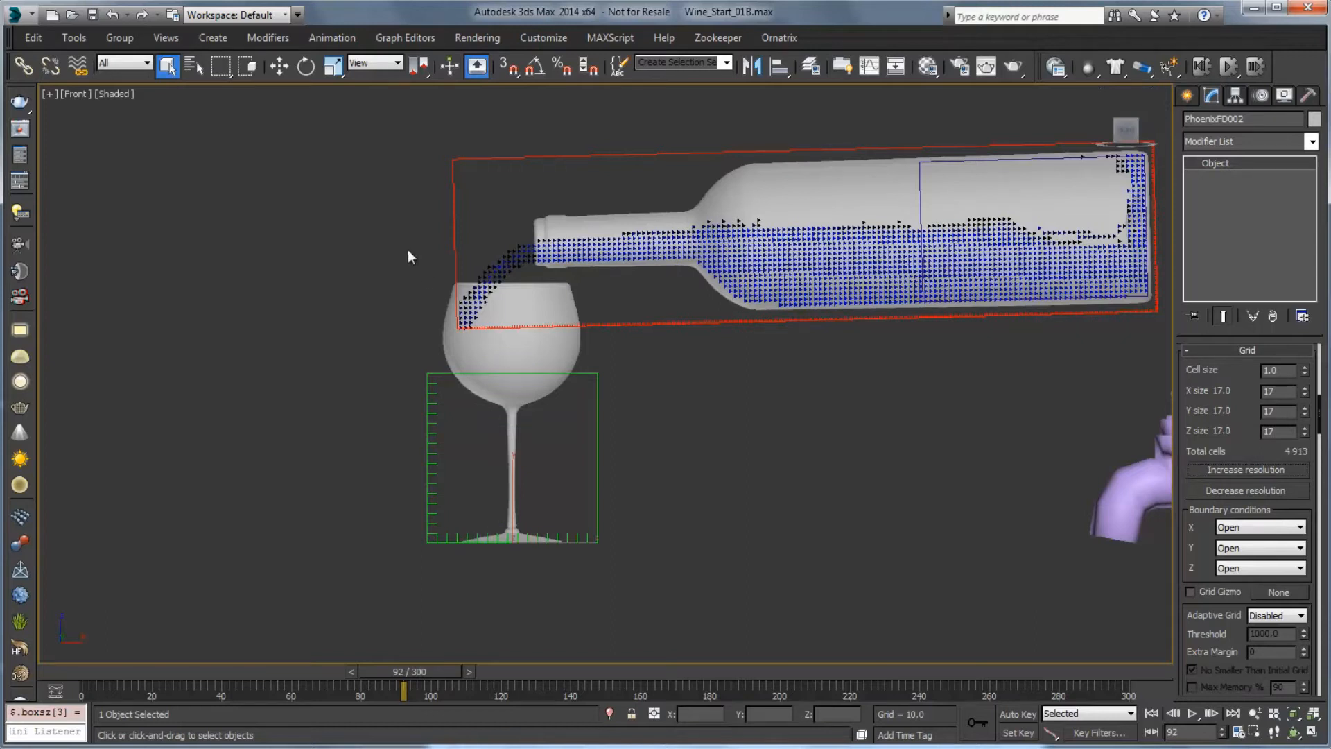
- Move the new simulator grid up around the glass bowl and check it from the top view
click(278, 67)
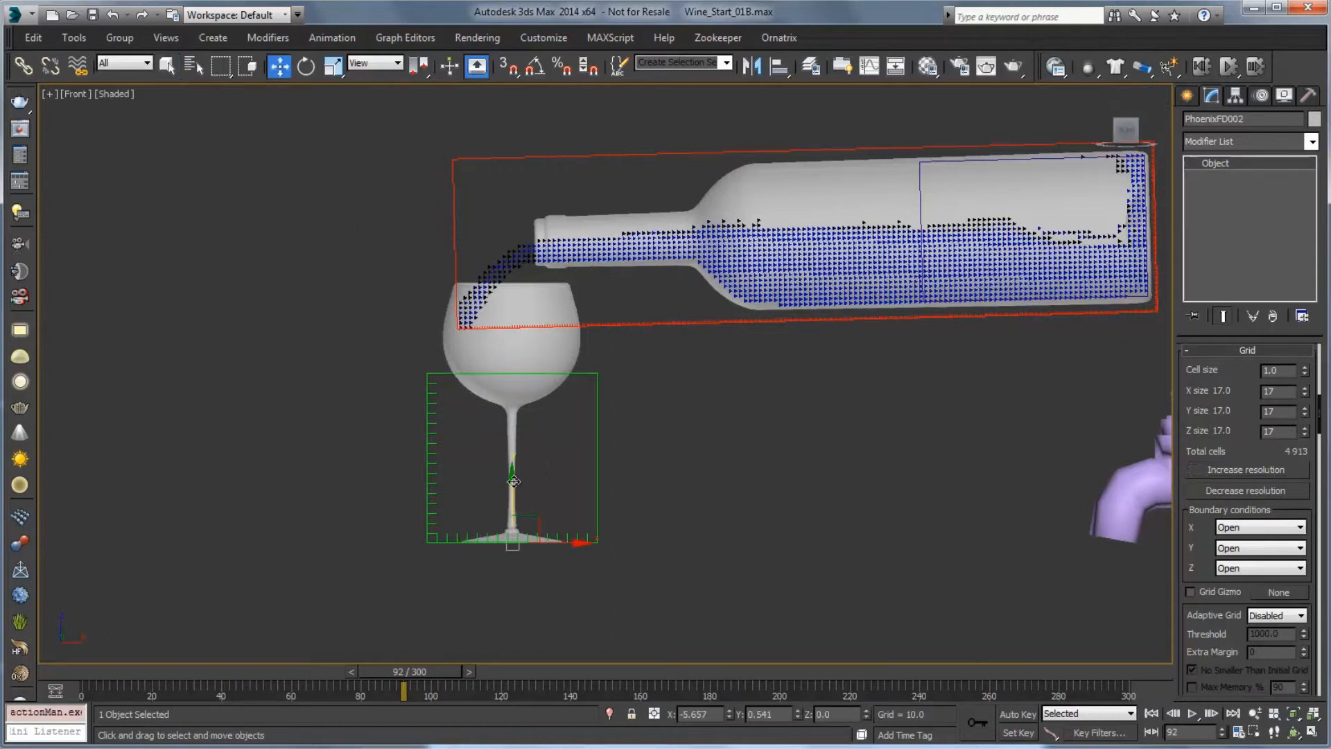
drag(513, 483, 508, 363)
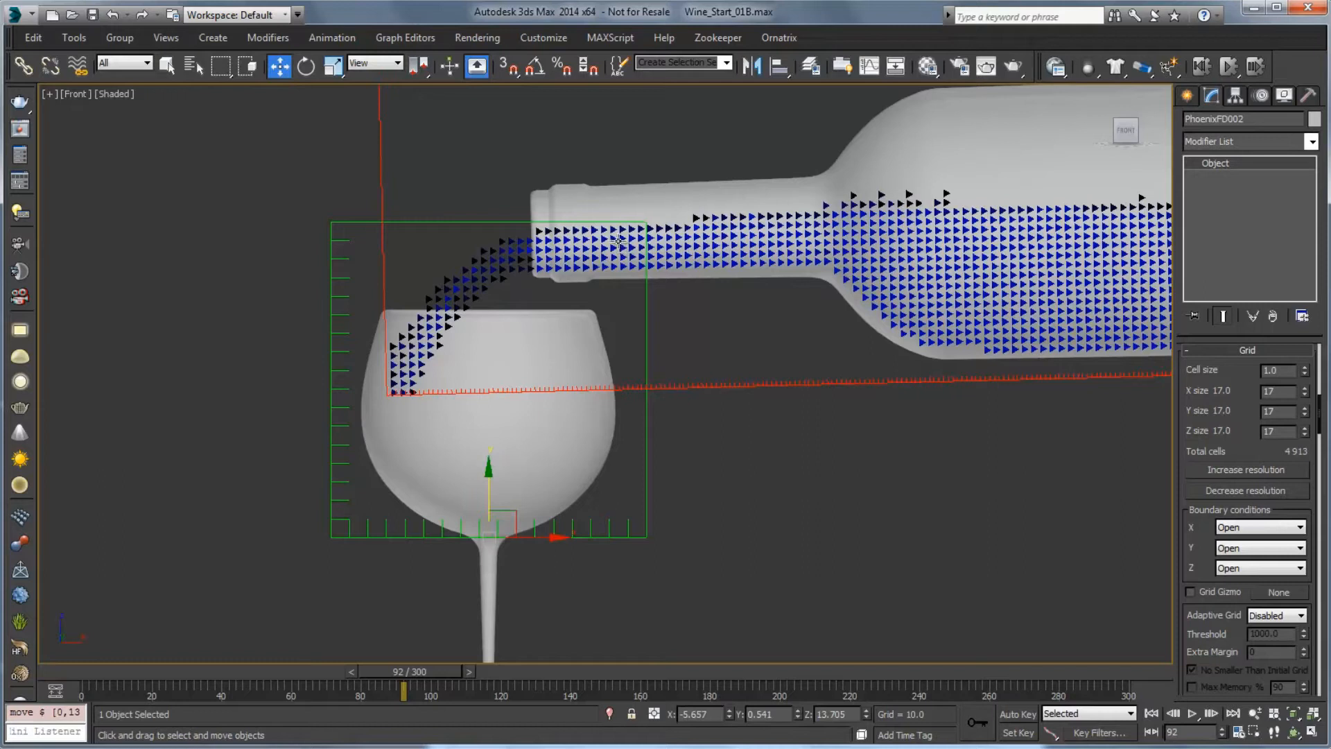
mouse_move(487, 470)
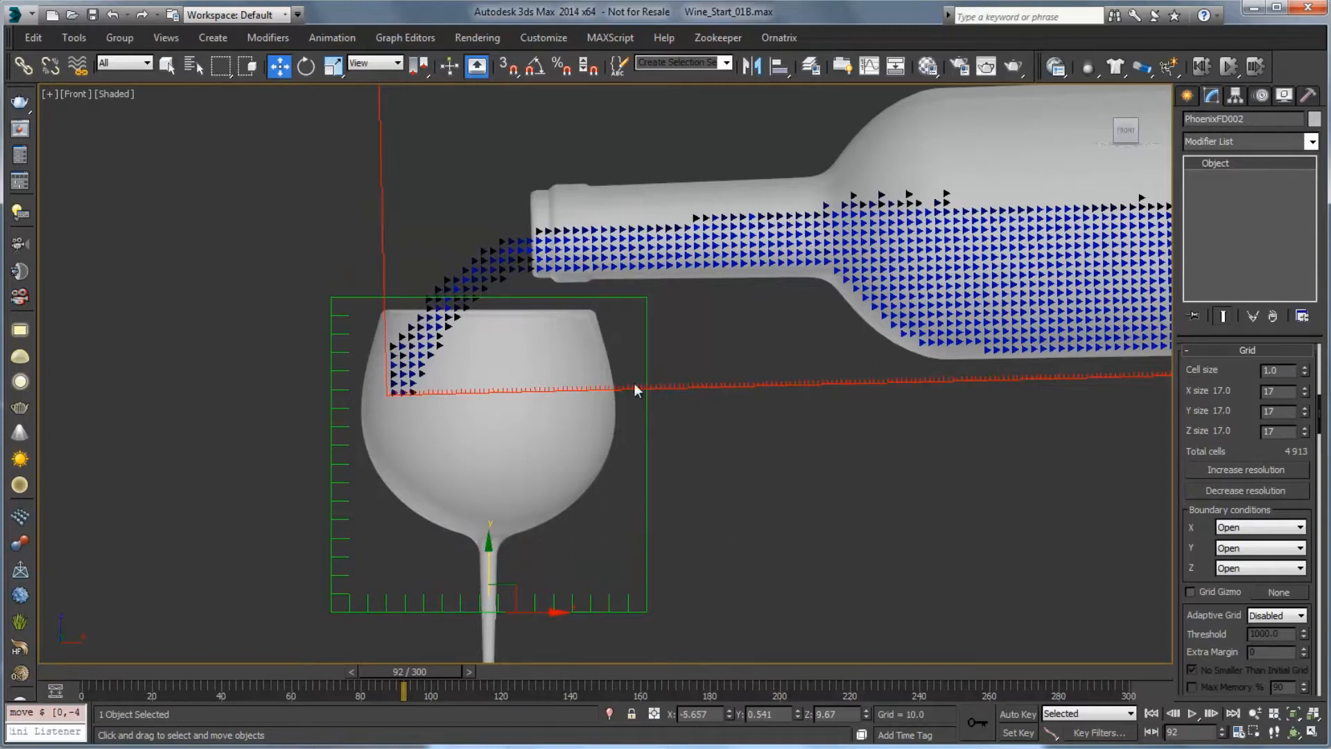
key(t)
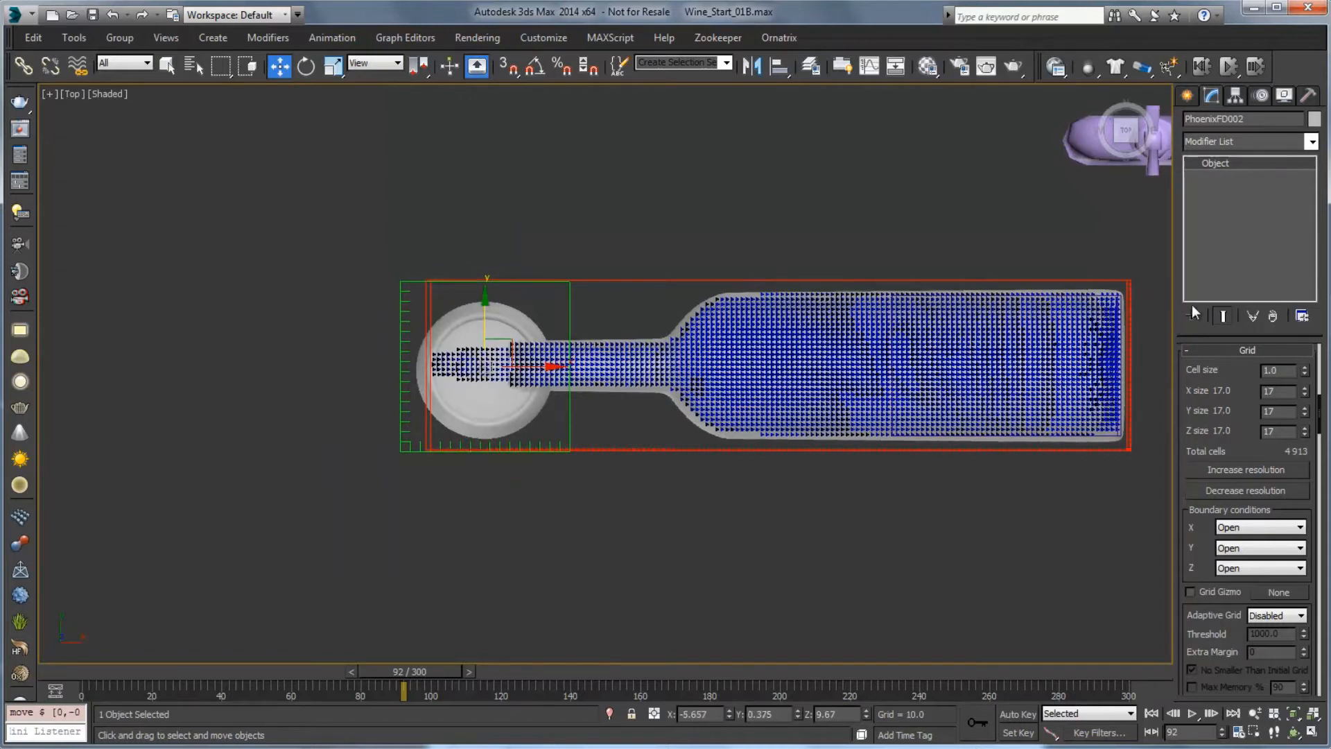
right_click(1245, 382)
text(0.4)
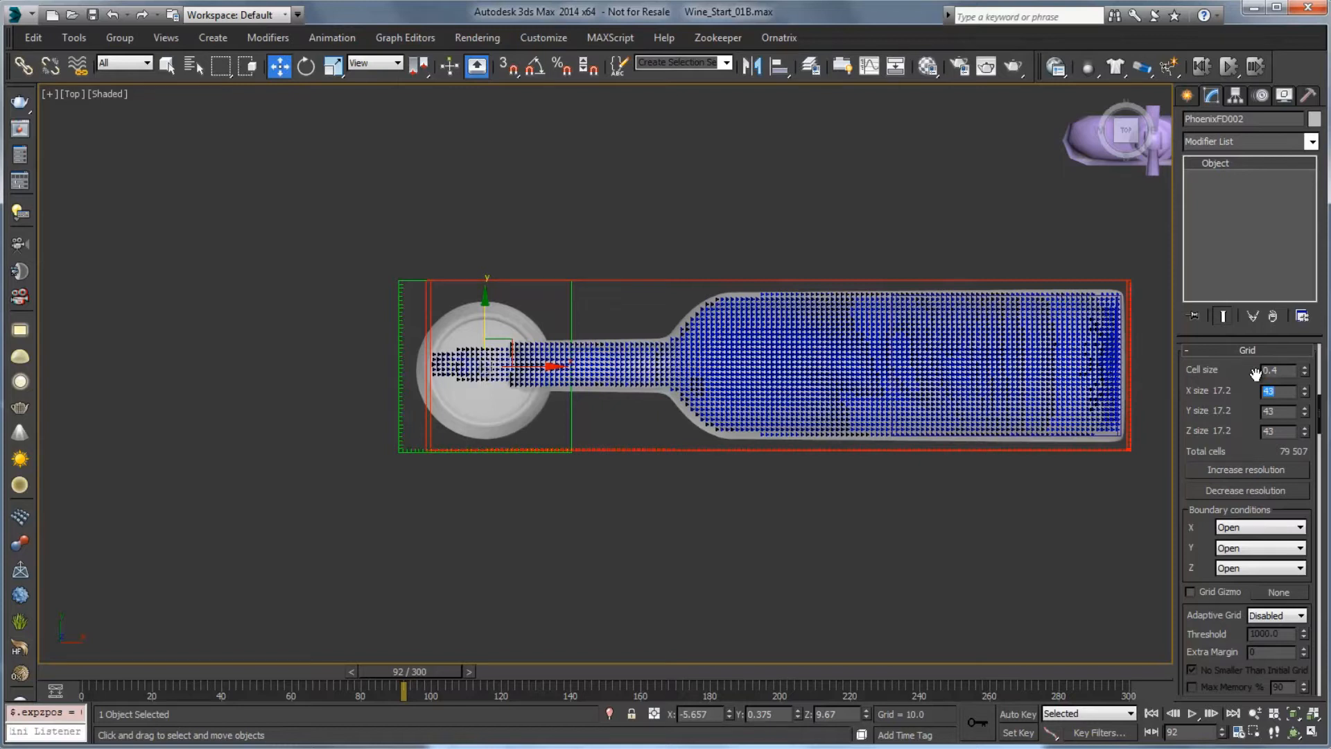
mouse_move(772, 399)
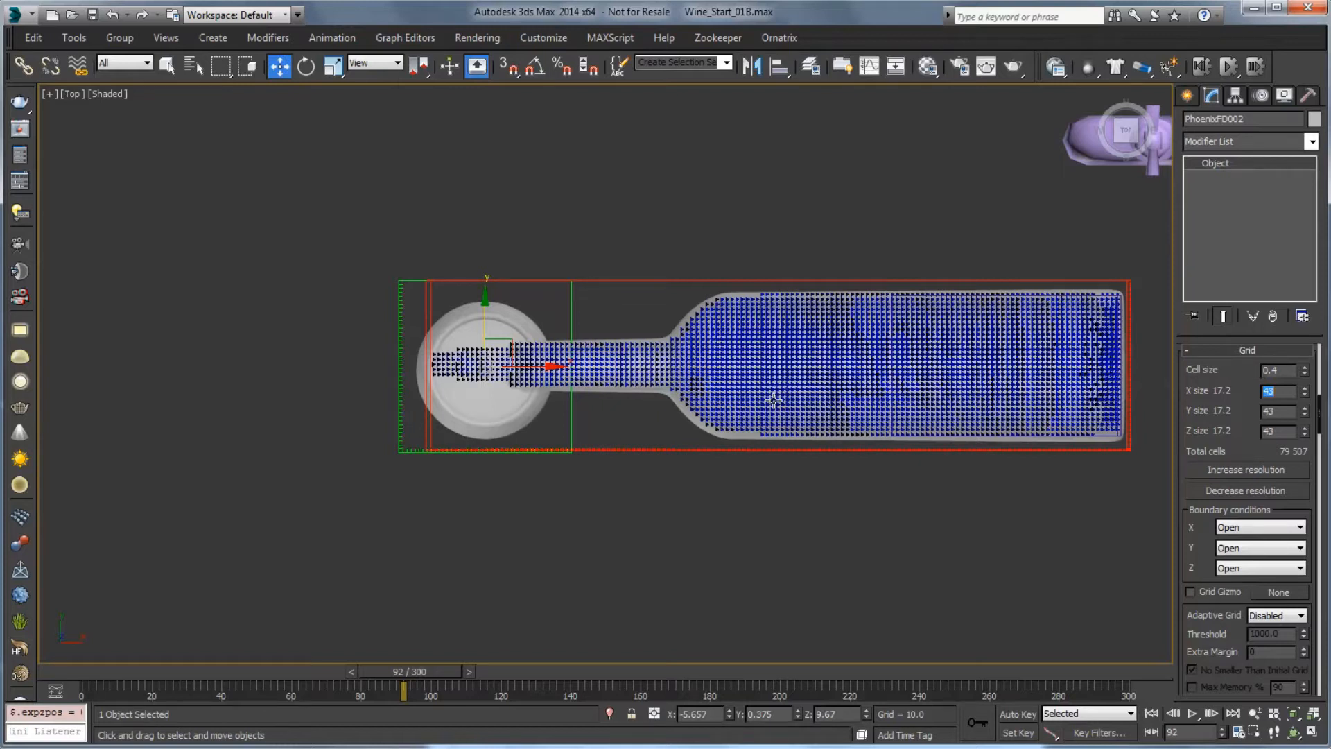
- Enable liquid simulation for the PhoenixFD002 glass simulator
drag(772, 399, 632, 471)
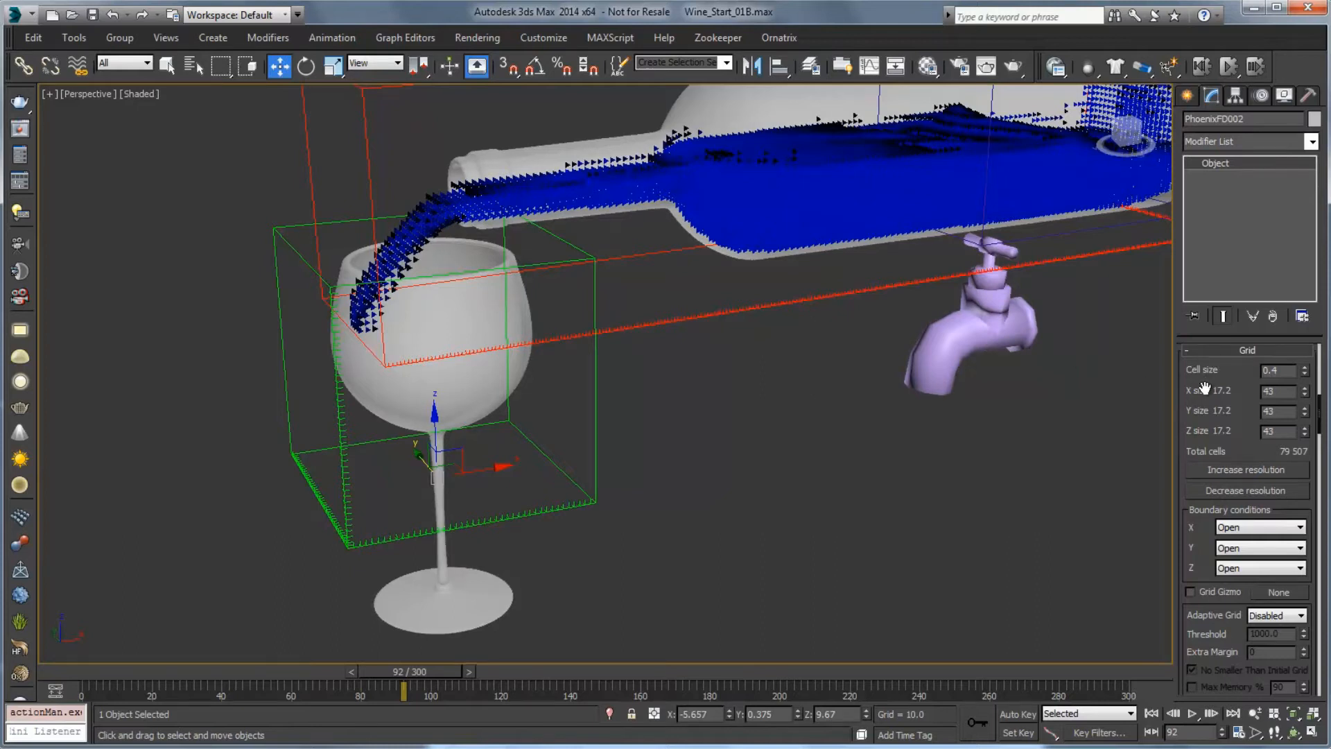
click(1245, 350)
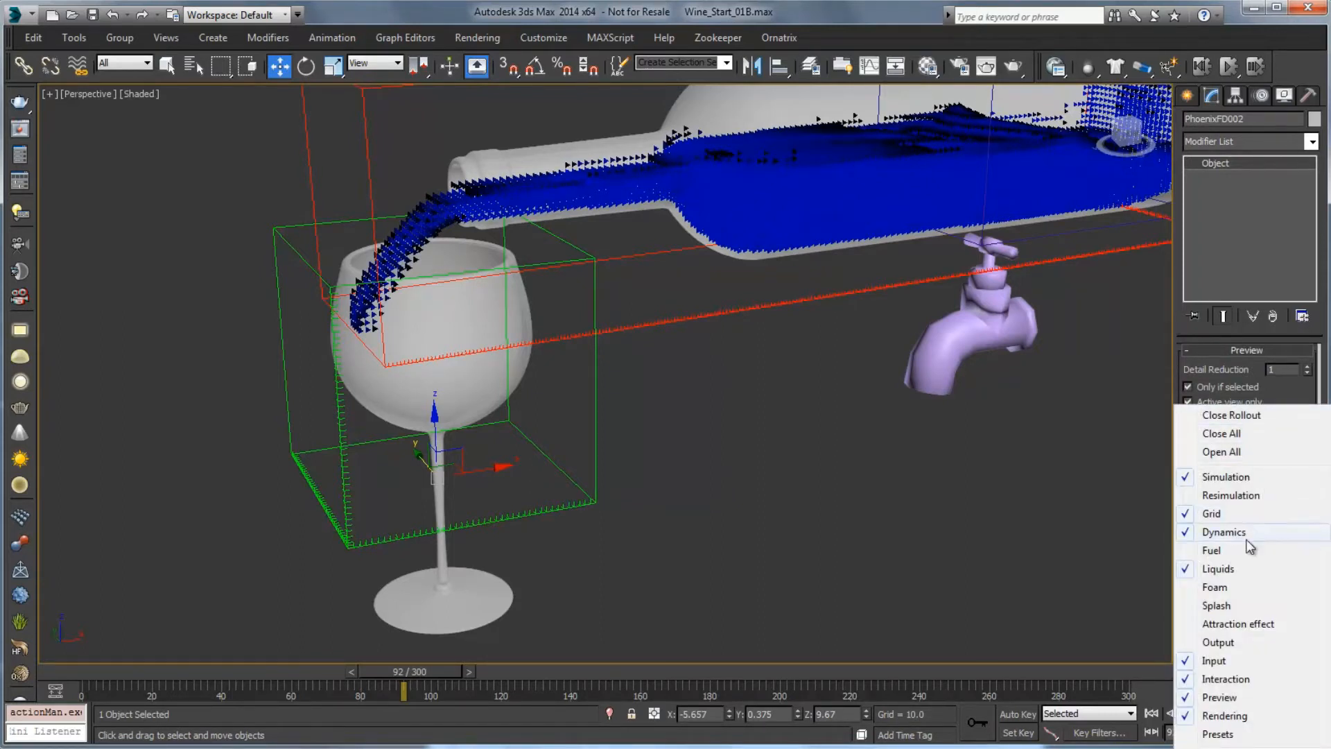
click(1217, 568)
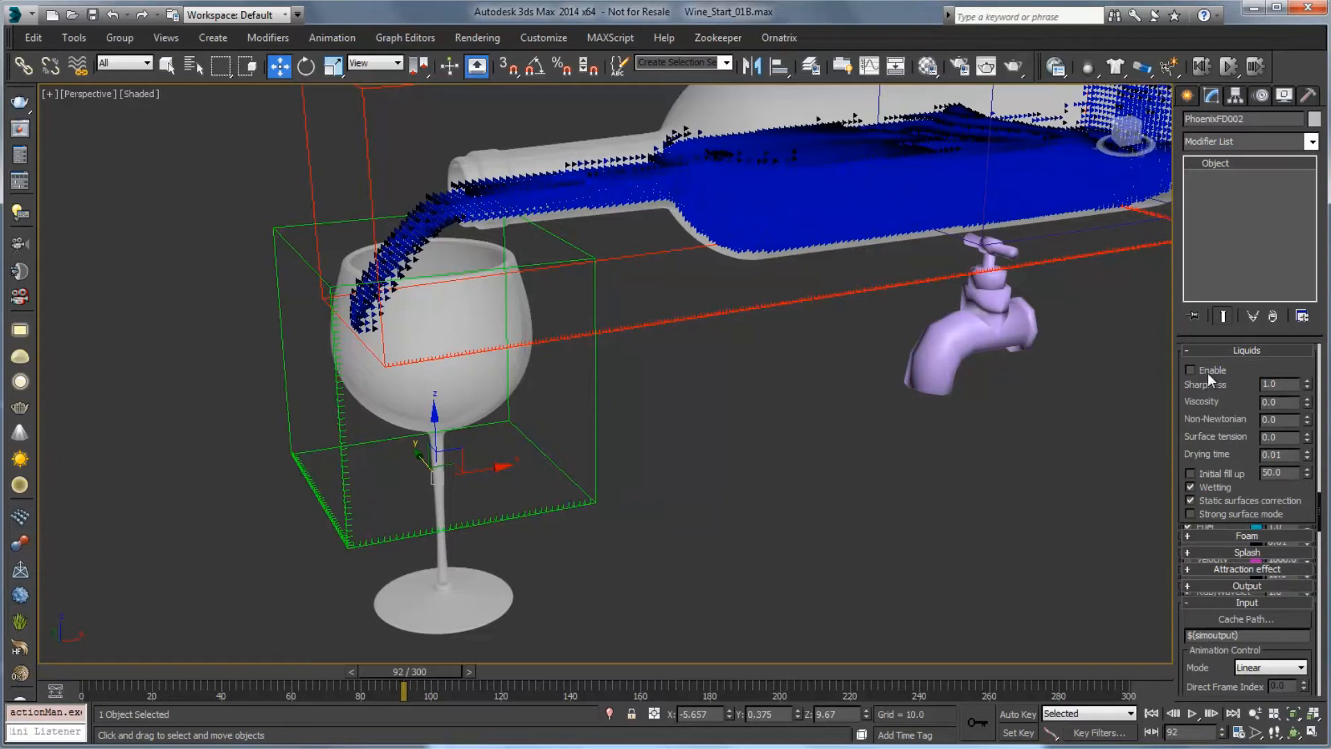
click(1191, 371)
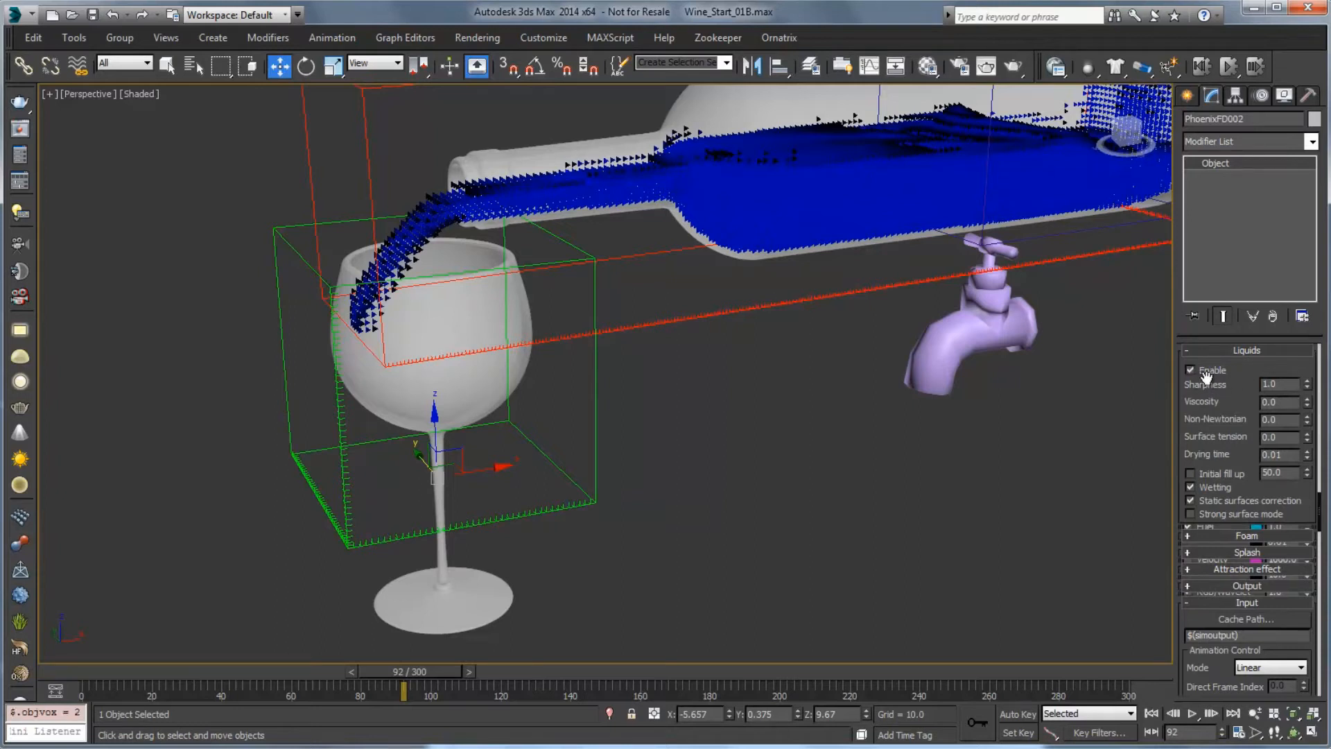
mouse_move(1217, 432)
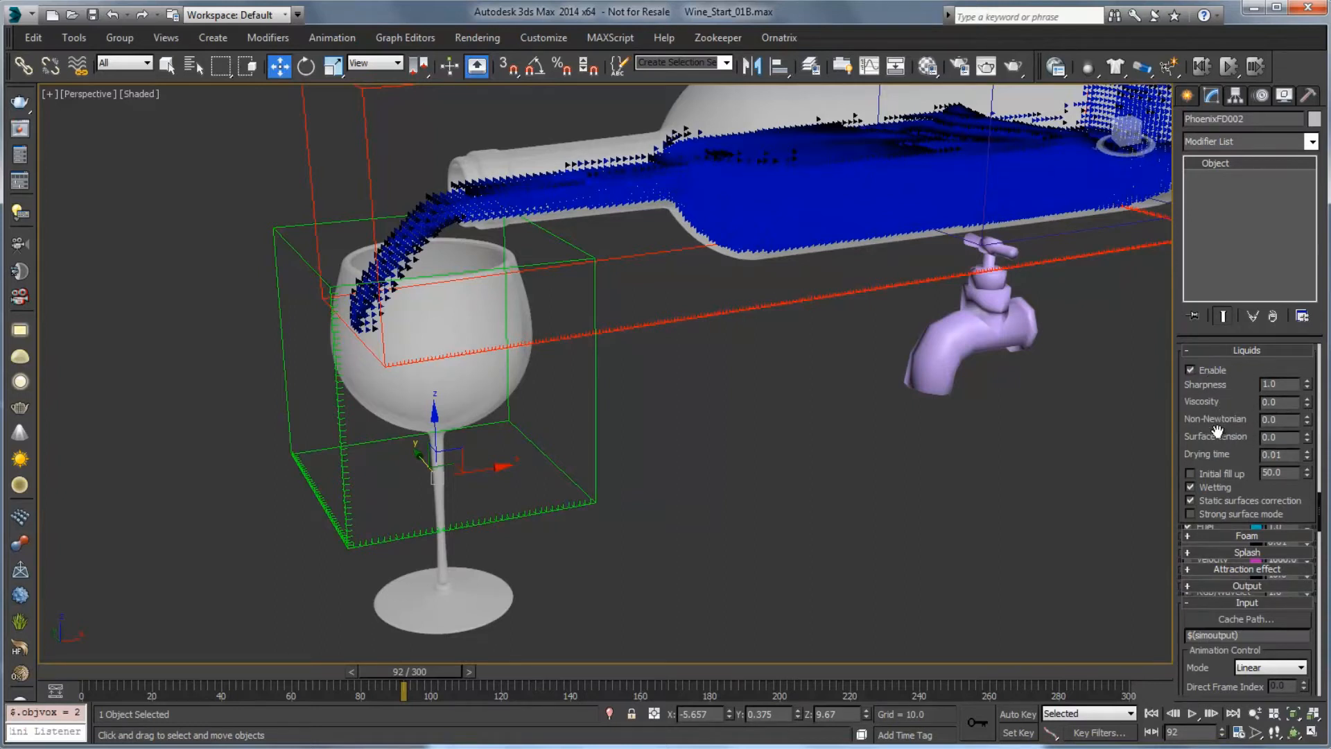
- Set the glass simulator's liquid preview threshold to 1.5 and its colour to green
right_click(1216, 437)
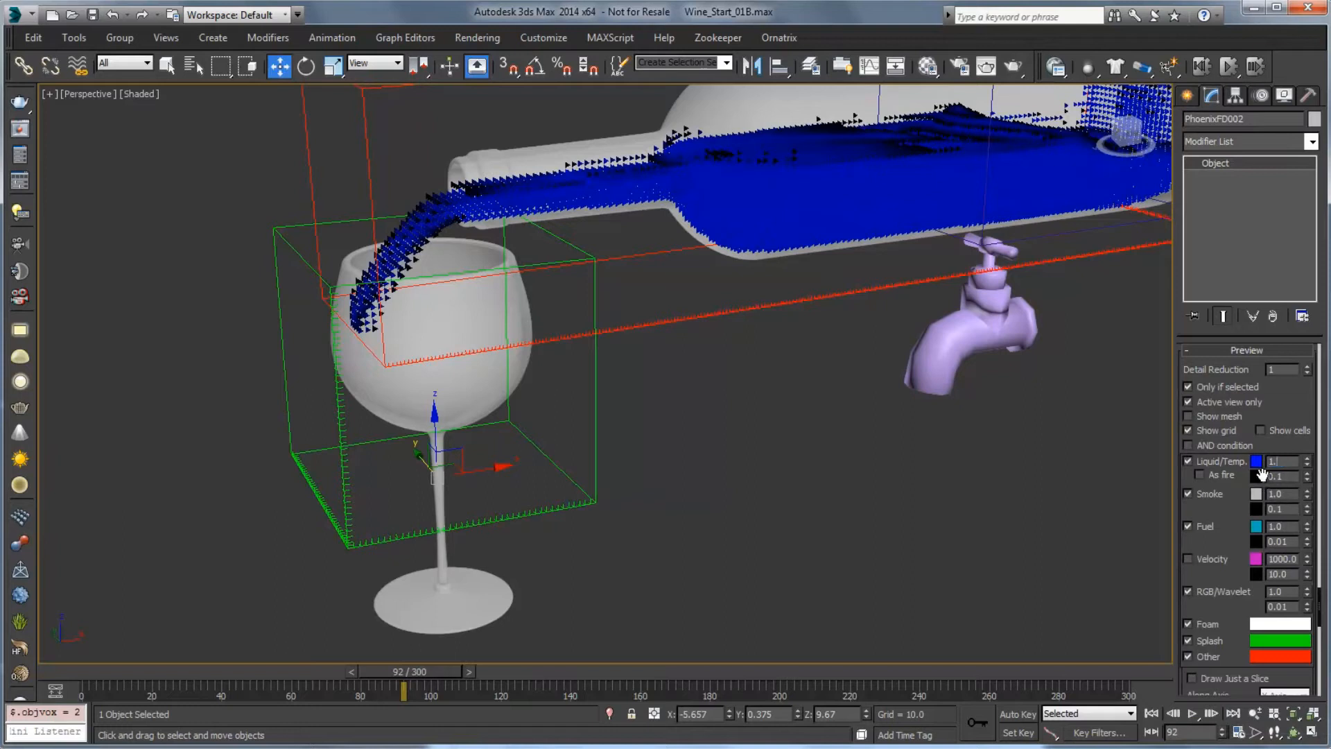
click(1306, 458)
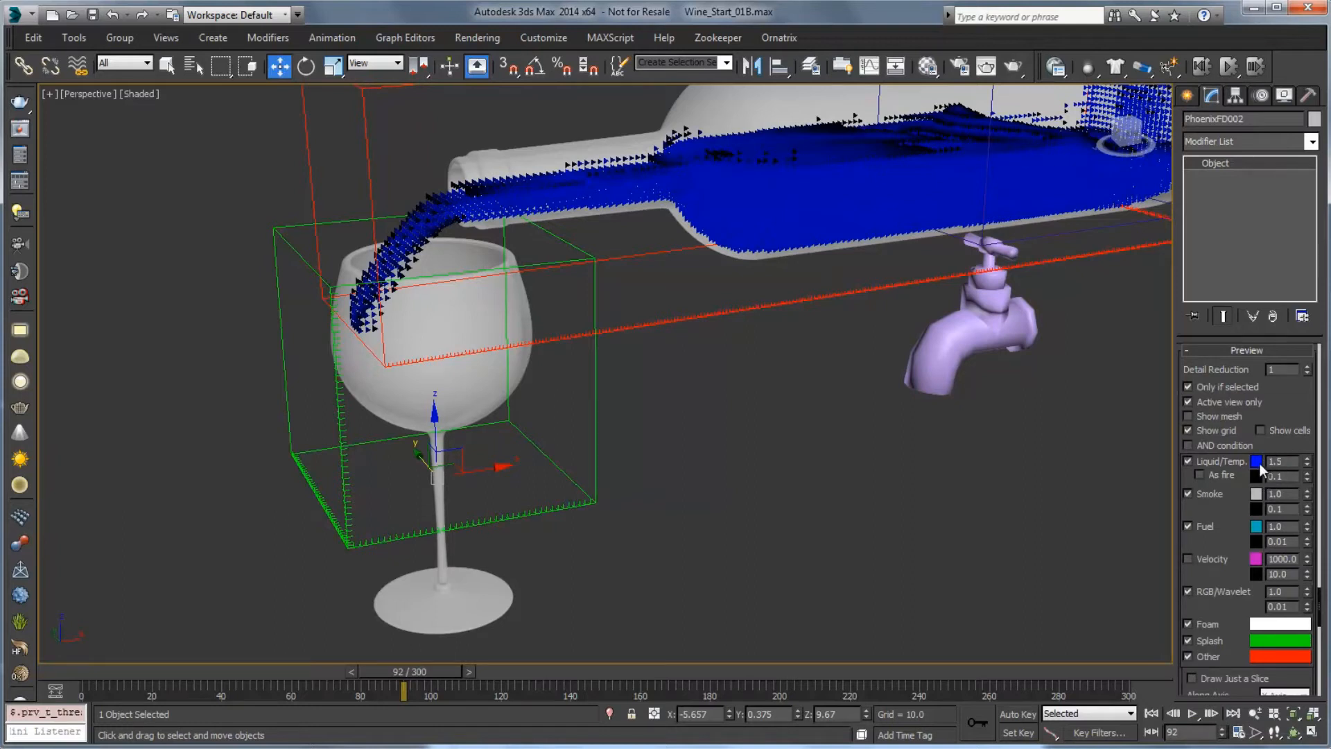
click(1257, 460)
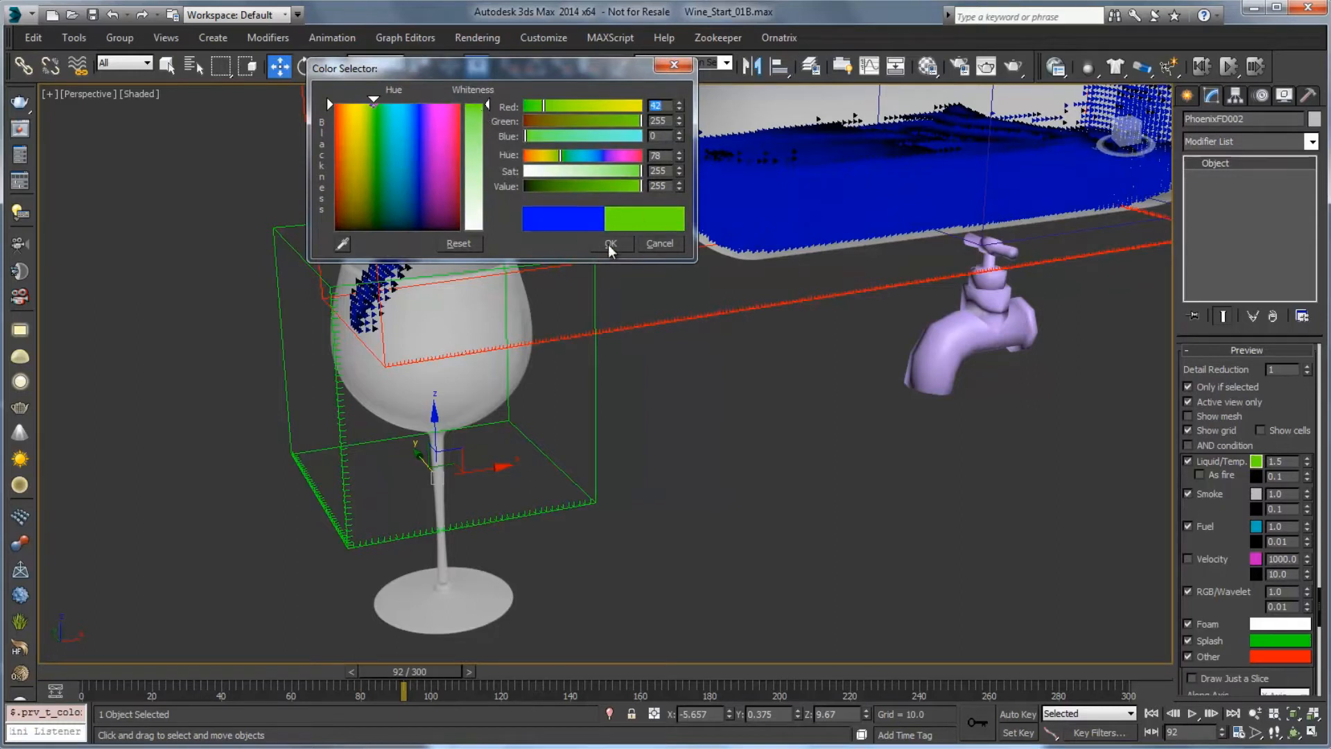
click(610, 244)
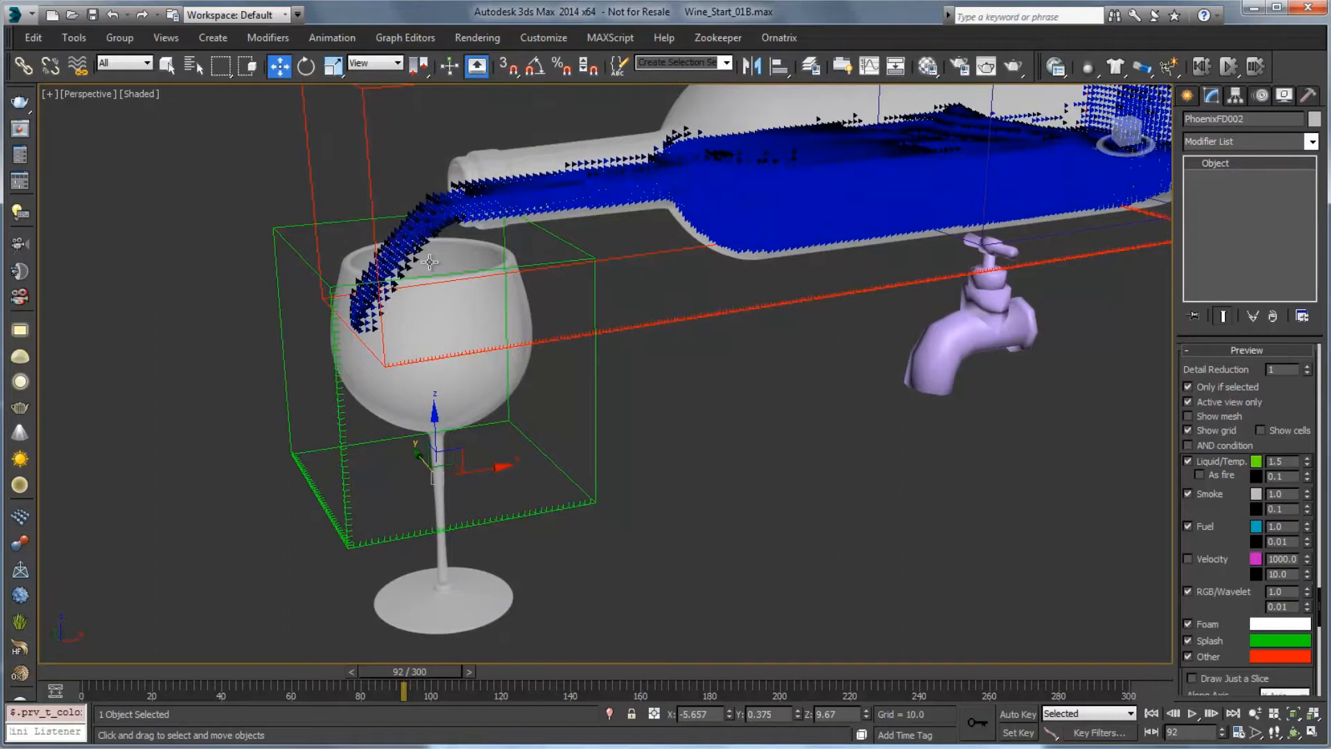
mouse_move(424, 346)
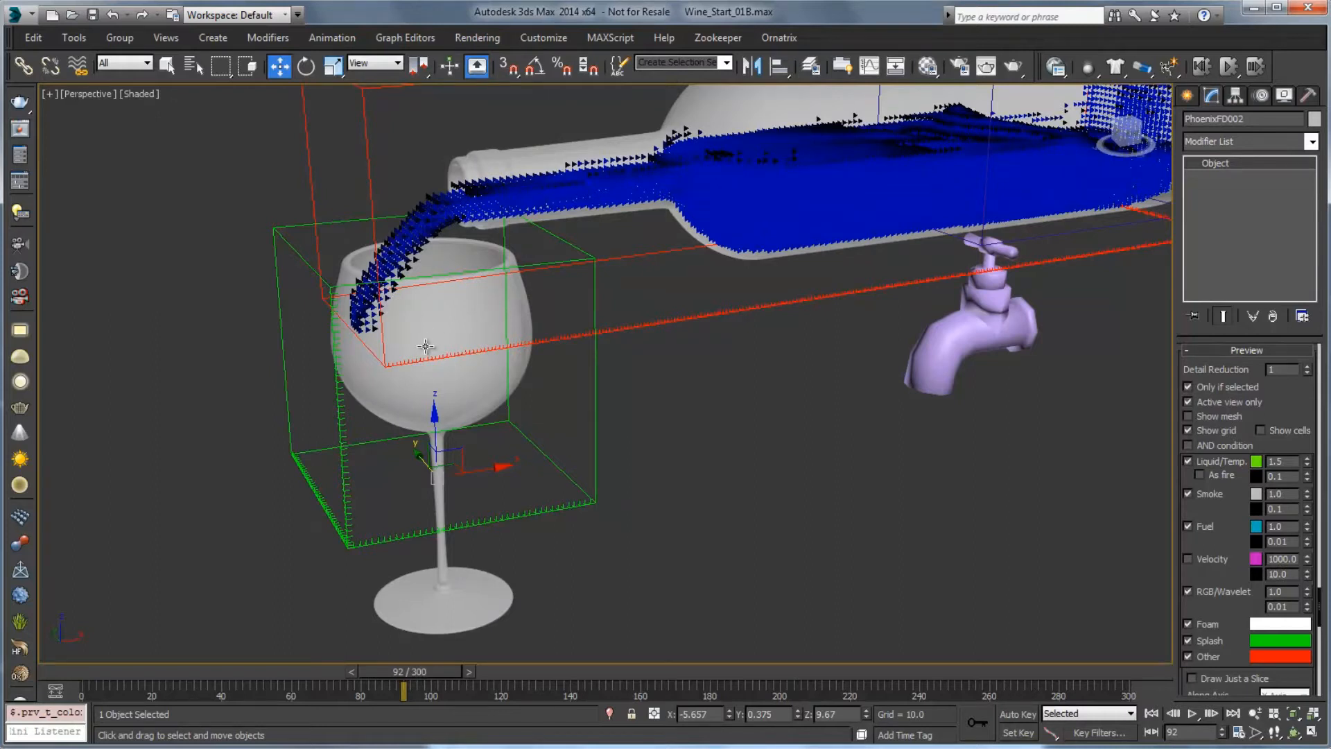
mouse_move(680, 170)
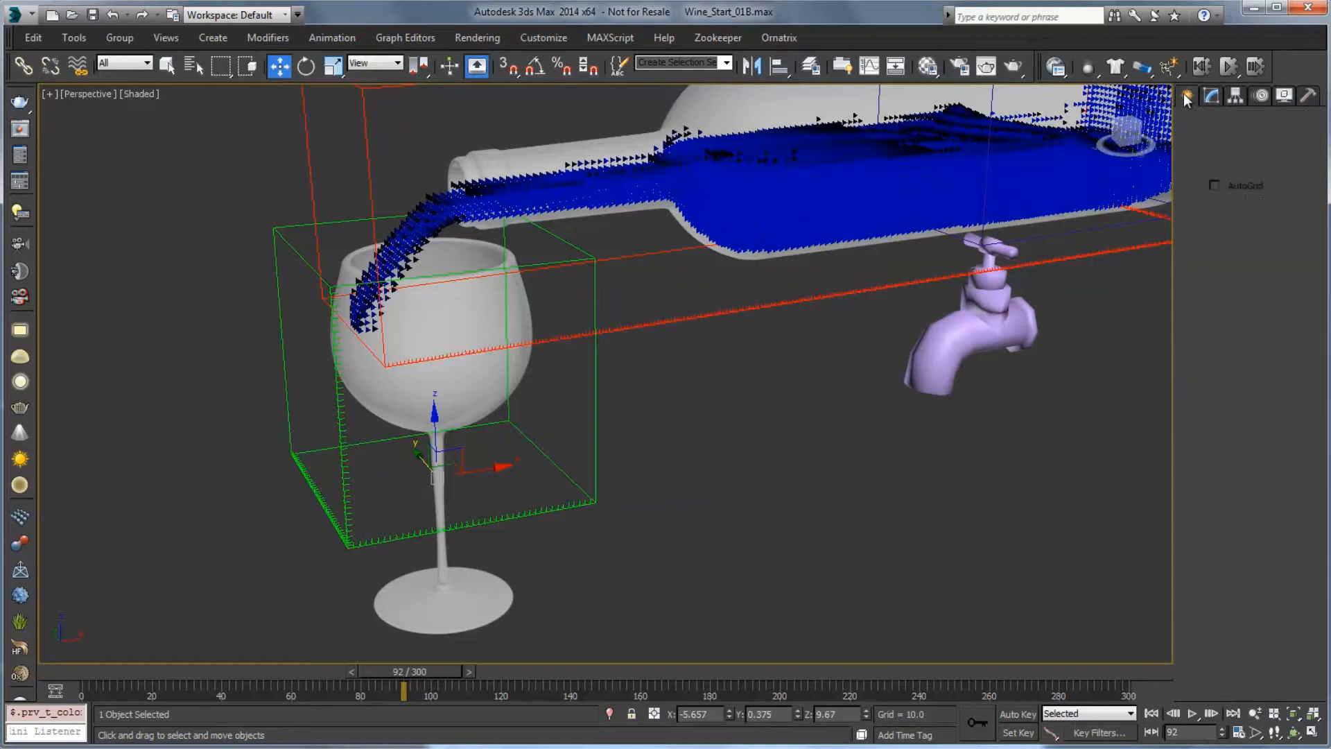
- Place a new PHXSource liquid source helper below the glass on the left
click(1271, 122)
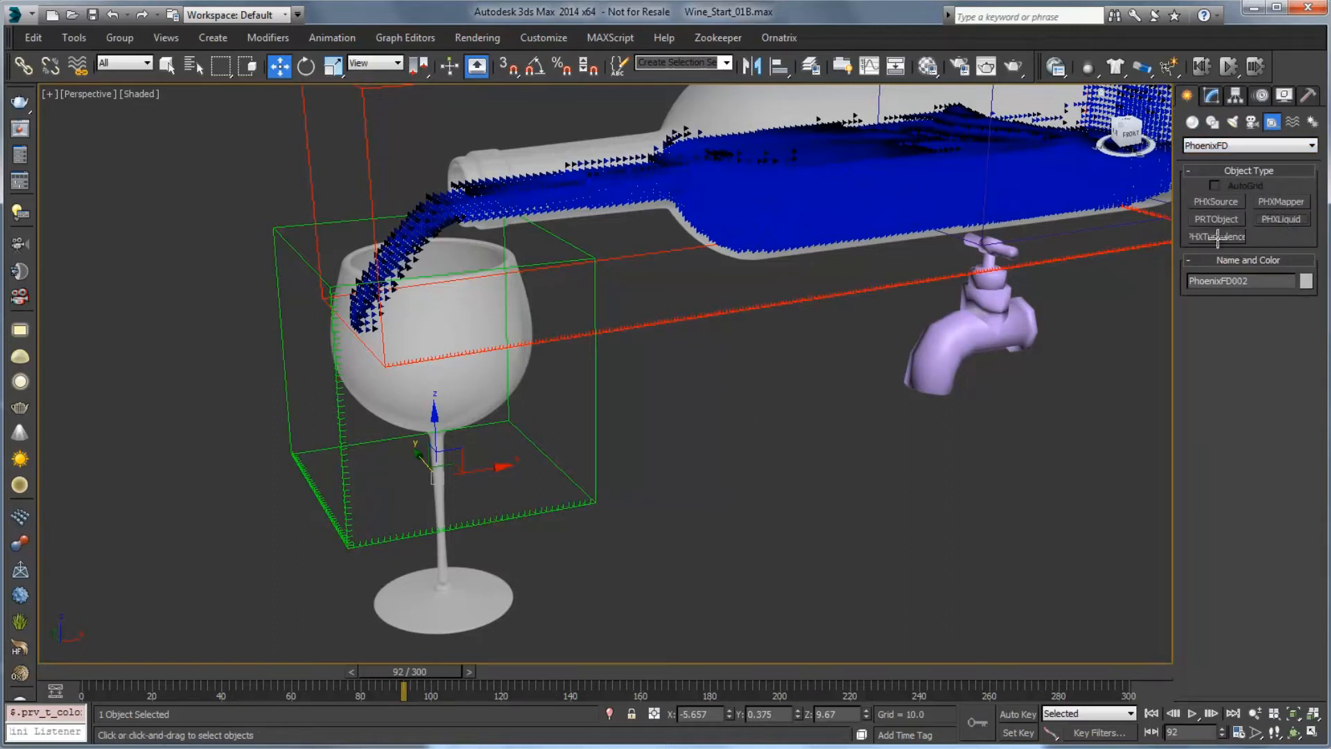
click(1280, 219)
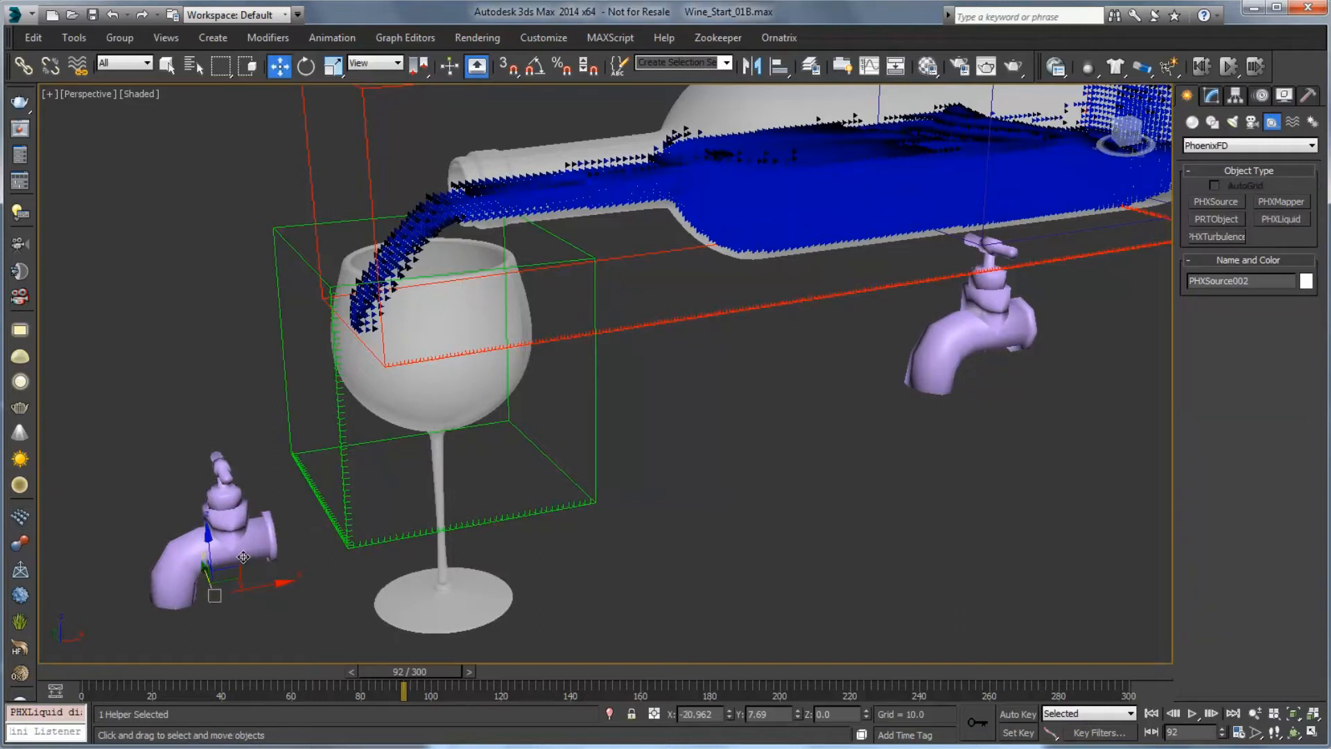
click(1213, 95)
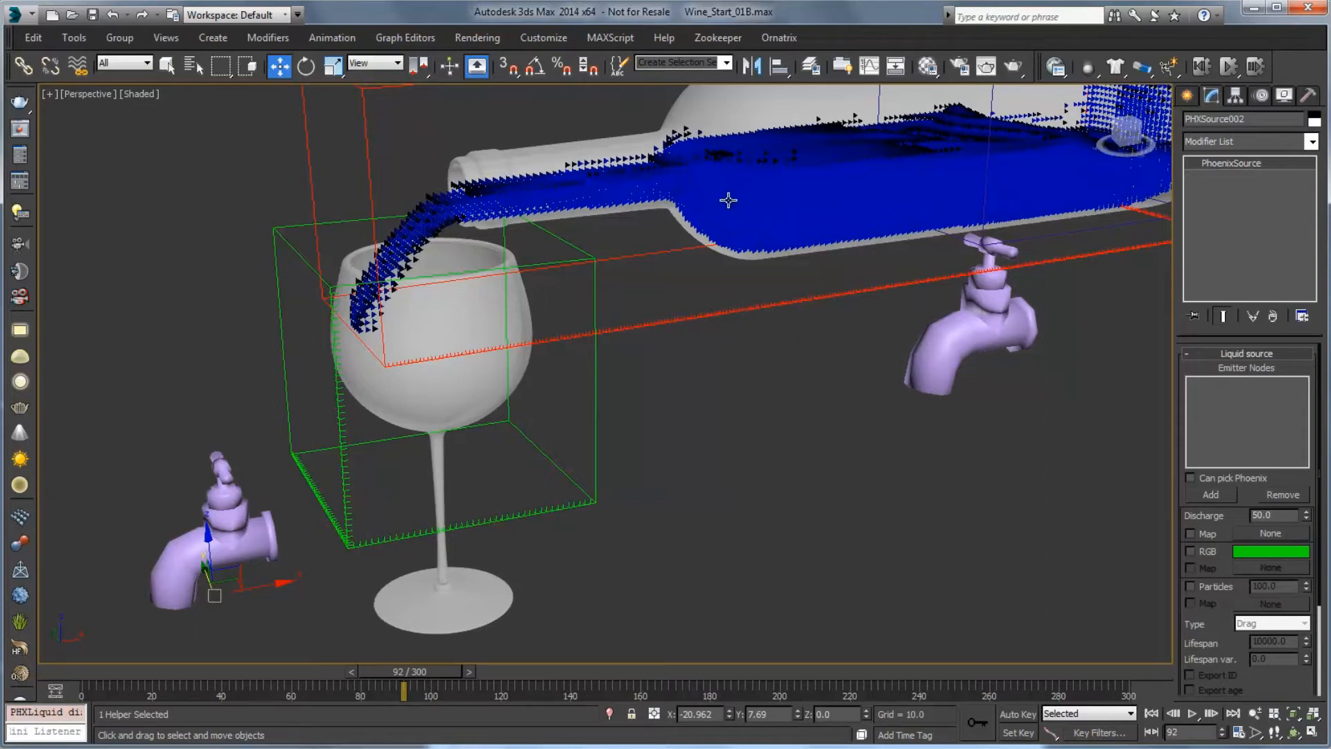
mouse_move(787, 279)
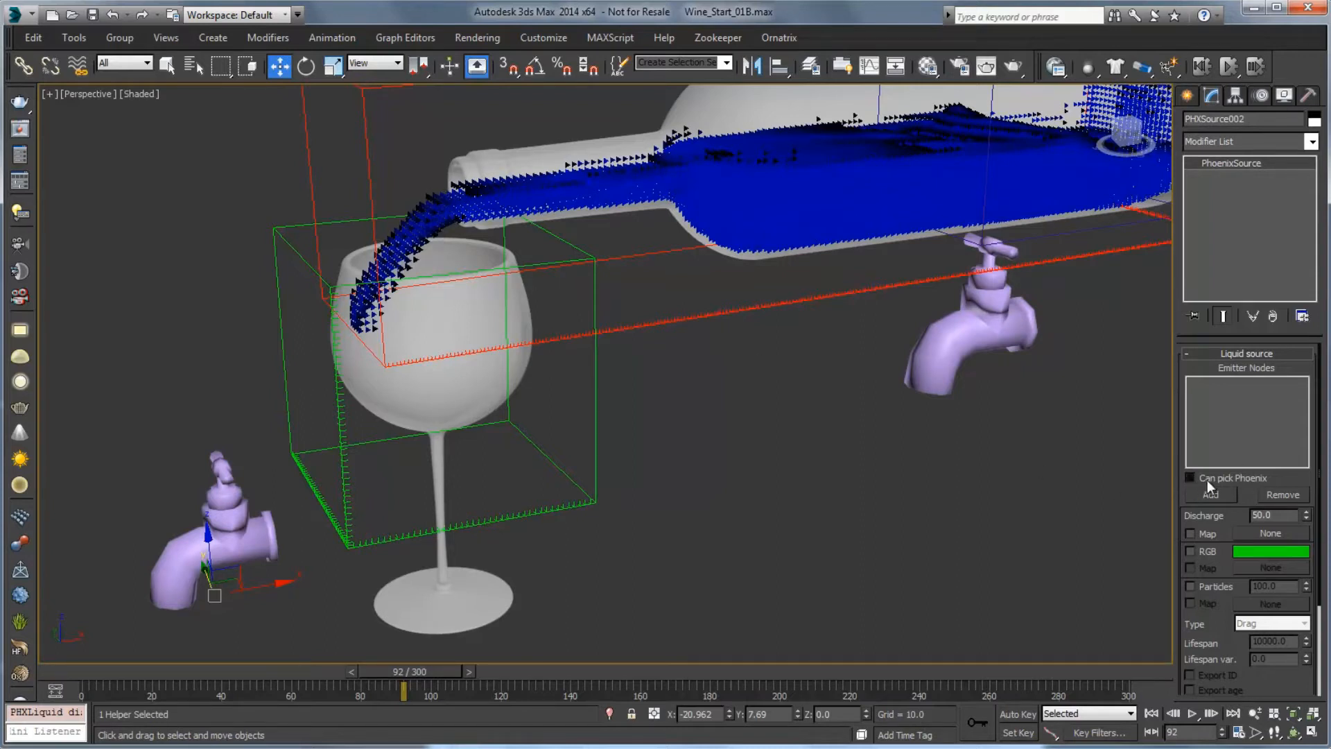
- Make PhoenixFD001 the source's emitter and set its discharge to 100
click(1209, 494)
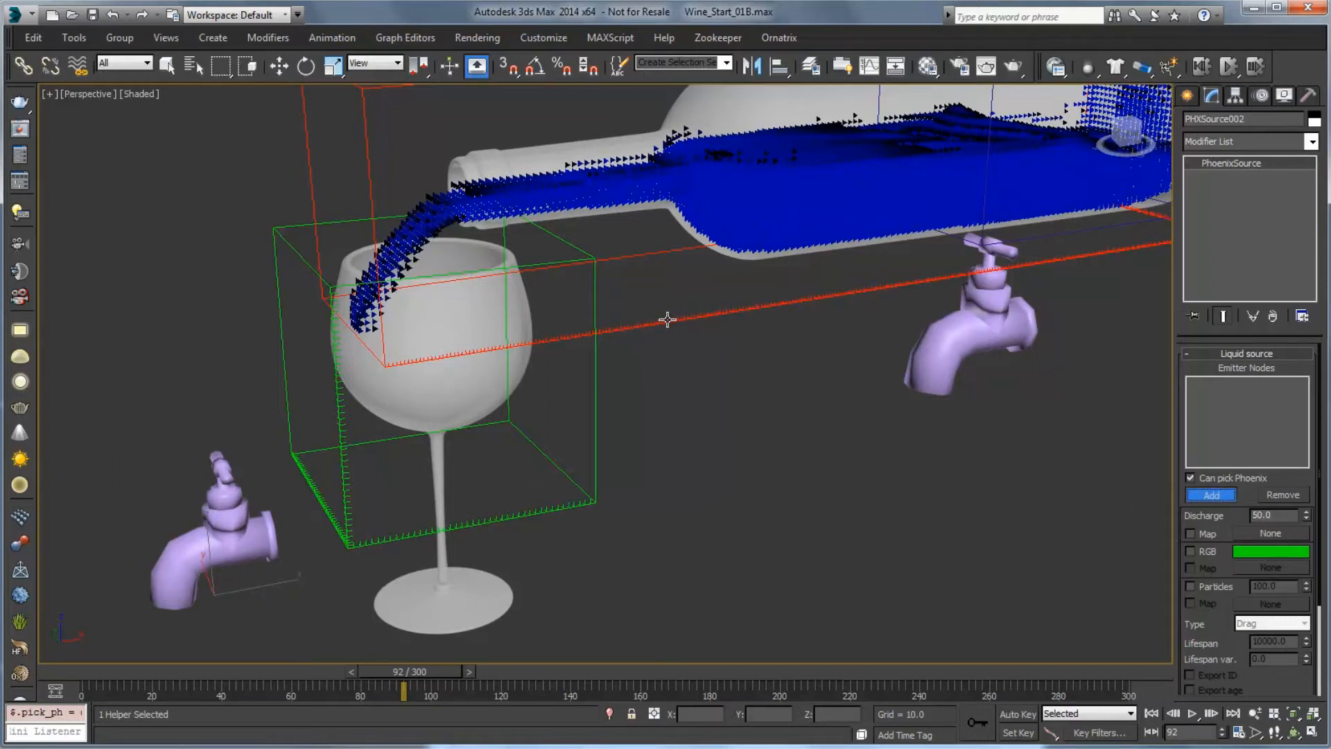
click(1210, 493)
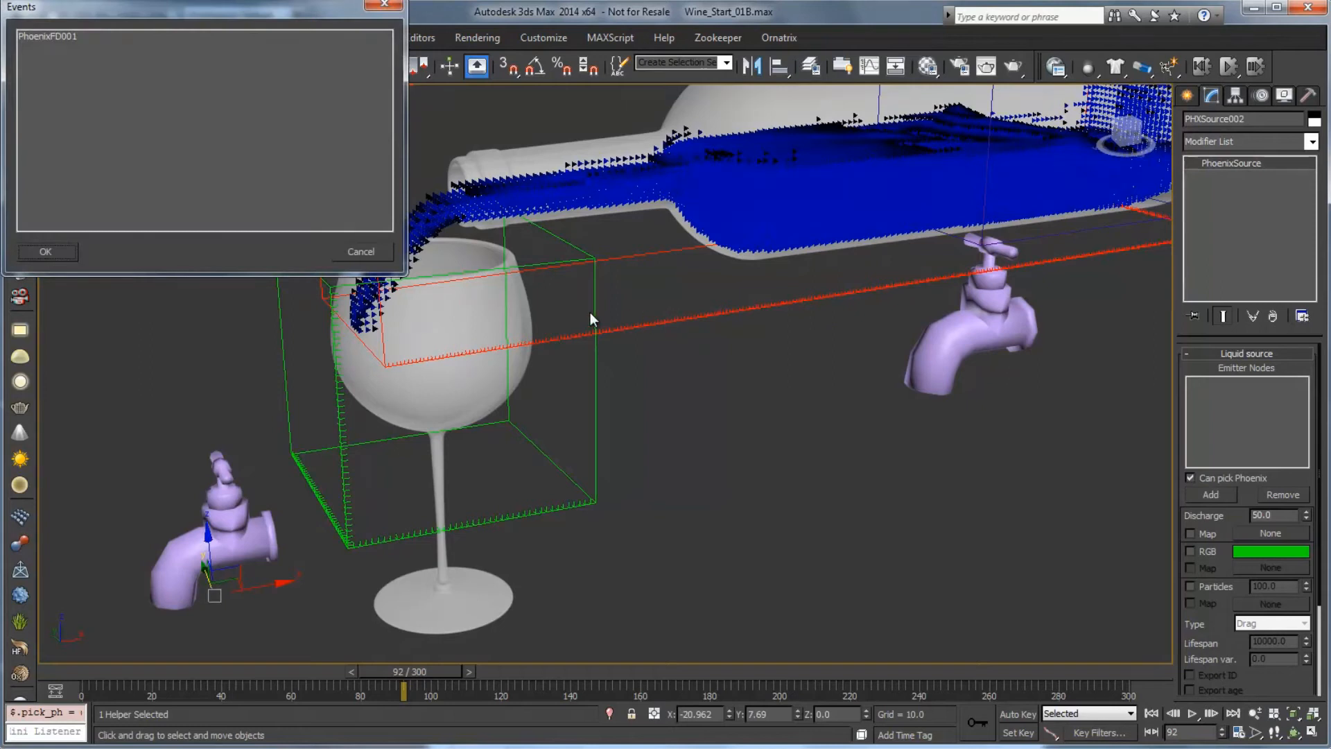
click(49, 36)
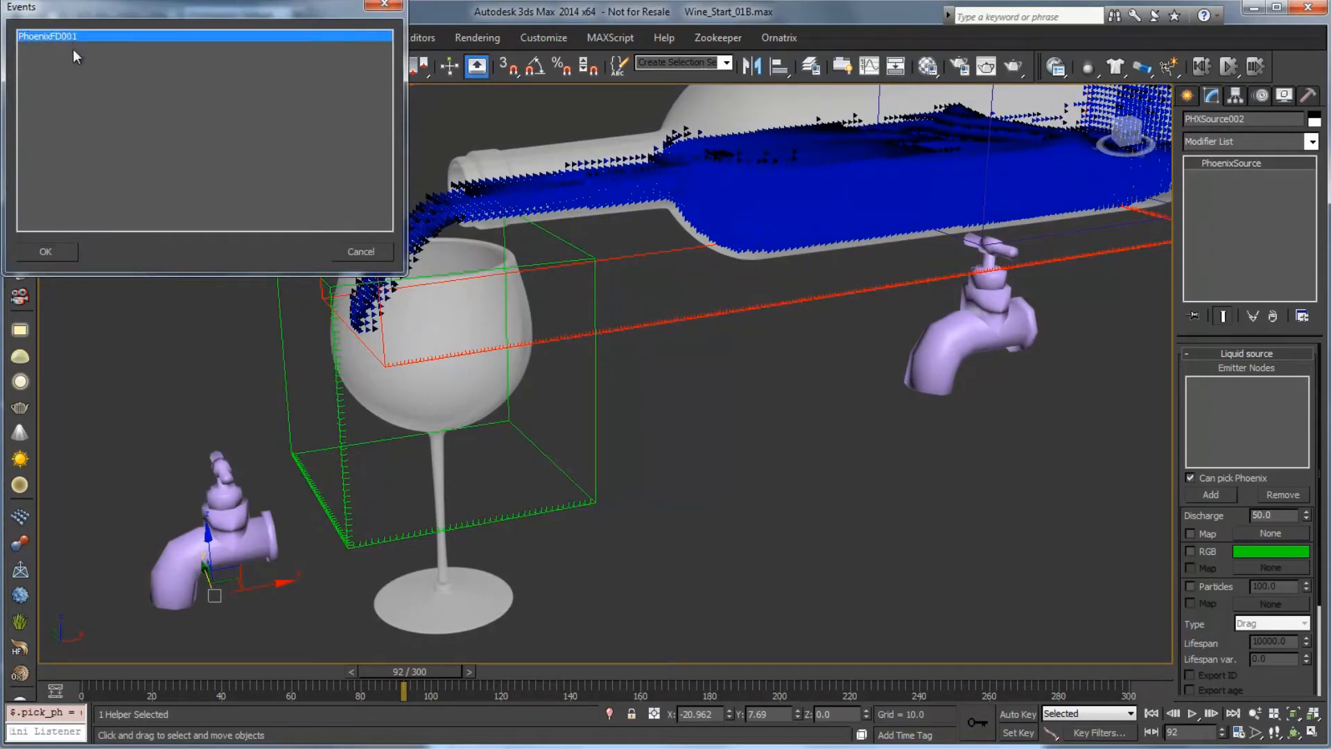
click(44, 251)
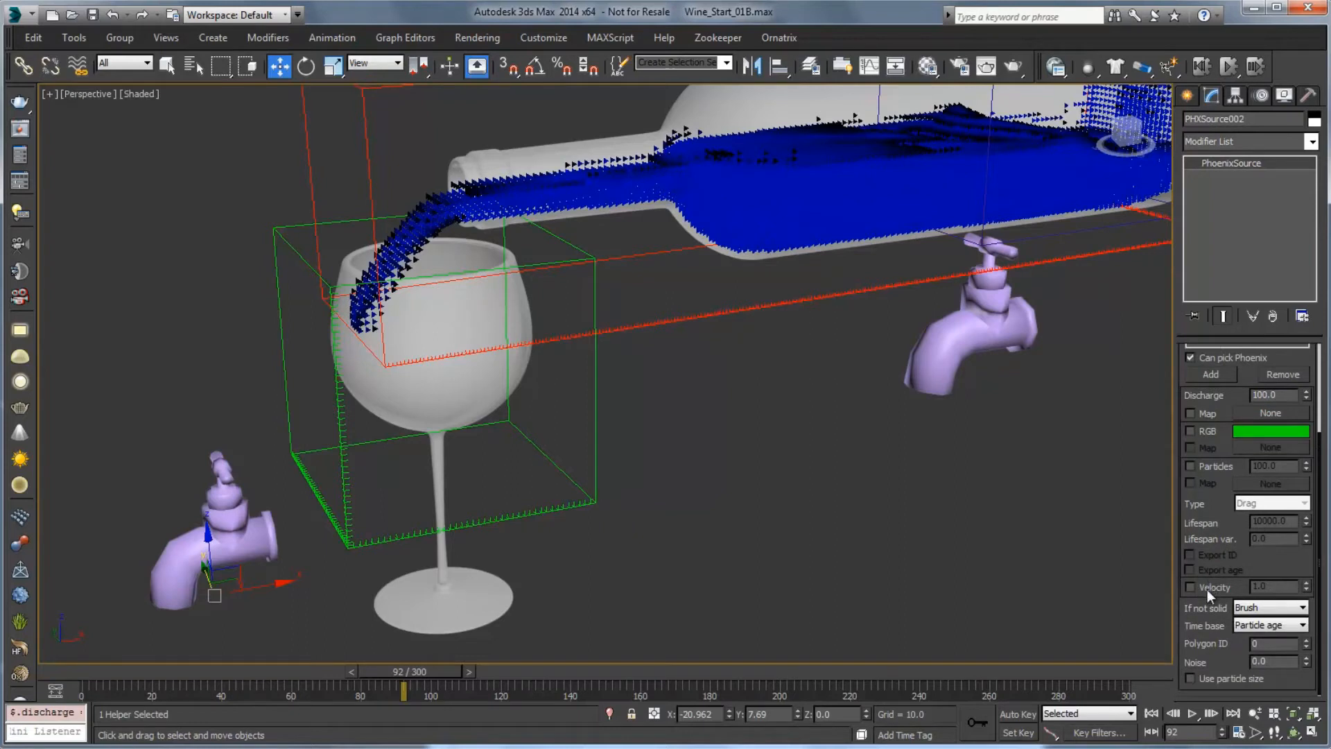
click(1189, 586)
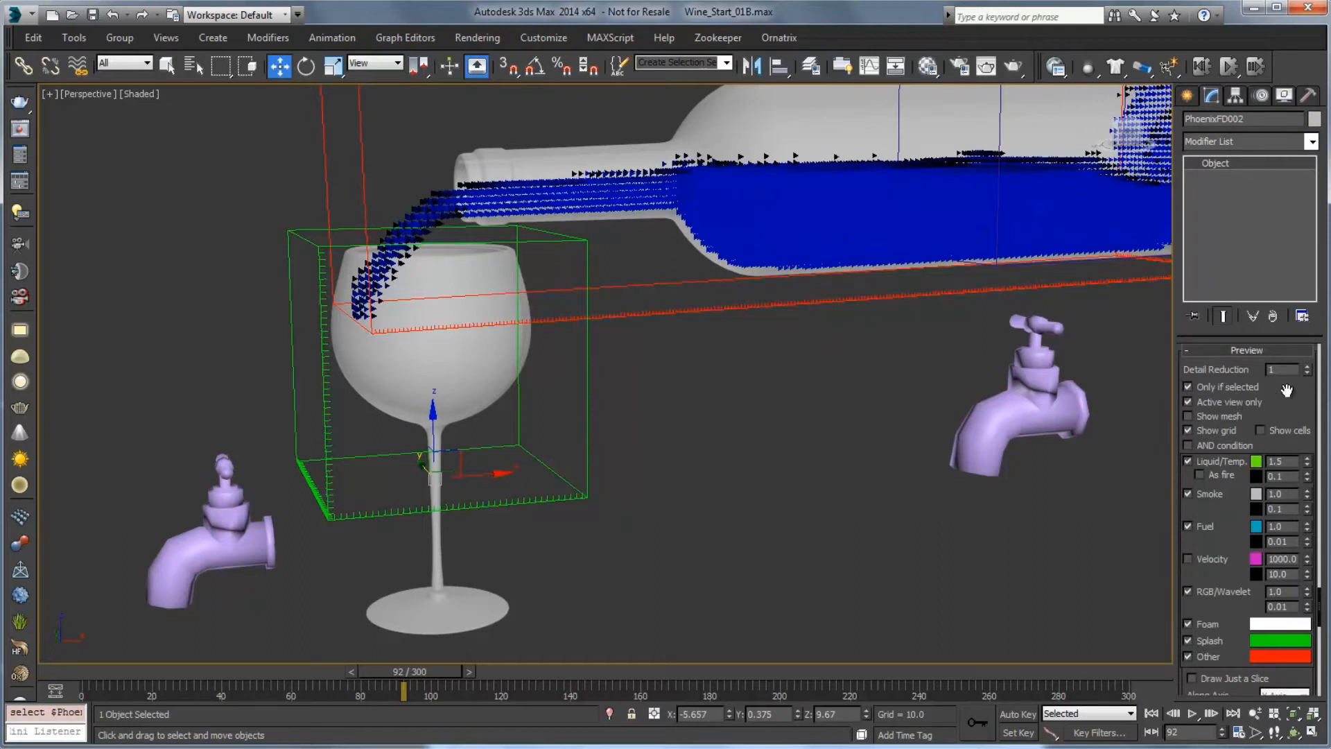
- Restrict the glass simulator's interaction to listed objects and add Glass and GlassSource
right_click(1245, 387)
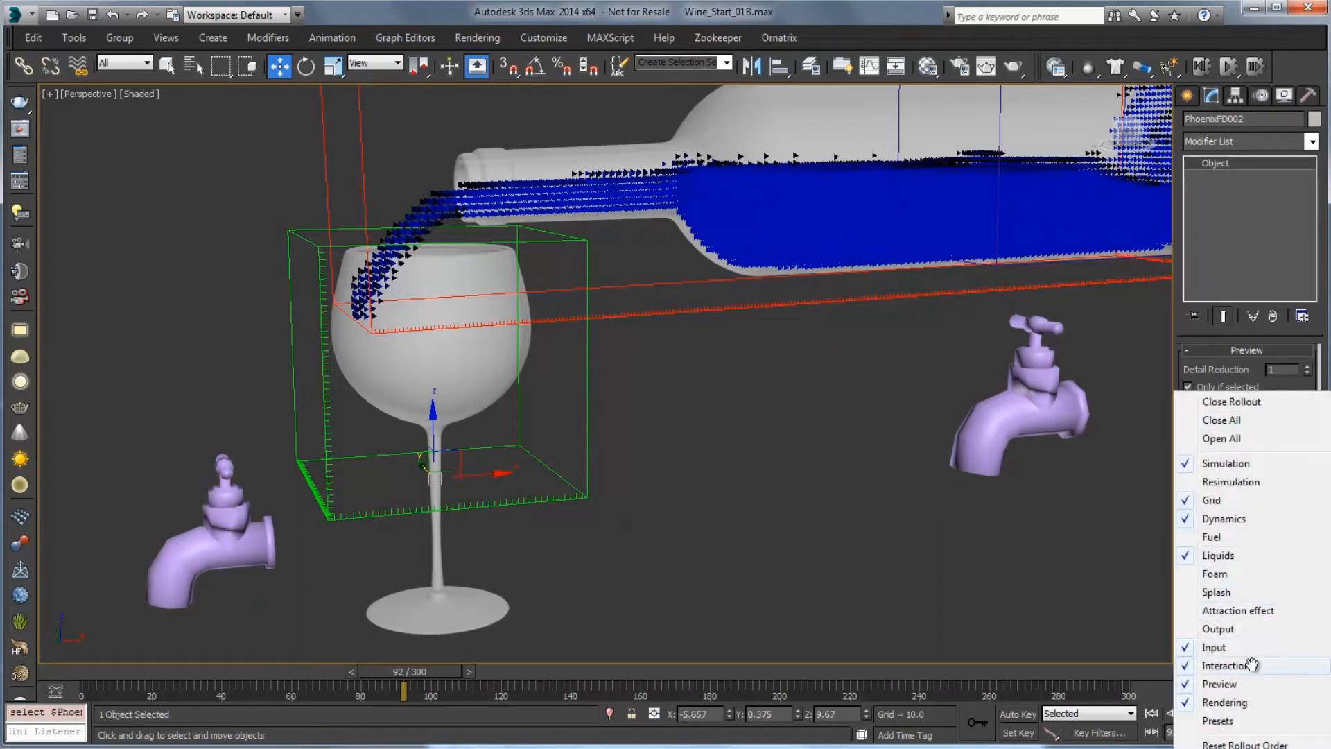
click(1229, 664)
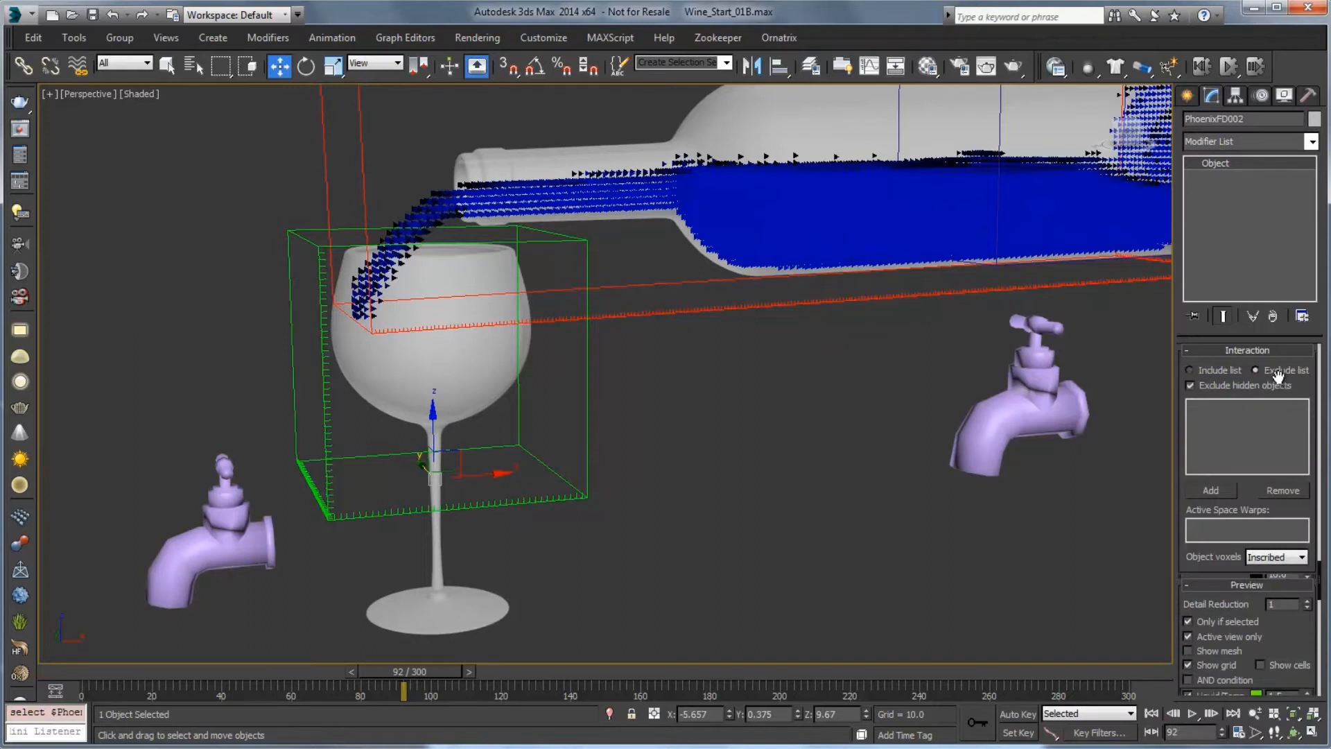
click(1191, 369)
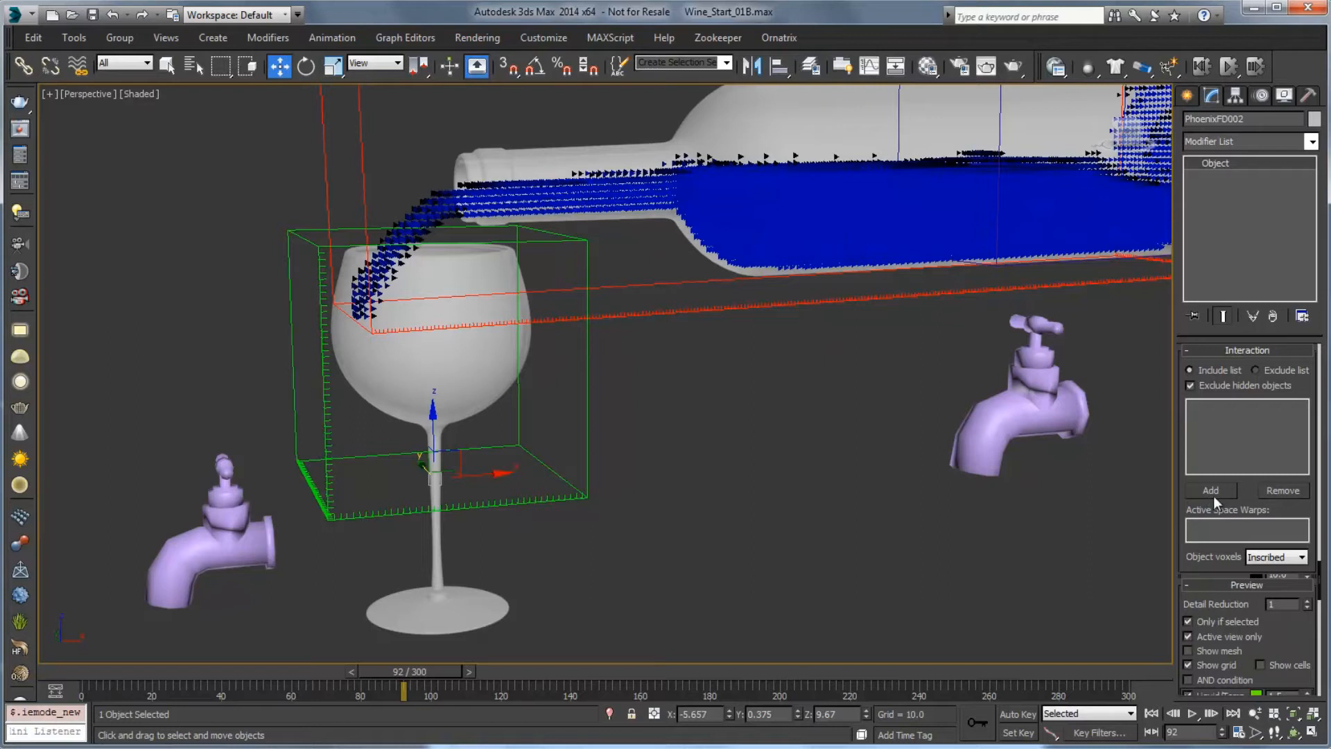
click(1209, 491)
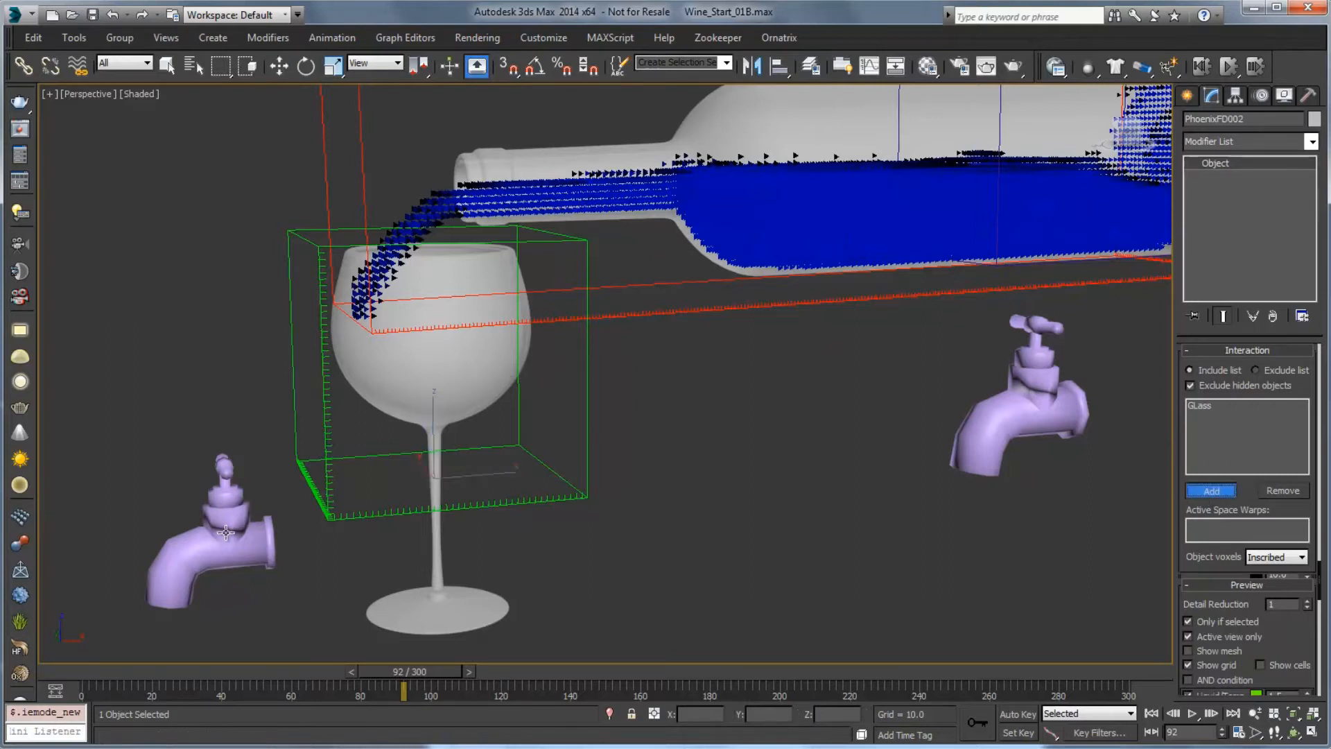
click(1209, 491)
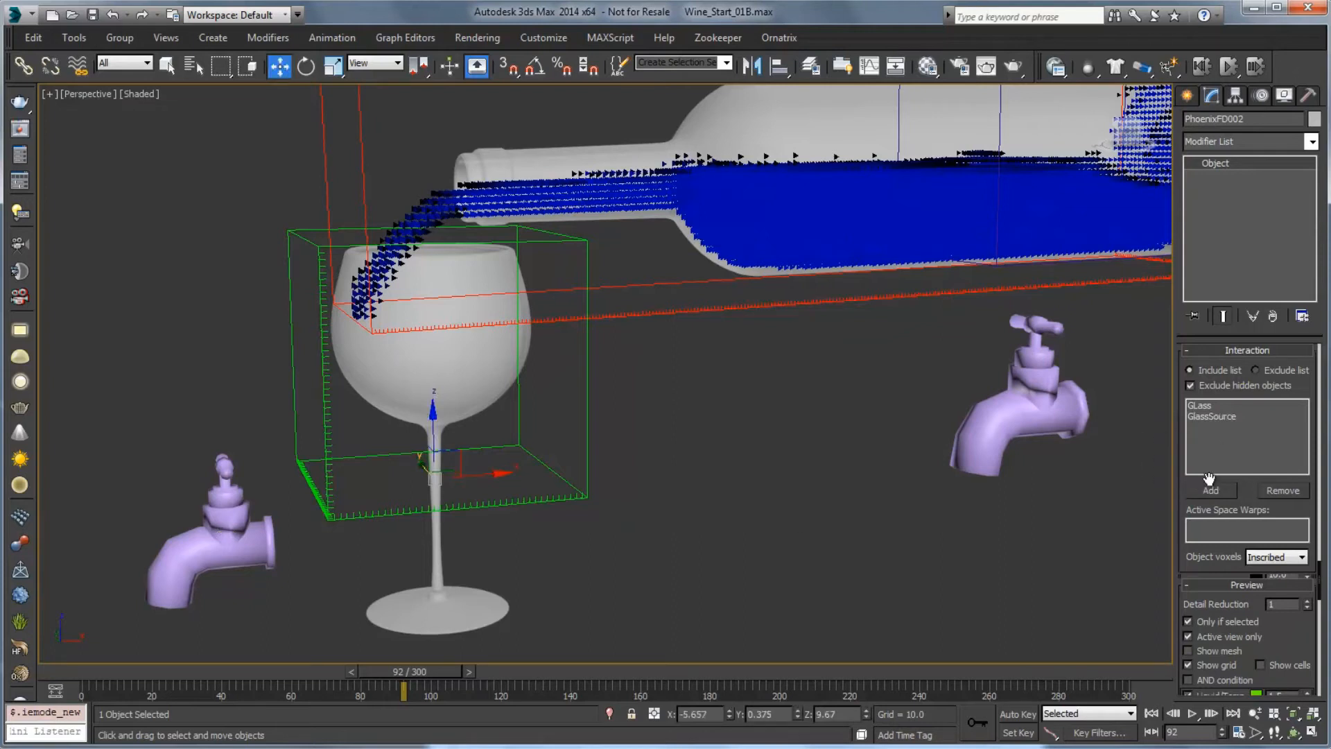
- Add PhoenixFD001 to the glass simulator's interaction list
click(1209, 491)
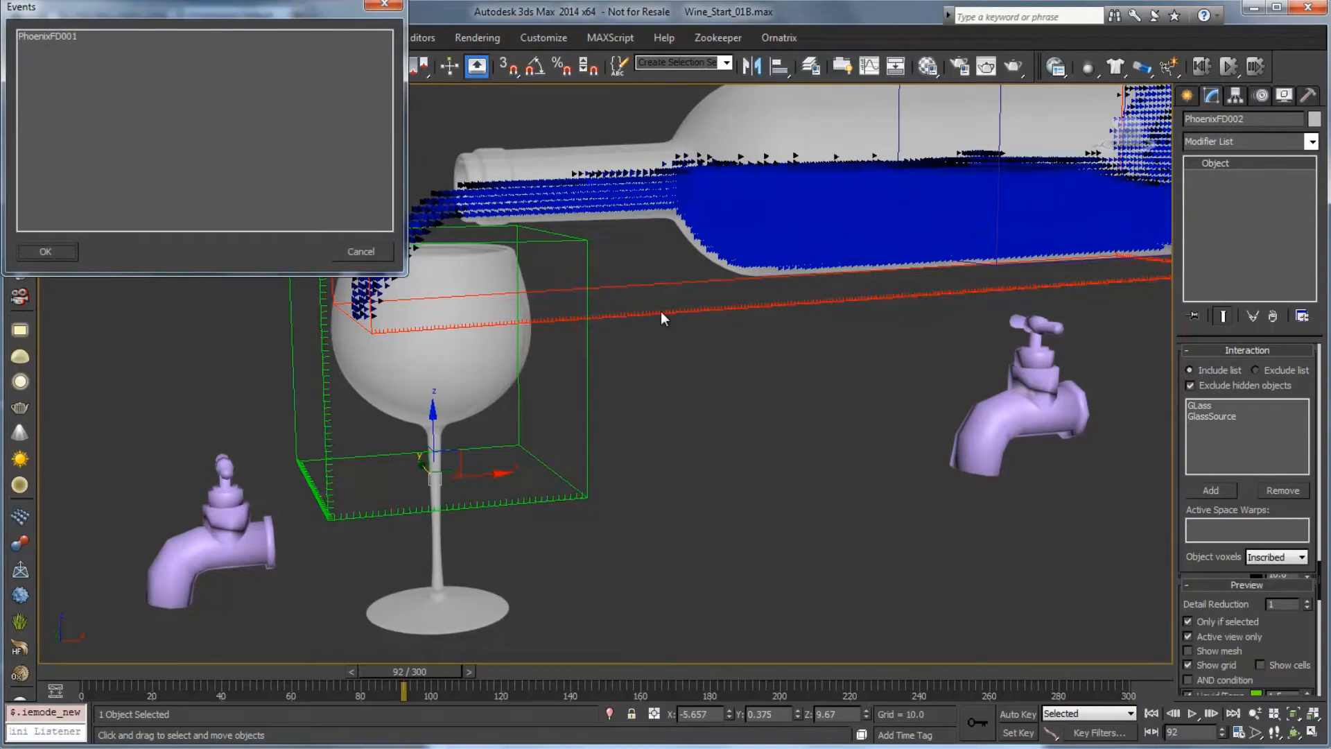
click(48, 36)
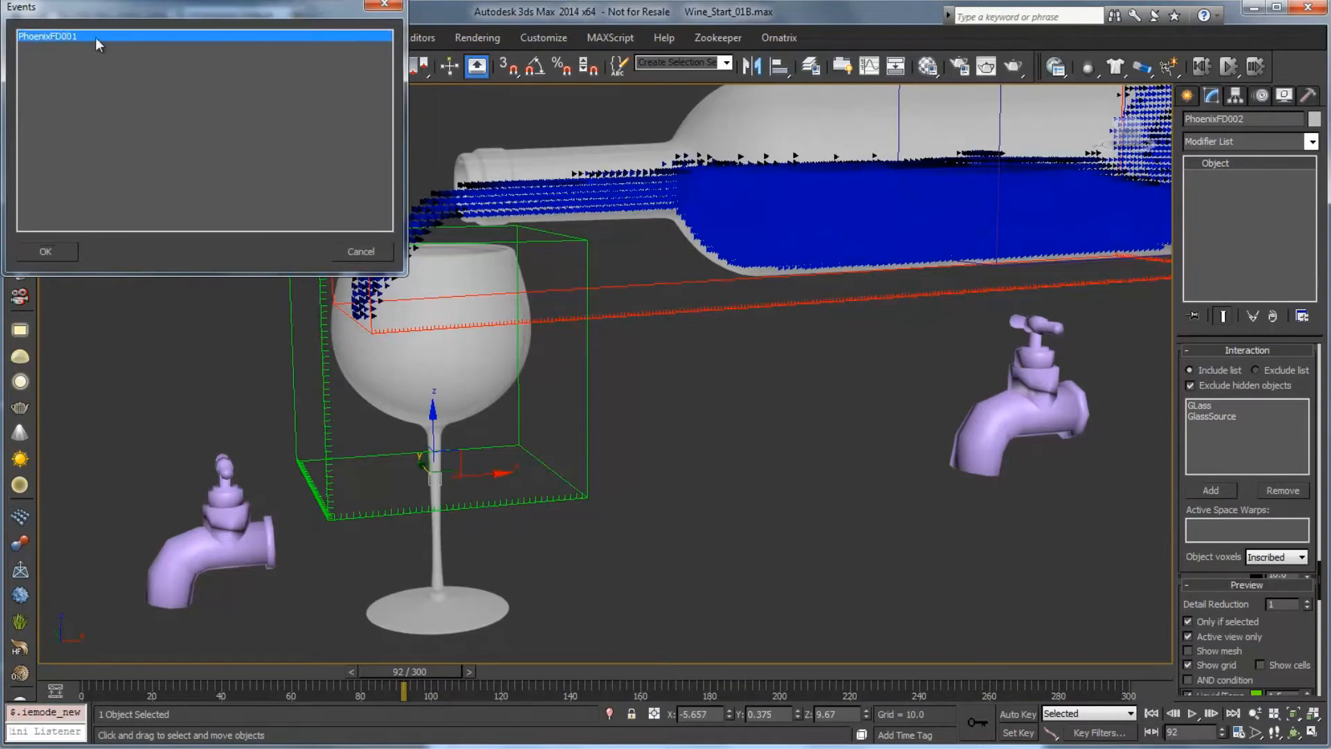
click(45, 251)
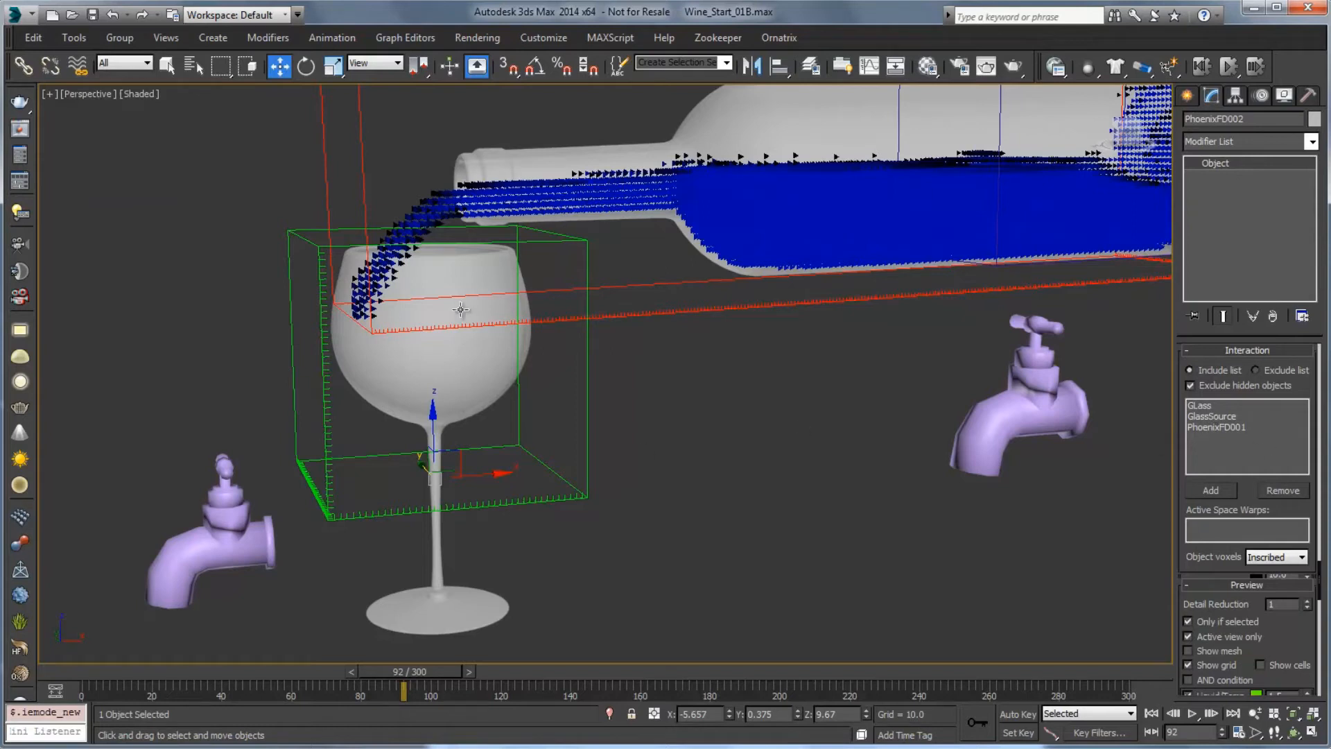
mouse_move(1261, 462)
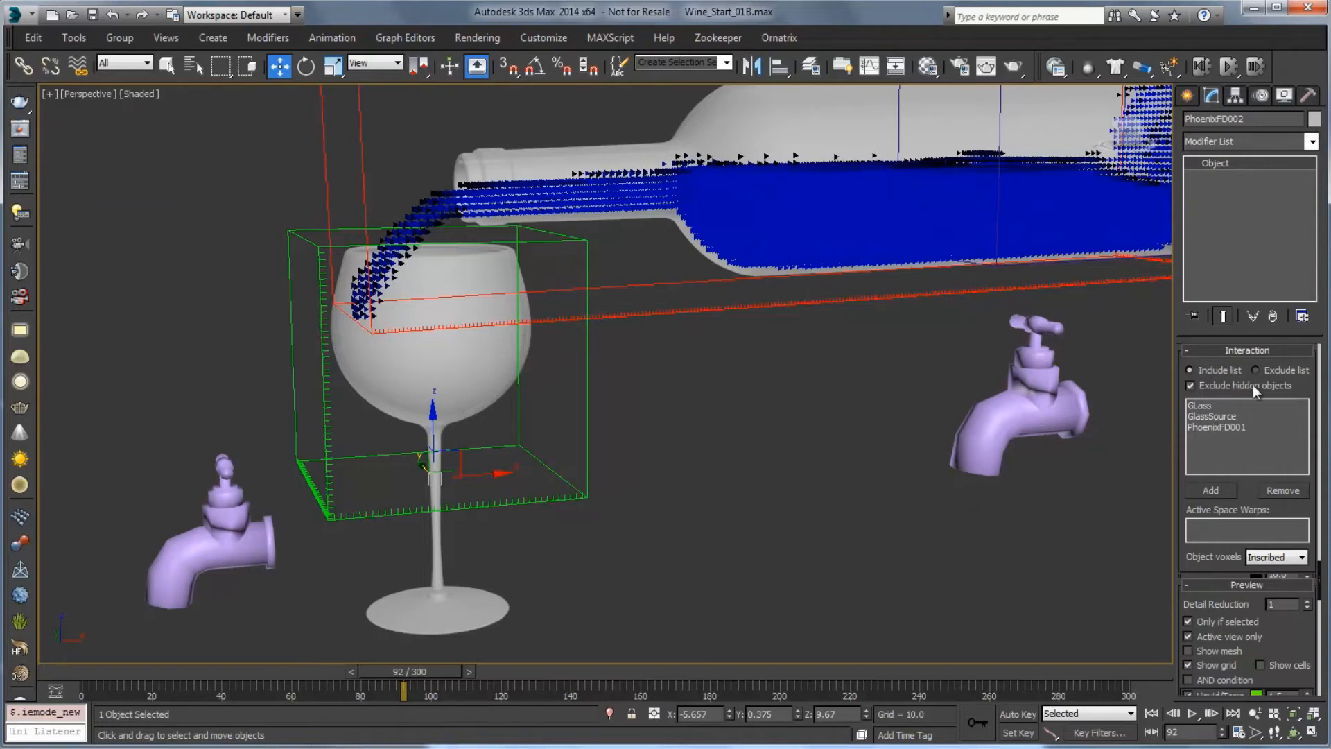
mouse_move(1218, 471)
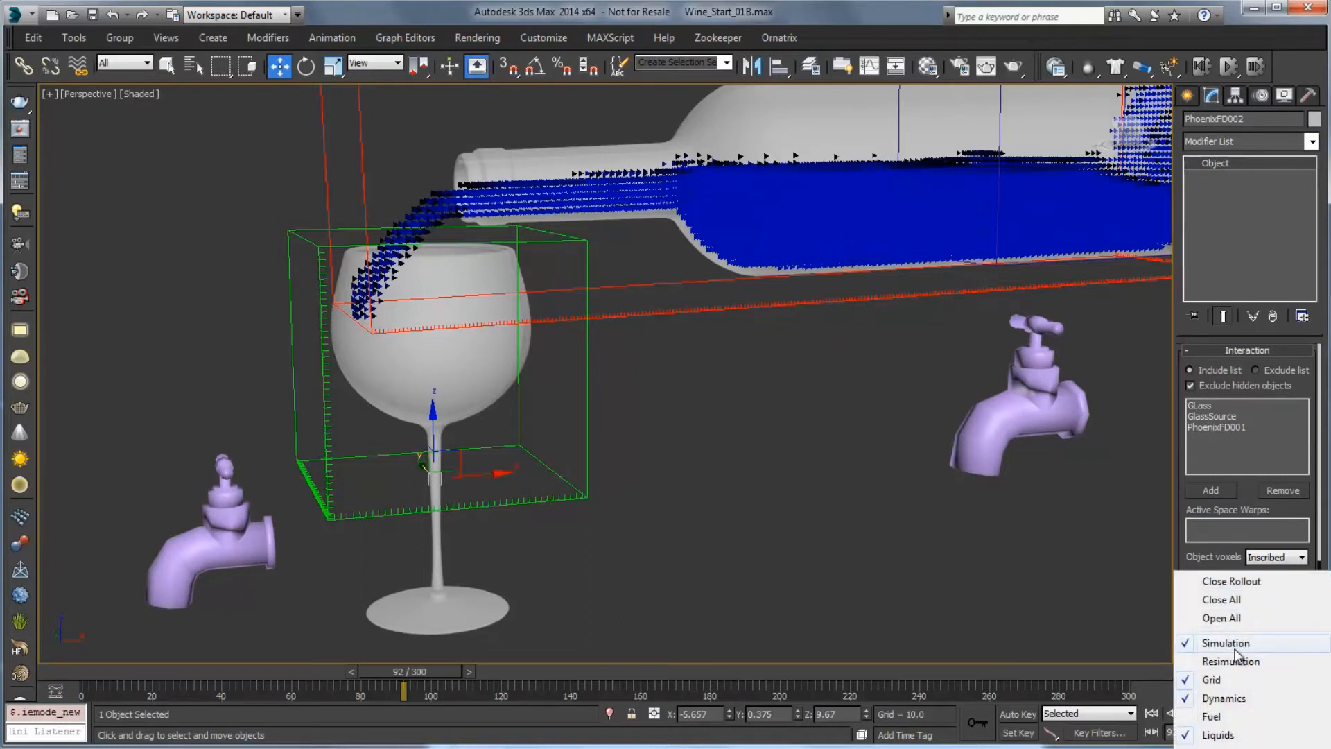
- Set the glass simulator to run from start frame 83 to stop frame 280
click(1225, 642)
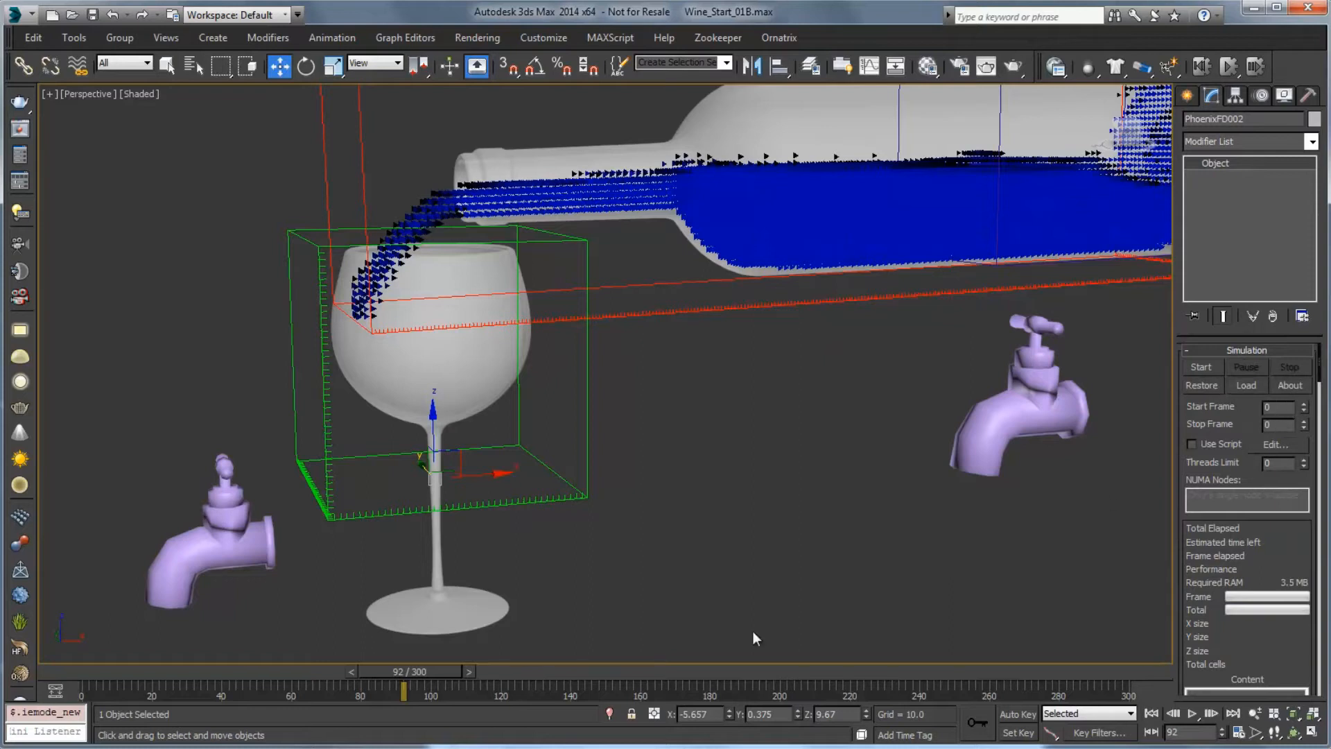
drag(403, 687, 156, 688)
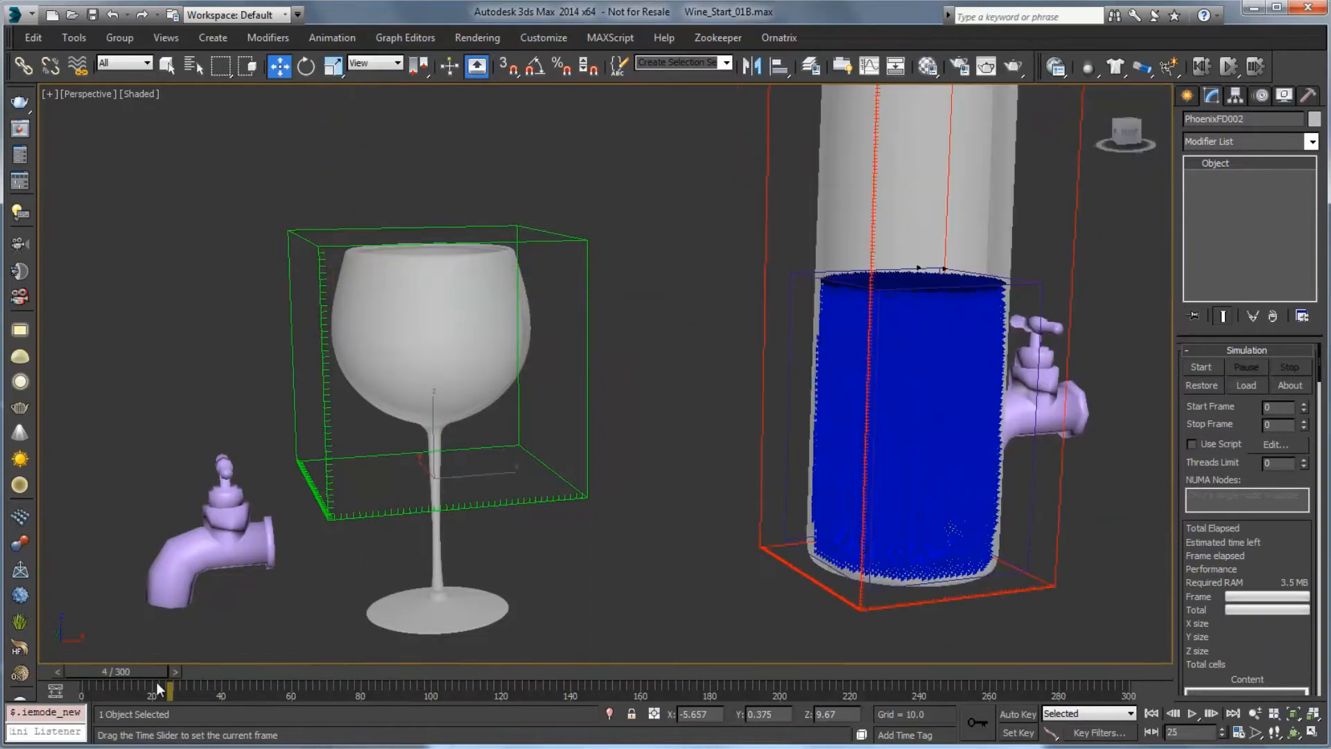
drag(159, 686, 352, 686)
text(83)
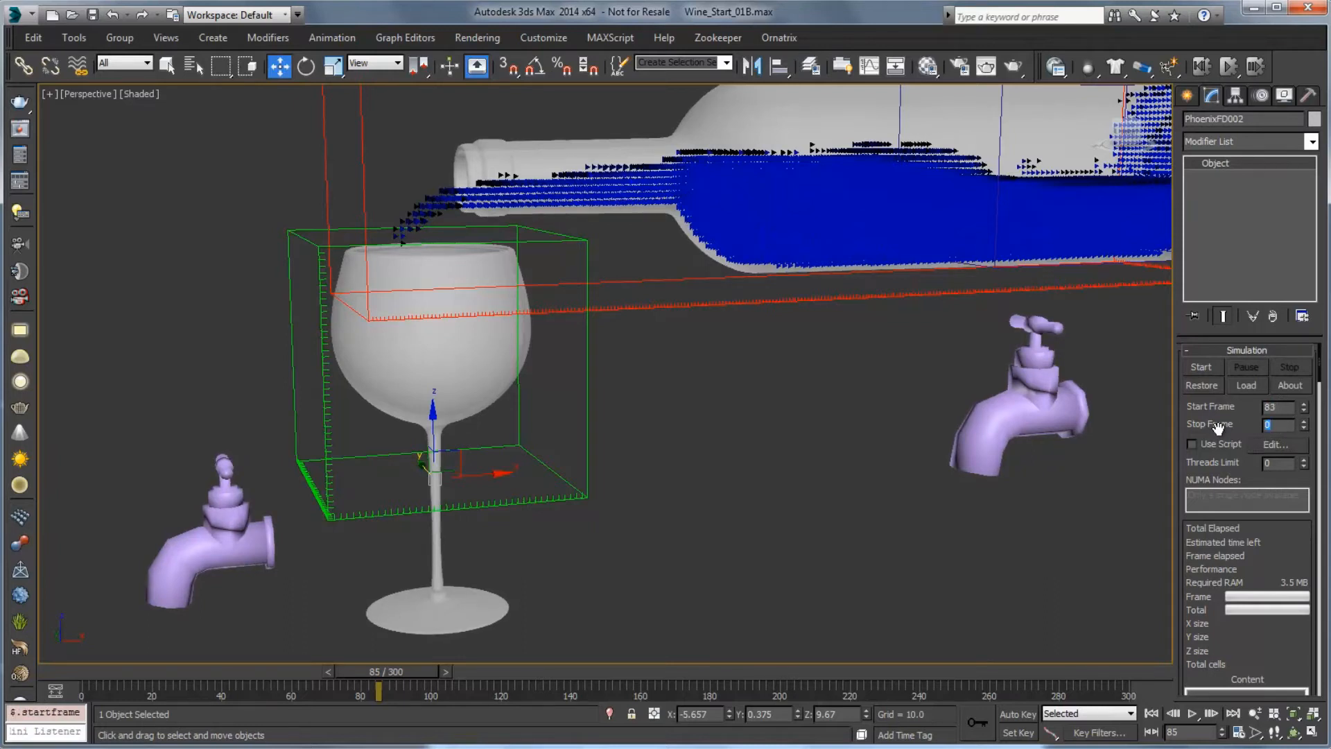
text(280)
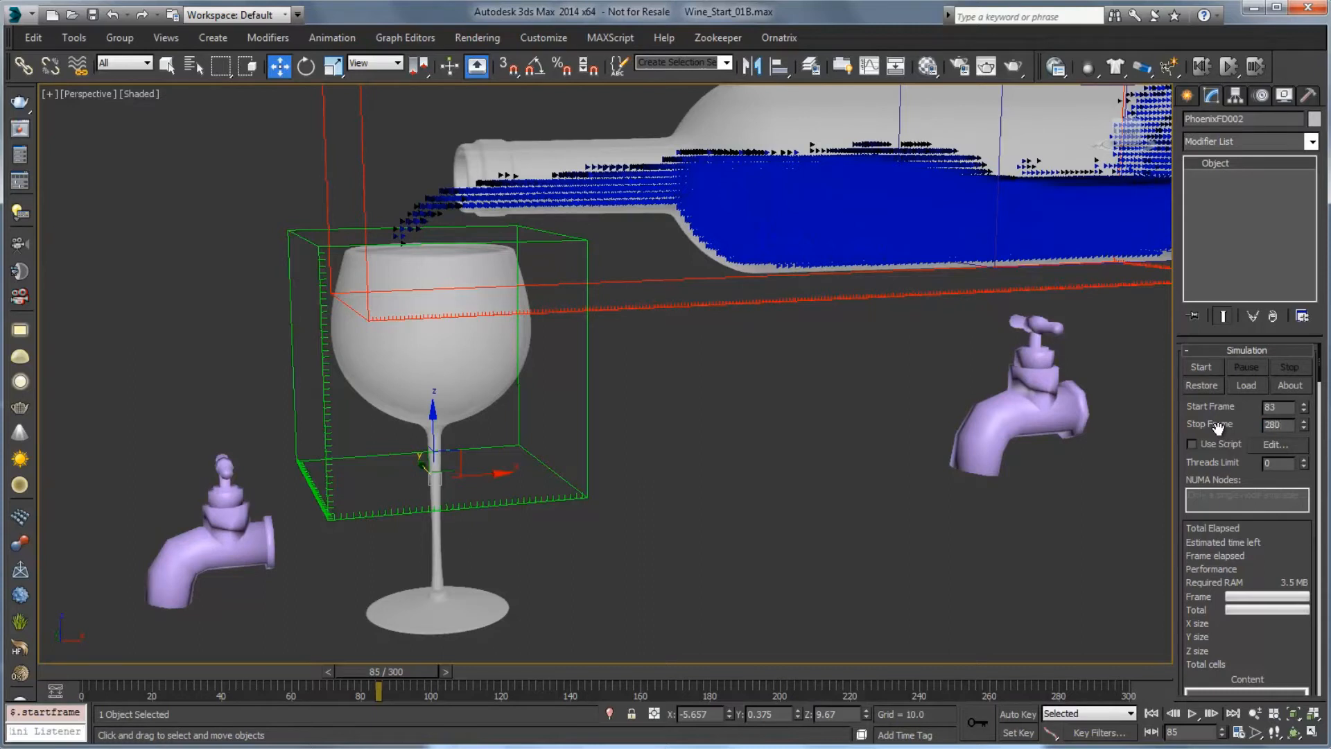
click(1275, 406)
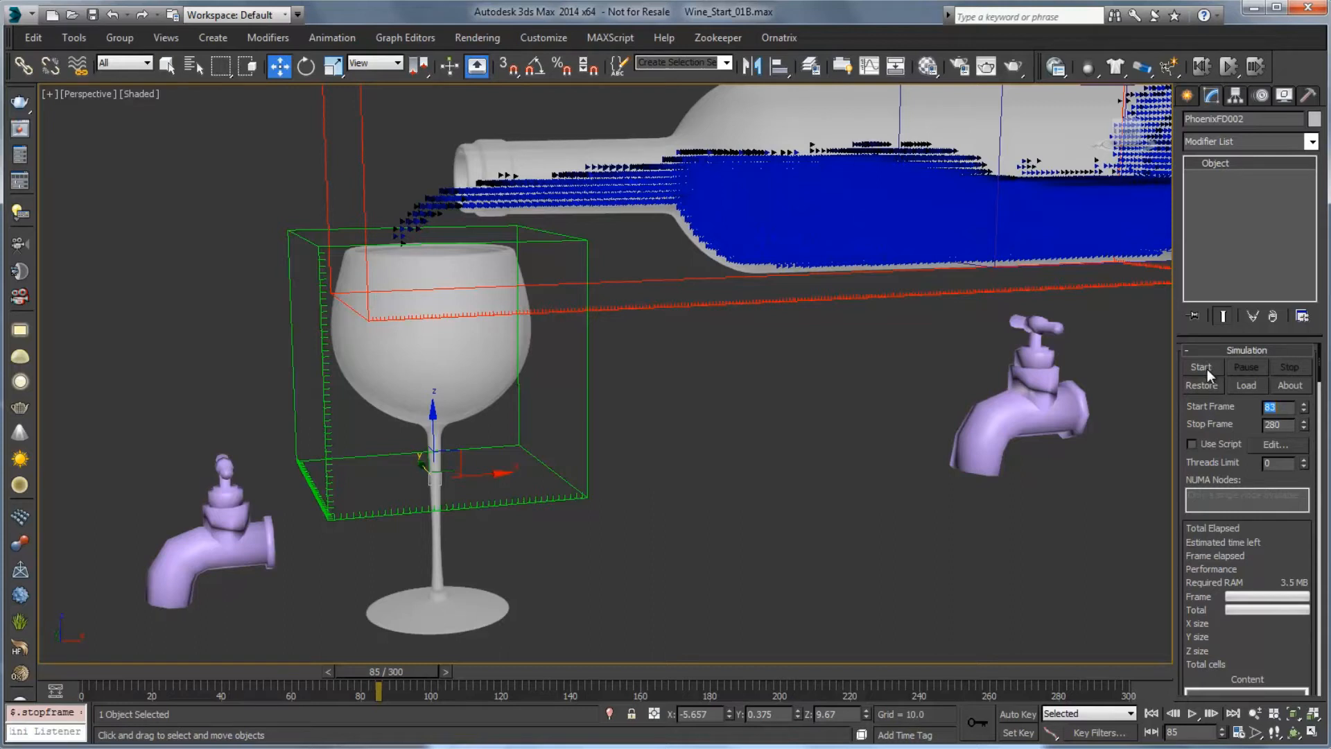
- Start the glass liquid simulation, then select the bottle simulator PhoenixFD001
click(1200, 366)
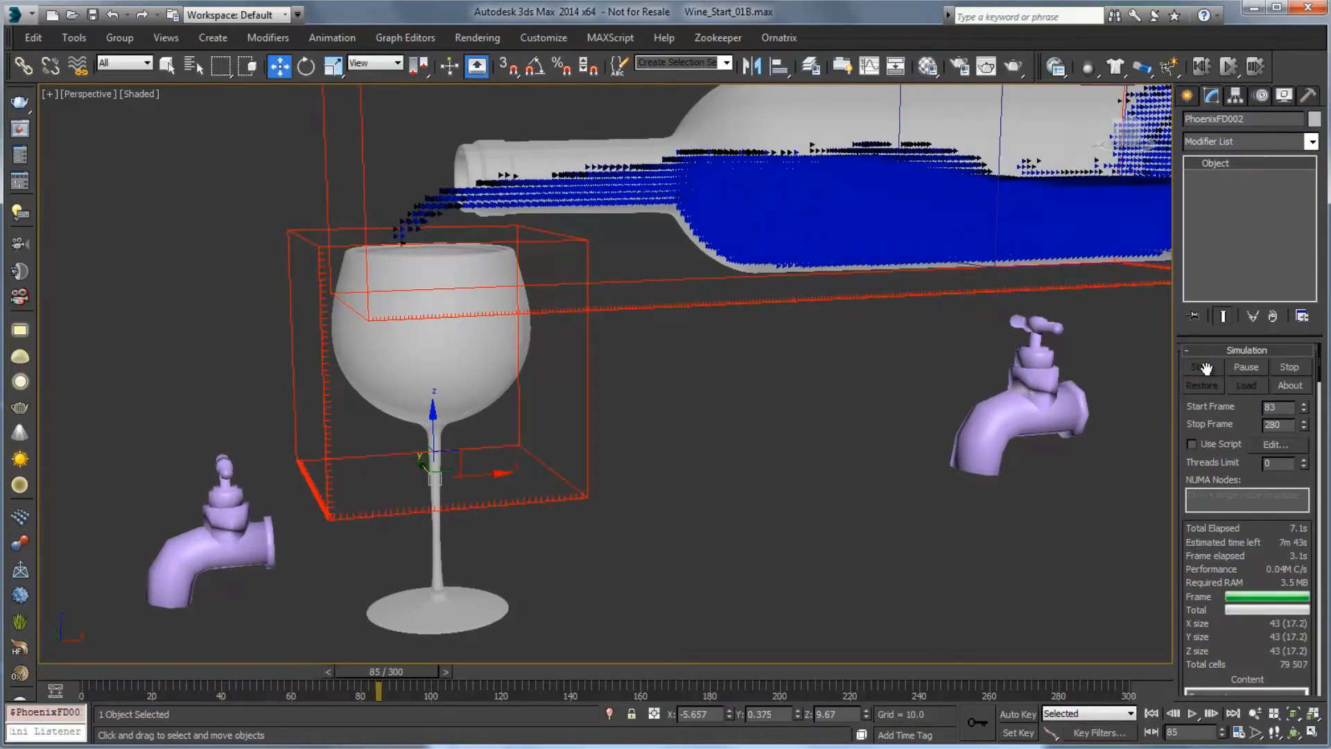
click(1200, 366)
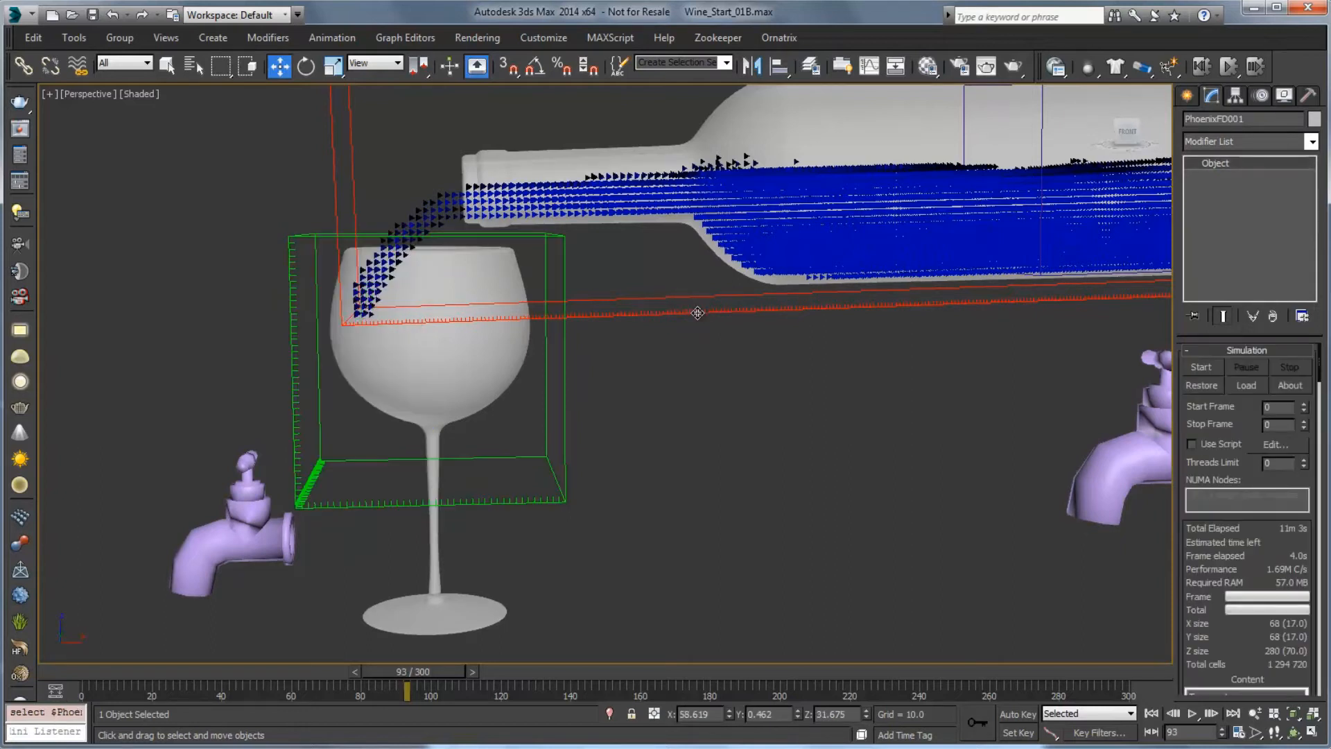
- Make the bottle simulator non-solid in its Phoenix FD properties
right_click(696, 313)
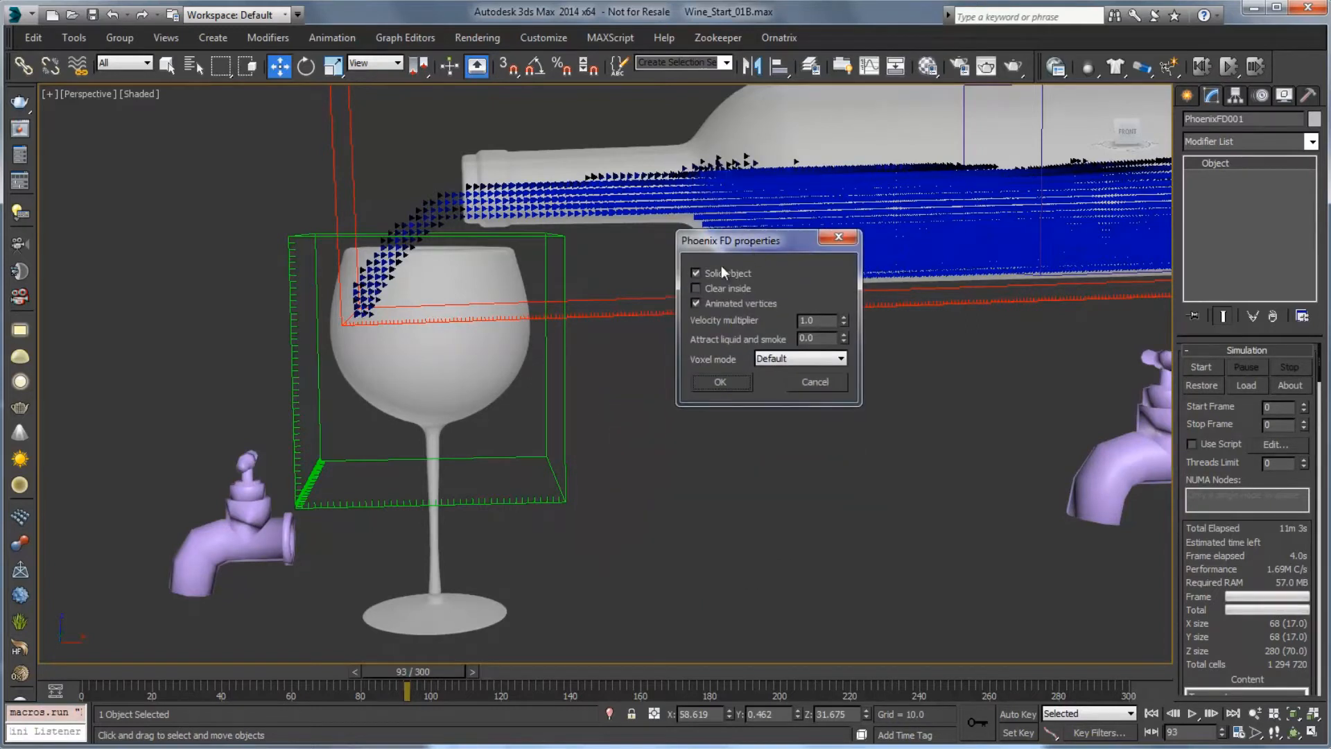
click(697, 273)
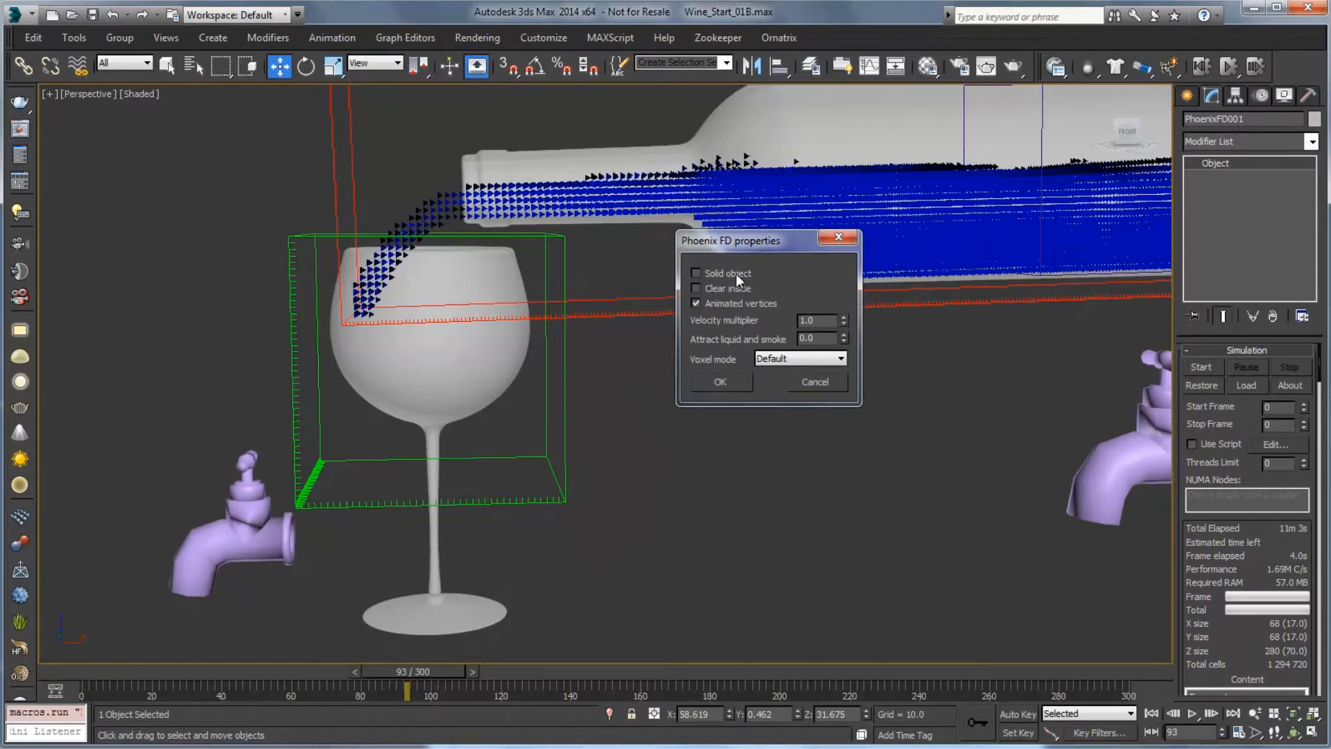
mouse_move(380, 280)
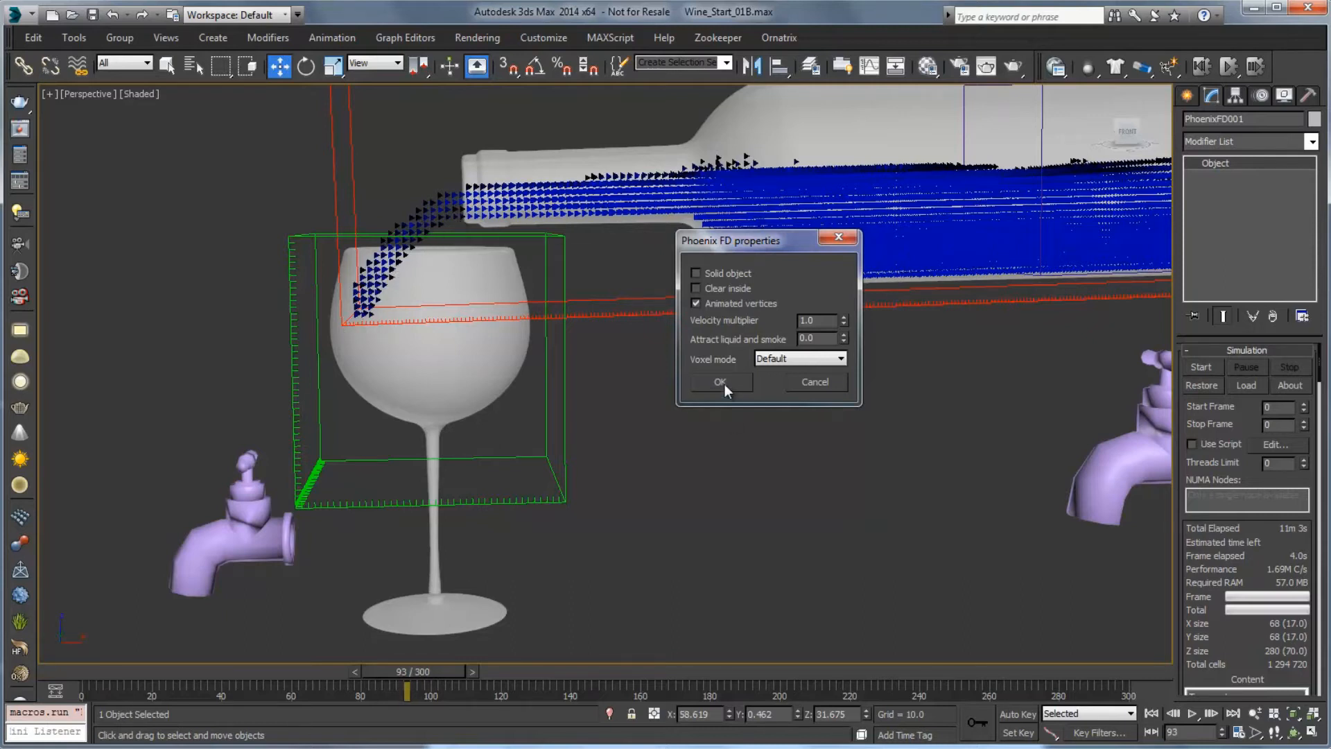
click(719, 383)
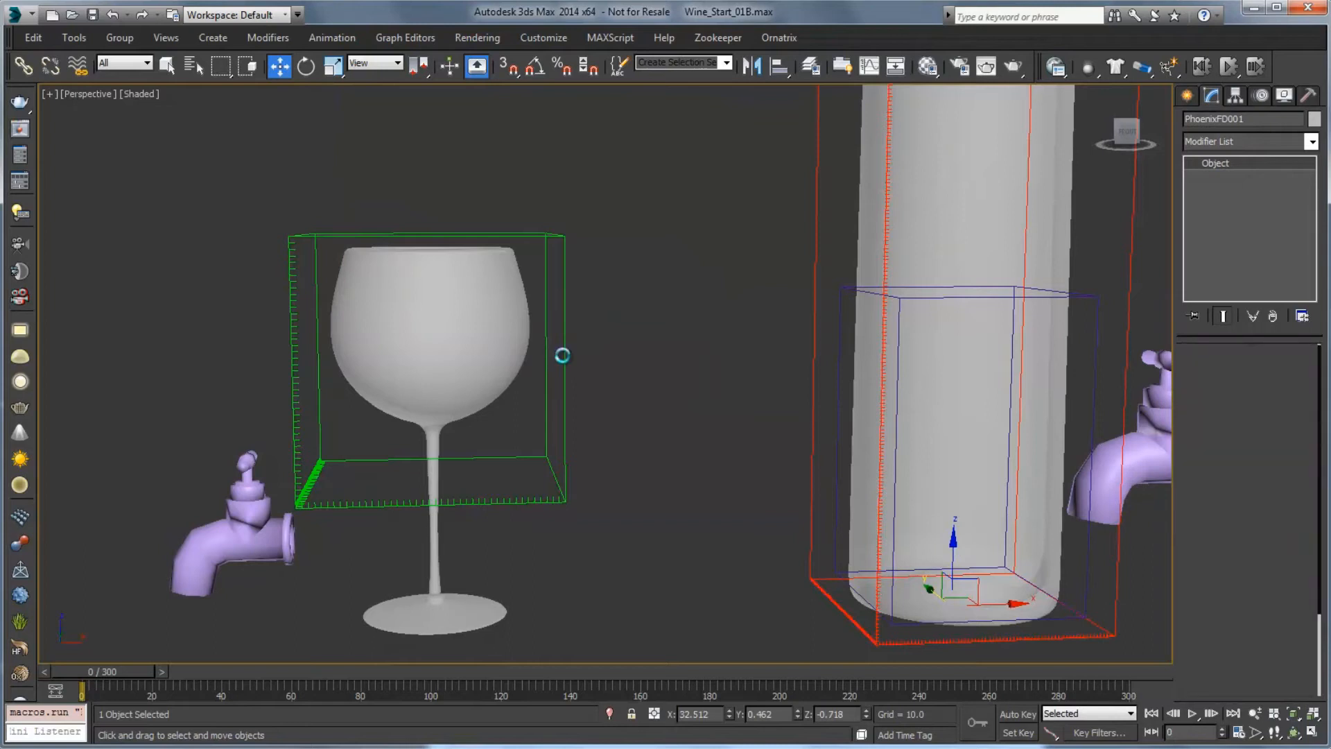
- Select the glass simulator PhoenixFD002 and restart its simulation from frame 83
click(1201, 366)
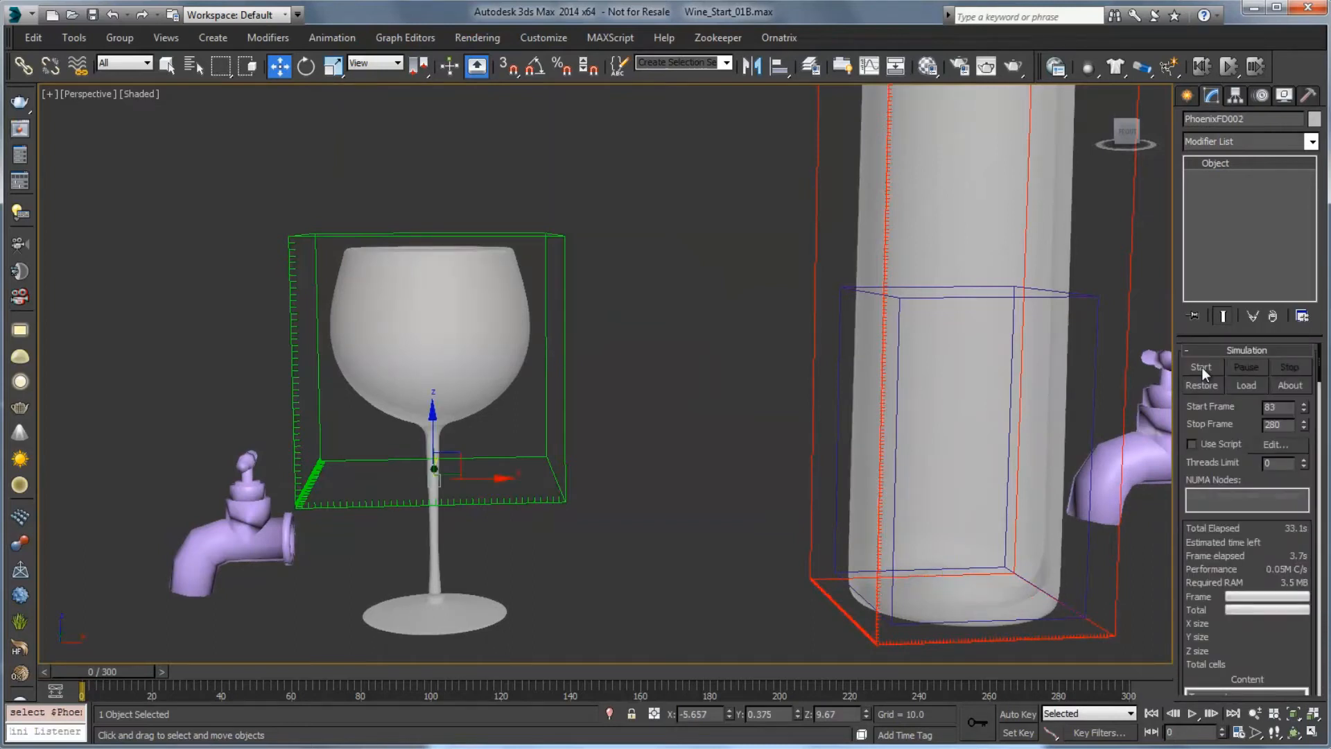
click(1201, 366)
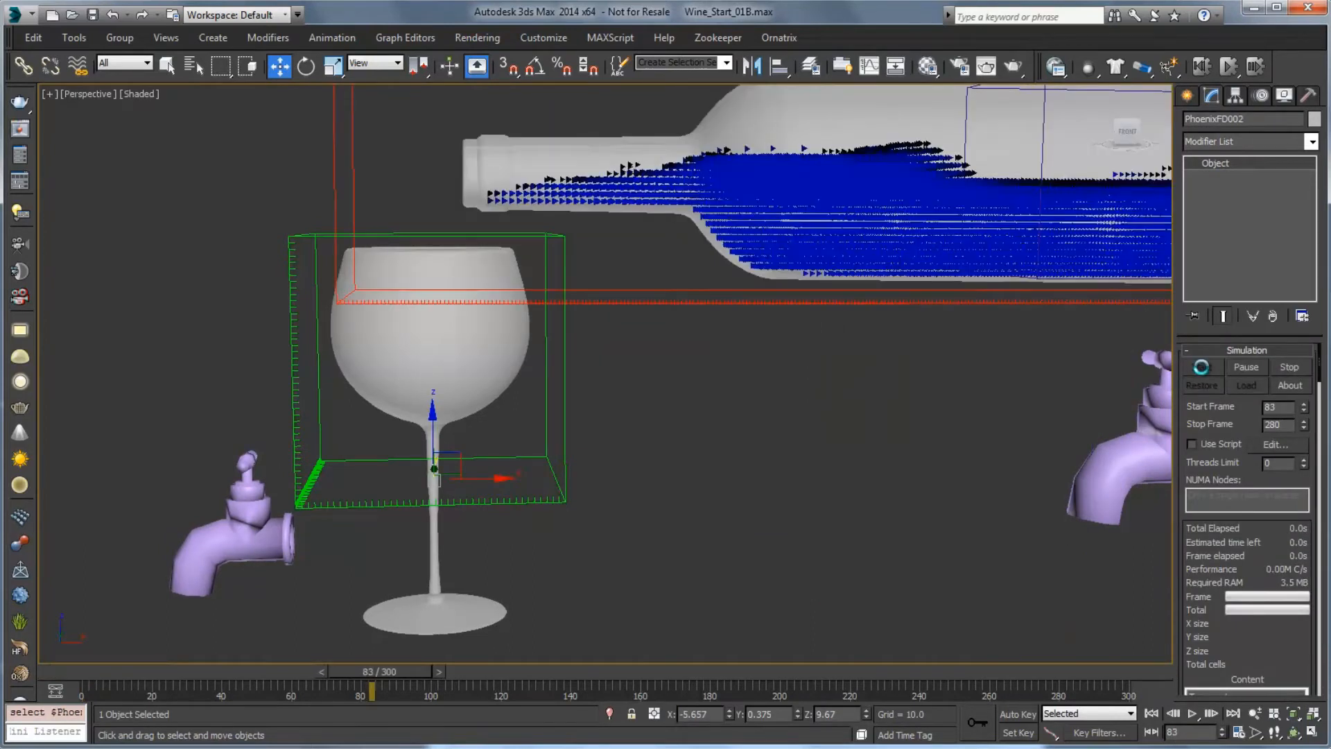
- Let the pour simulate into the glass, then show the modifier list for the Glass object
click(1201, 366)
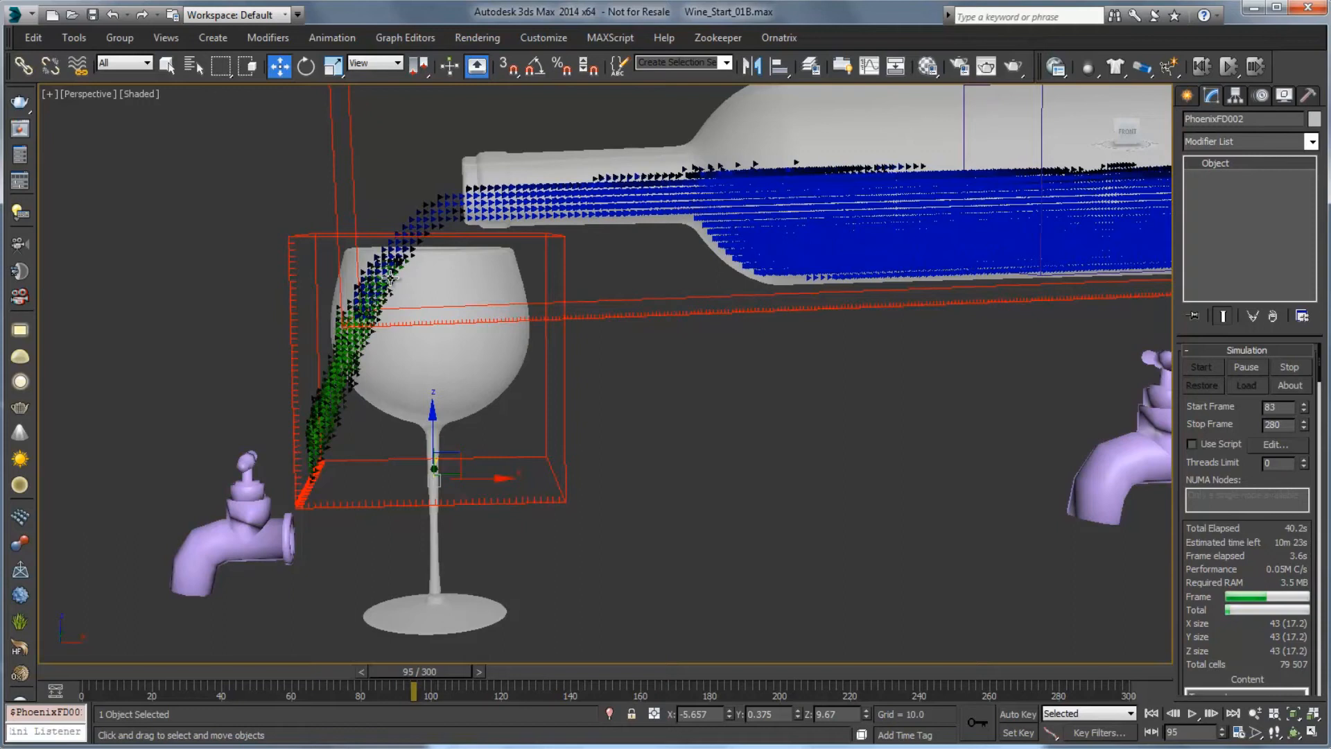
mouse_move(777, 449)
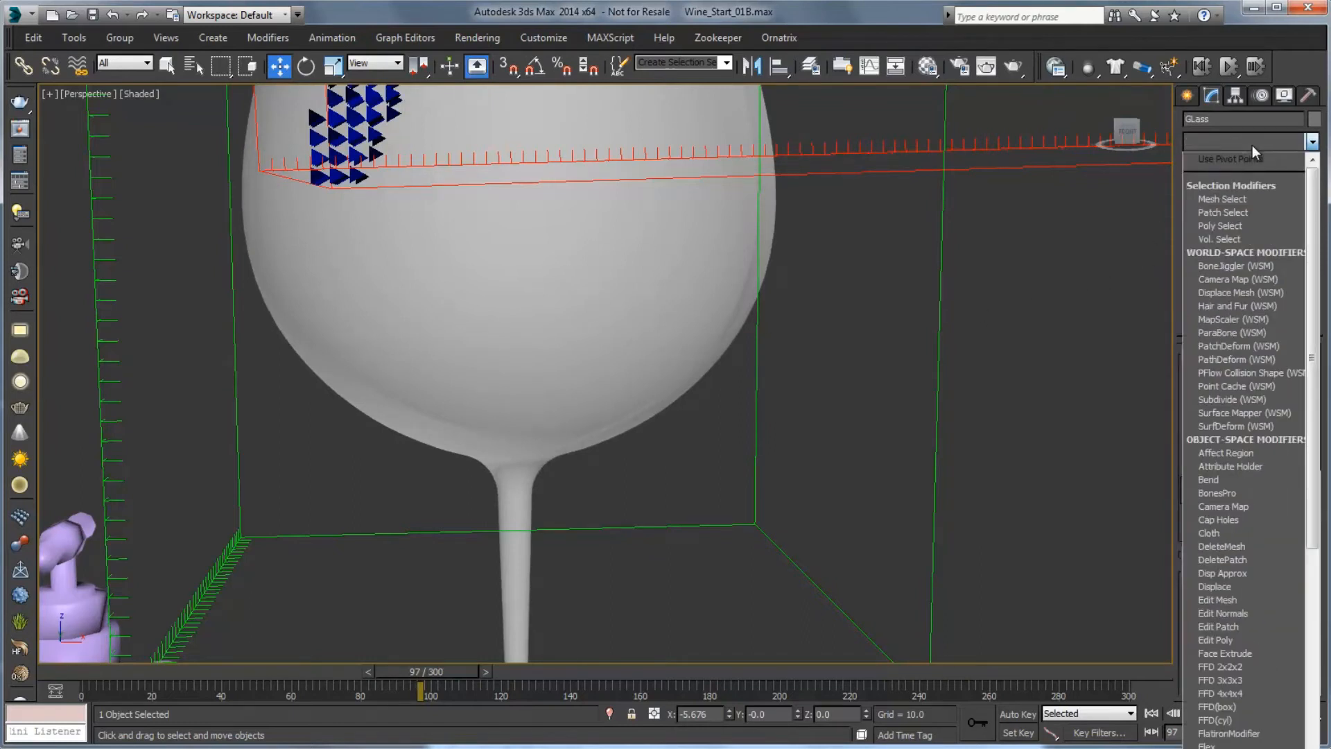
- Add a Push modifier with push value 0.2 to the Glass object
click(1223, 158)
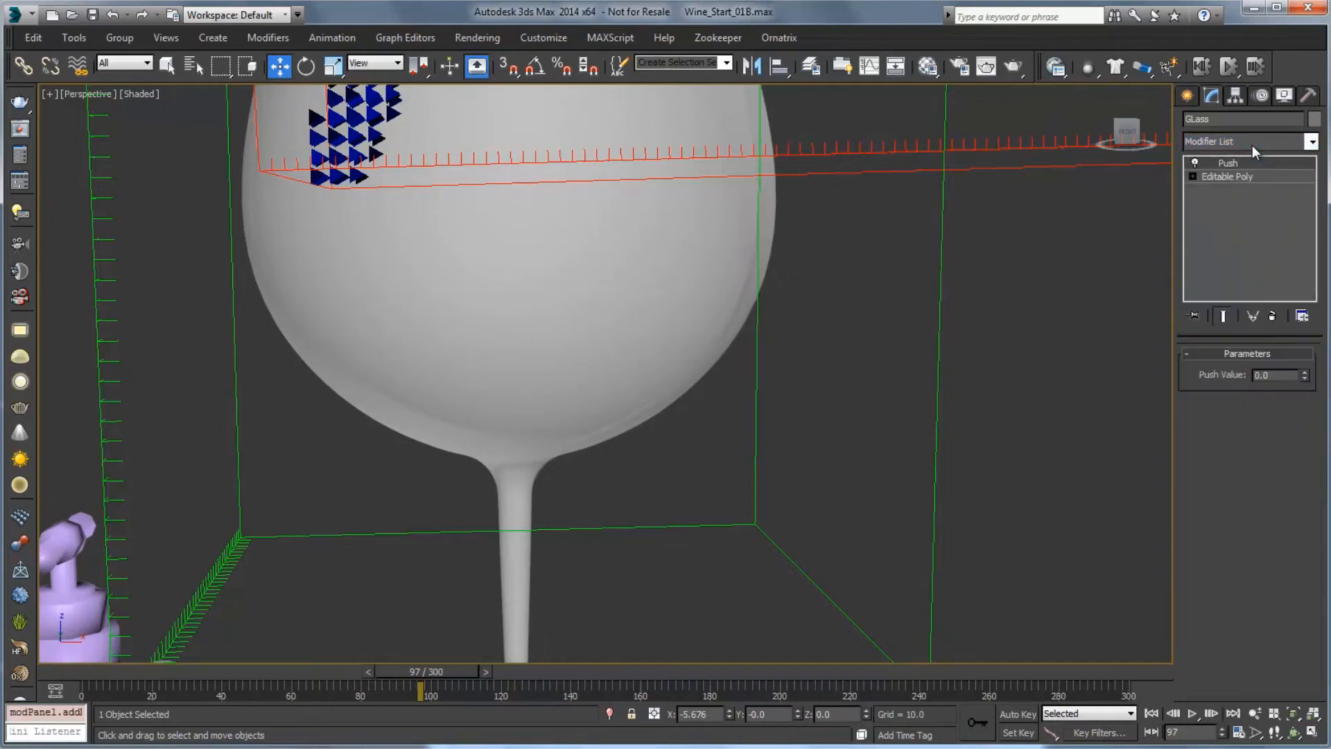
click(1268, 374)
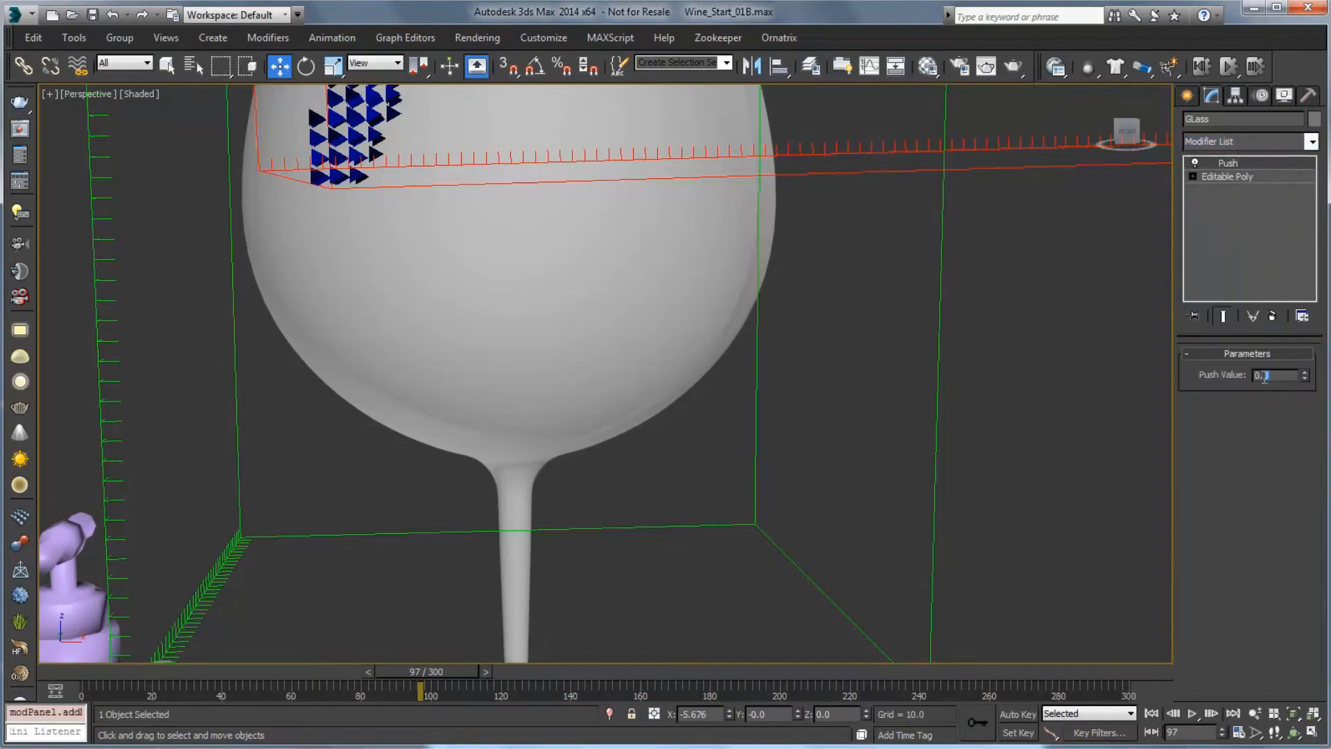
text(0.2)
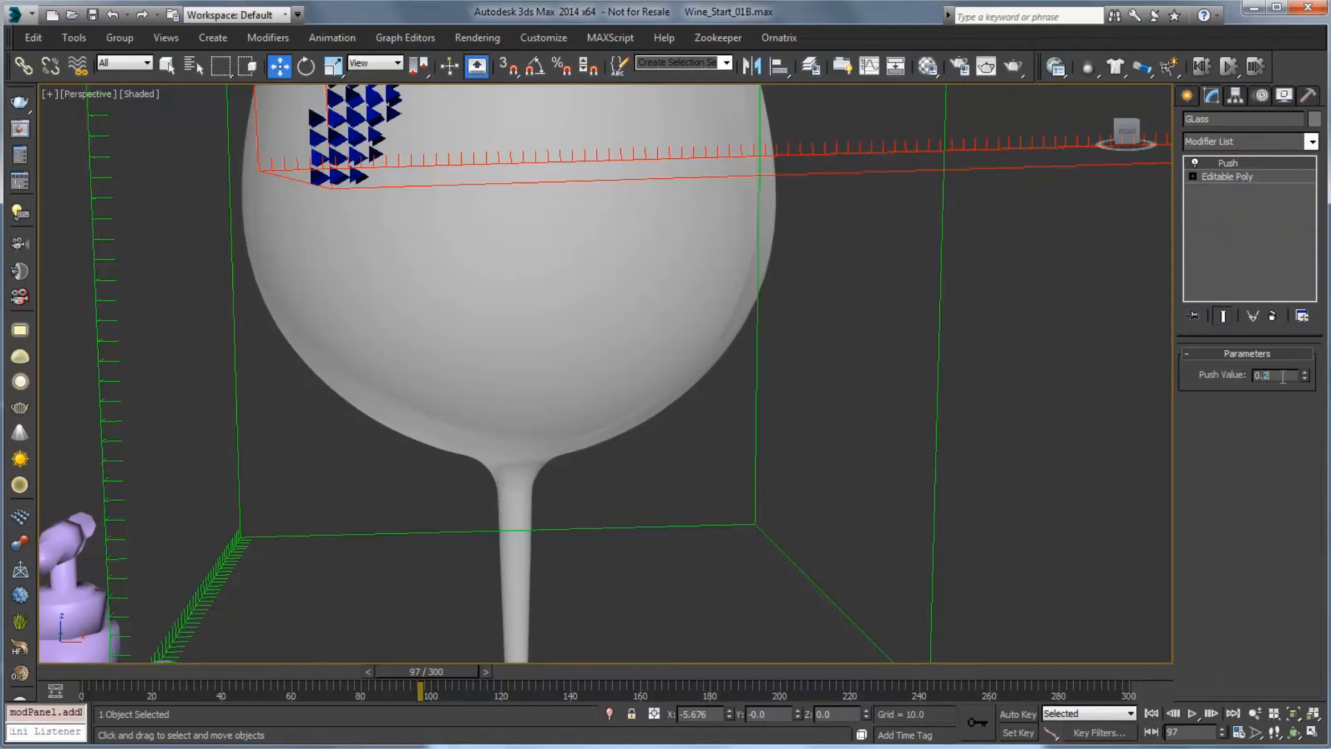
click(1303, 372)
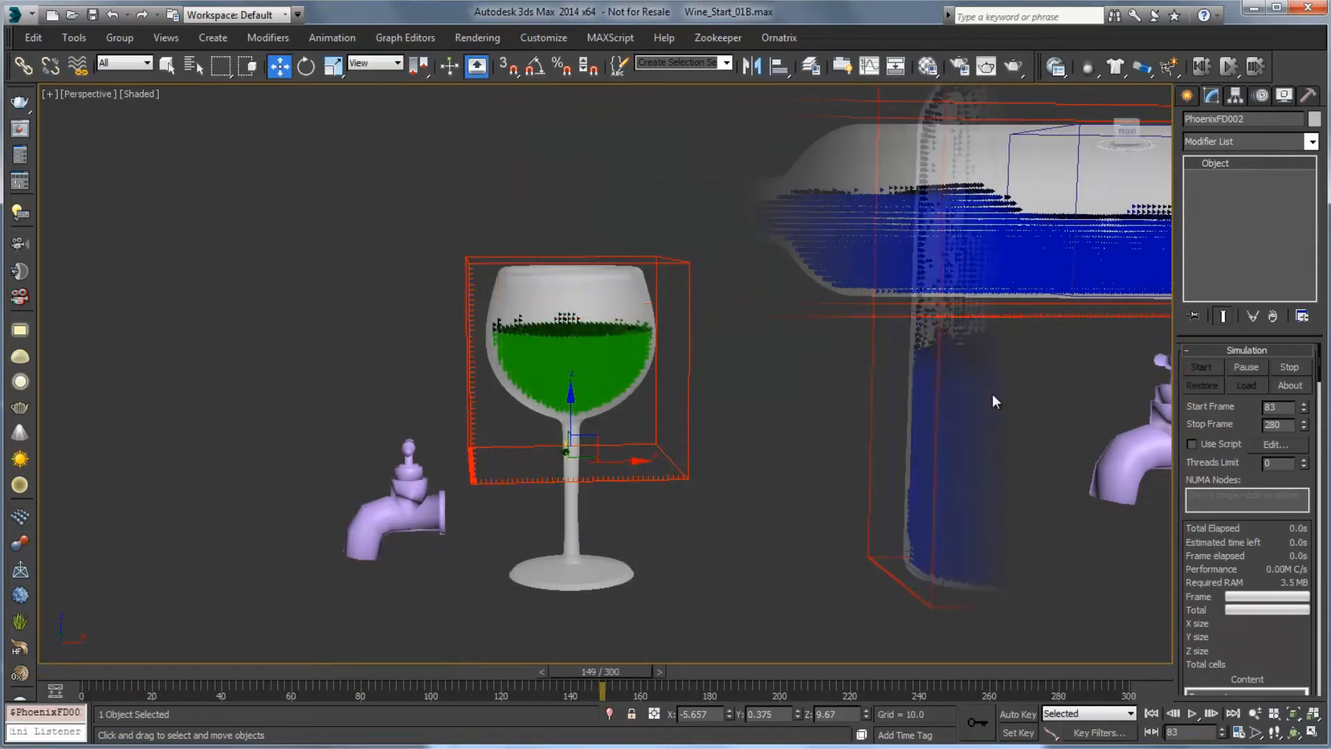
click(1200, 366)
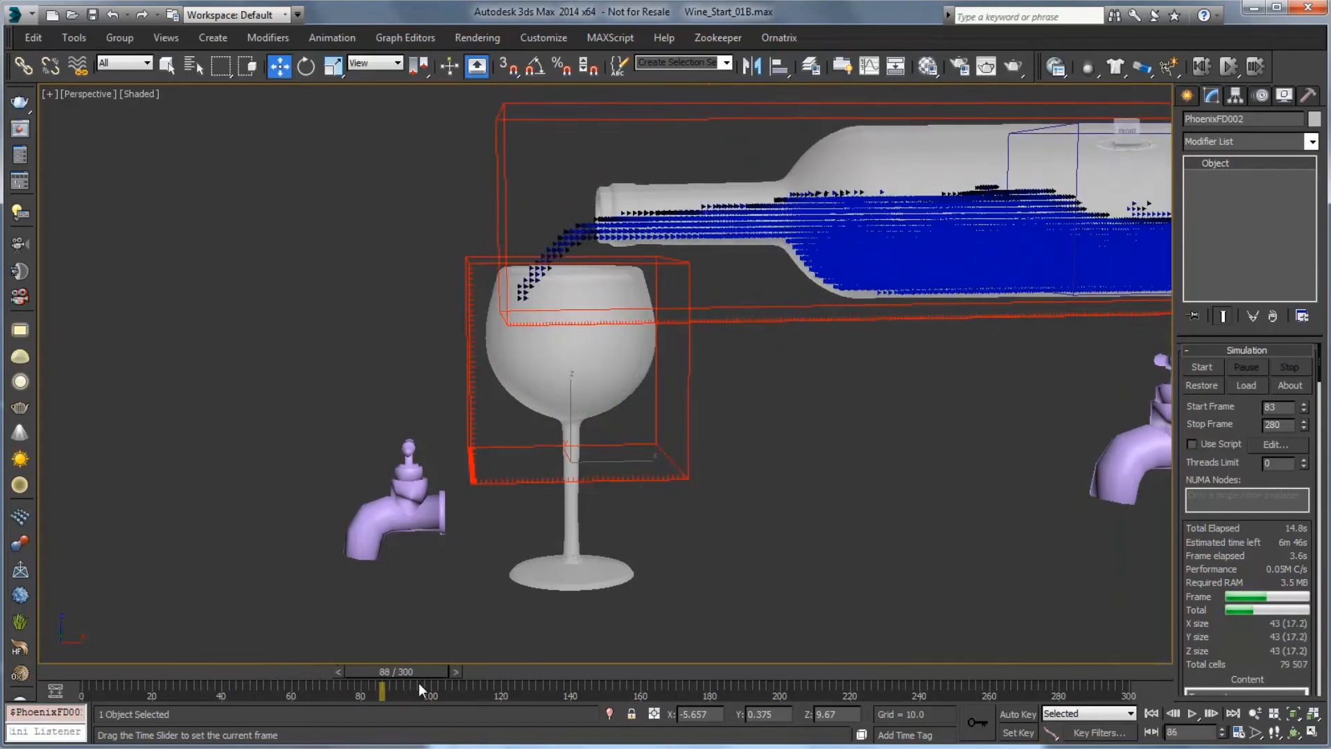
drag(381, 692, 445, 691)
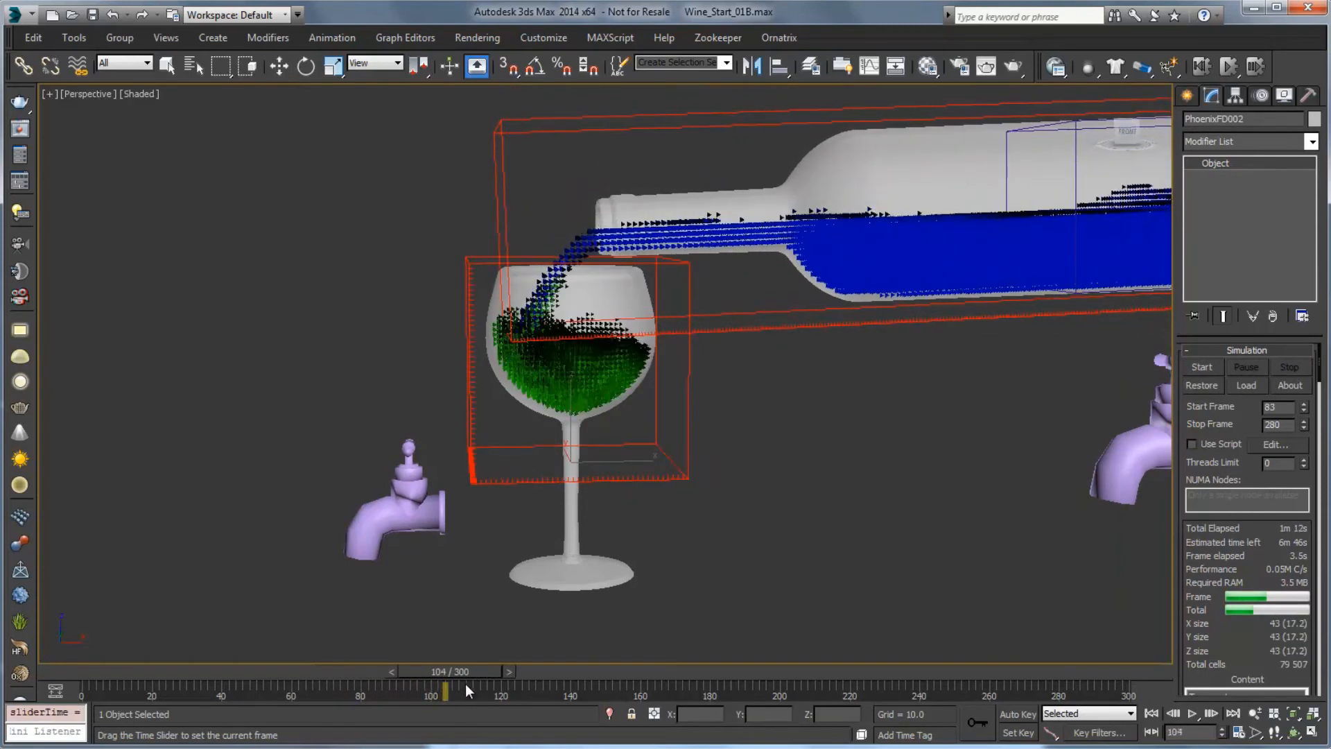
drag(445, 691, 502, 690)
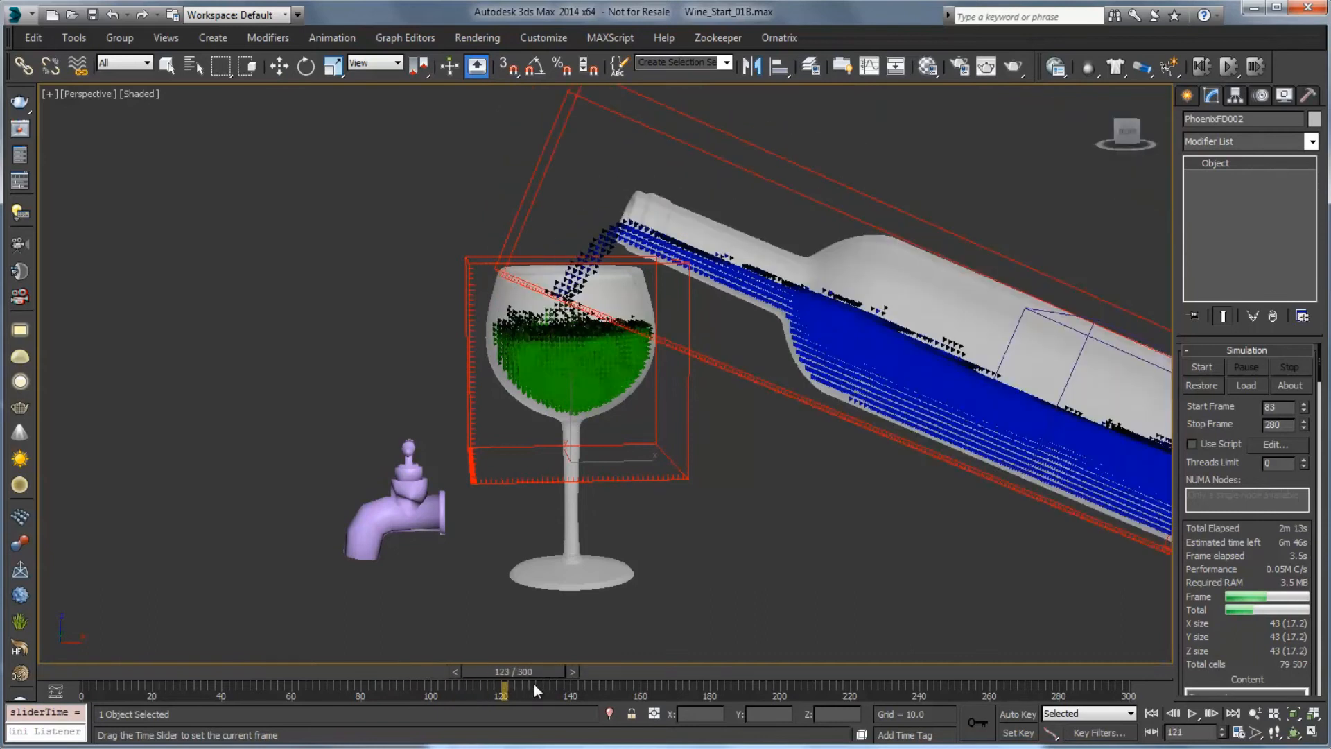
drag(502, 693, 575, 693)
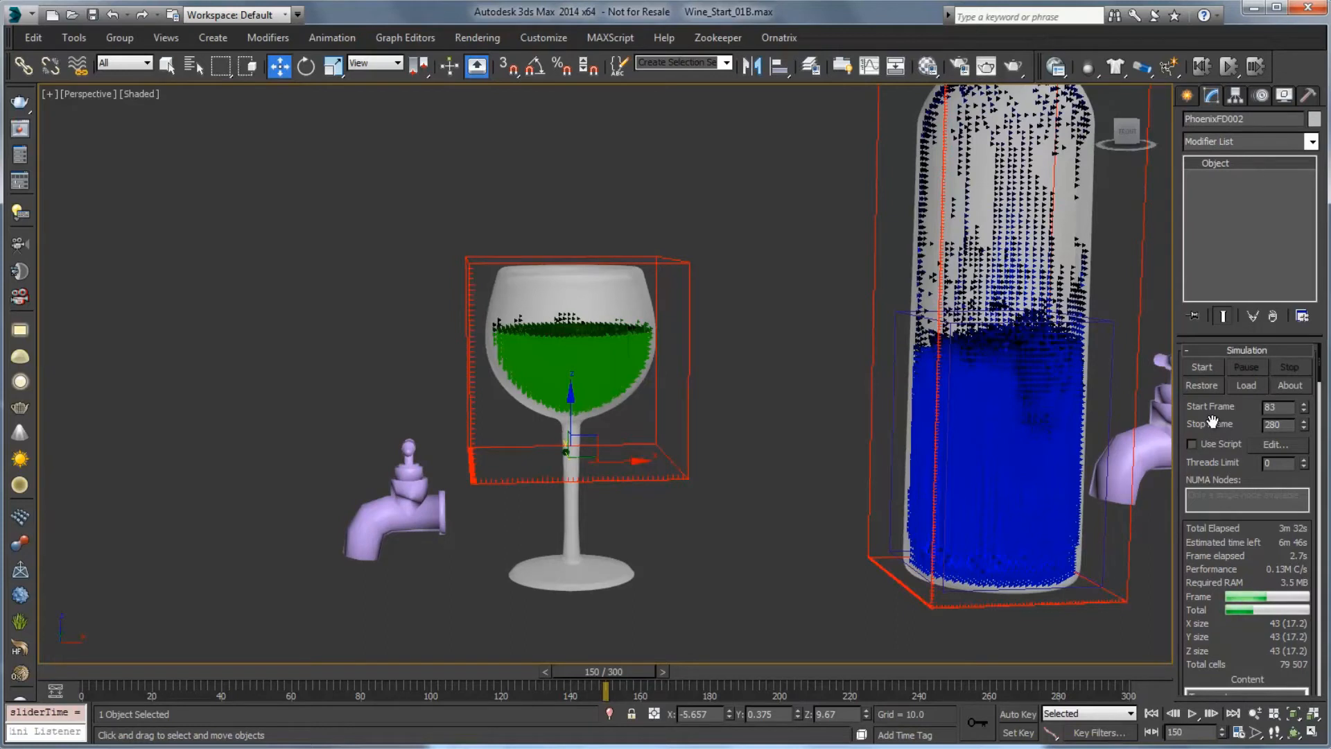
- In the simulator's Dynamics rollout, set the Conservation Method to Smooth
right_click(1245, 416)
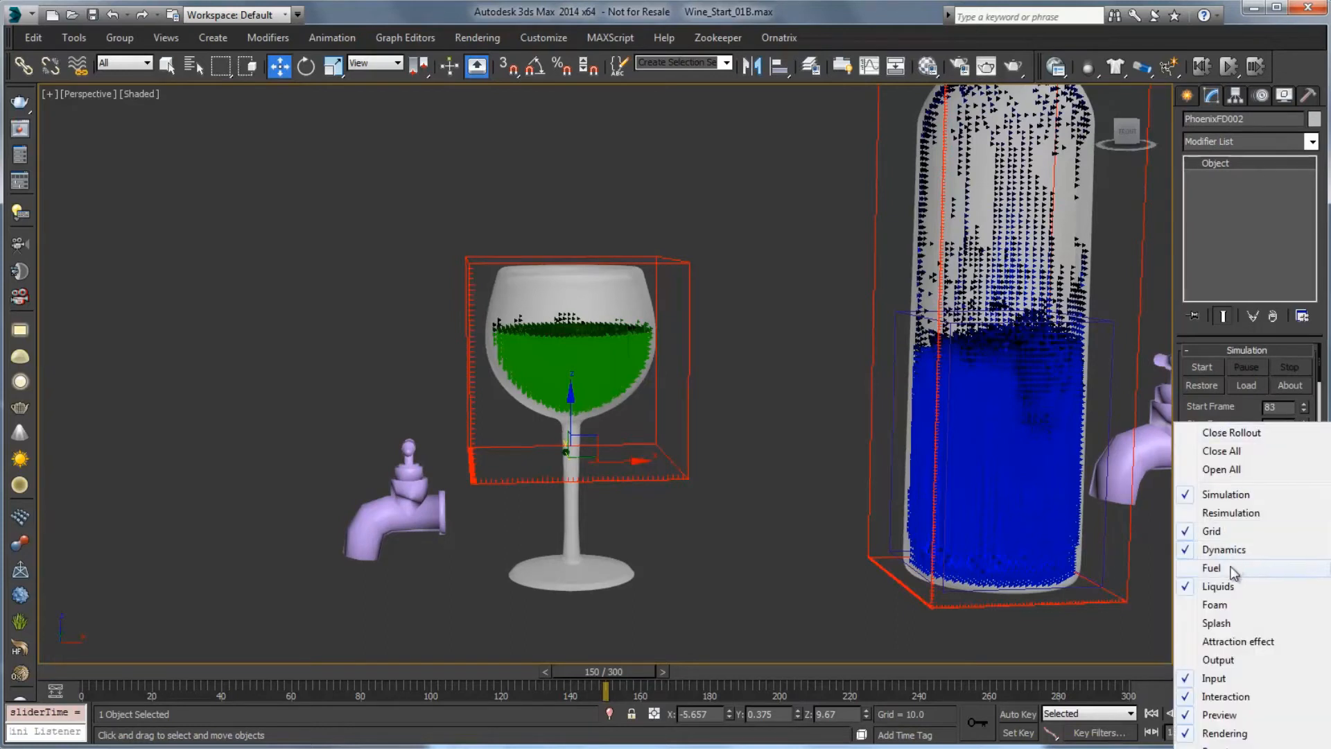
click(1224, 549)
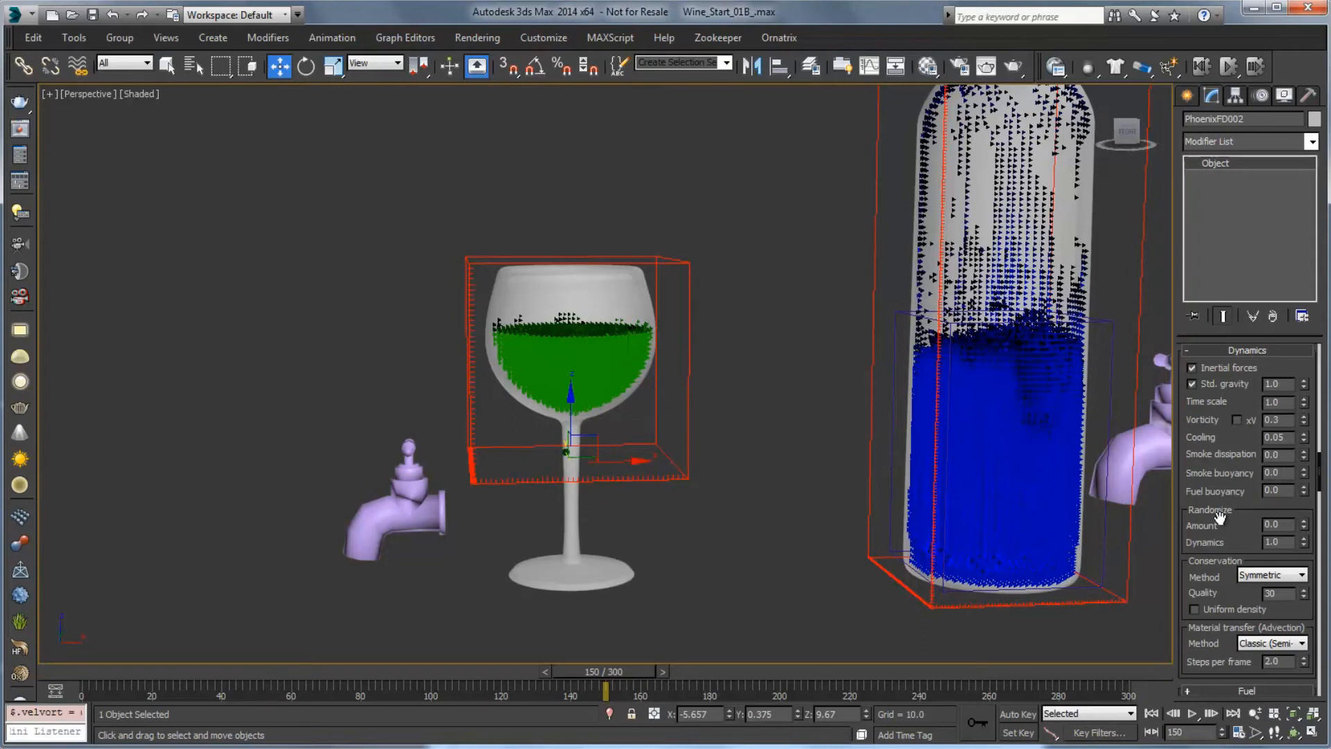
scroll(down, 3)
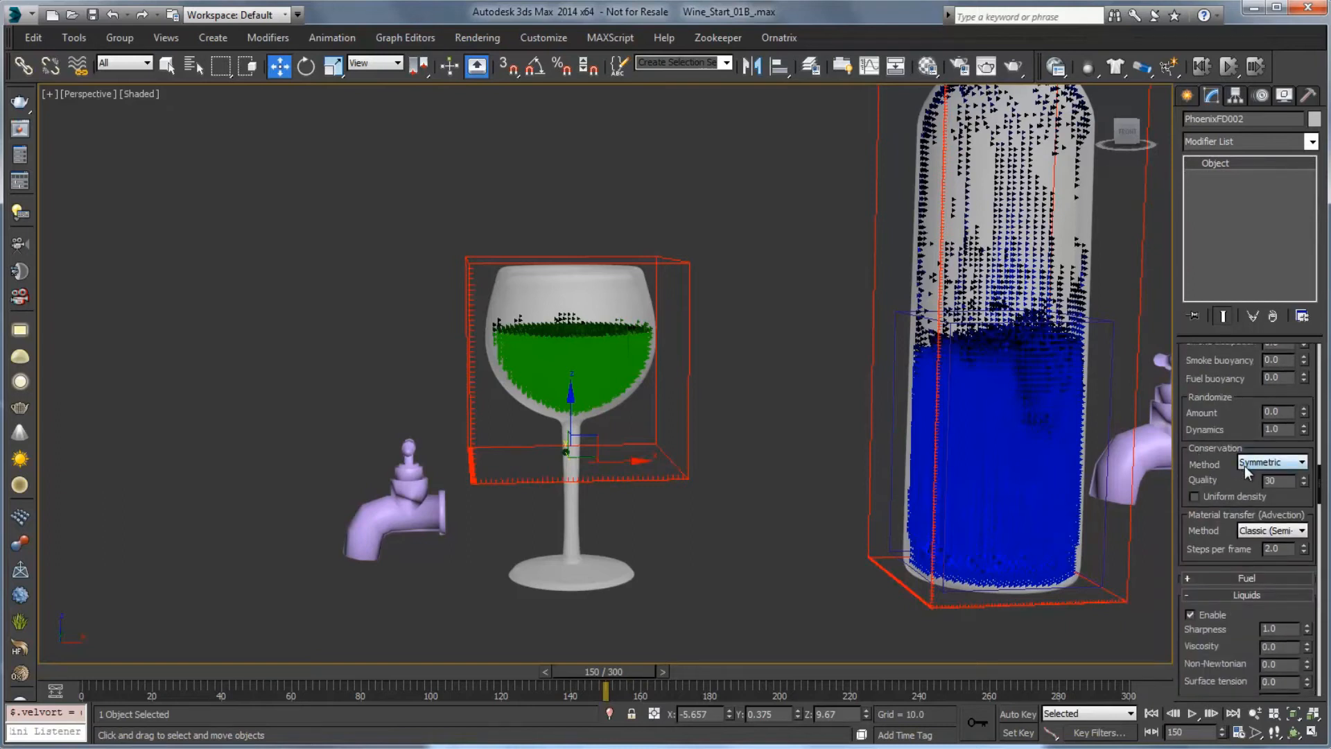
click(1303, 461)
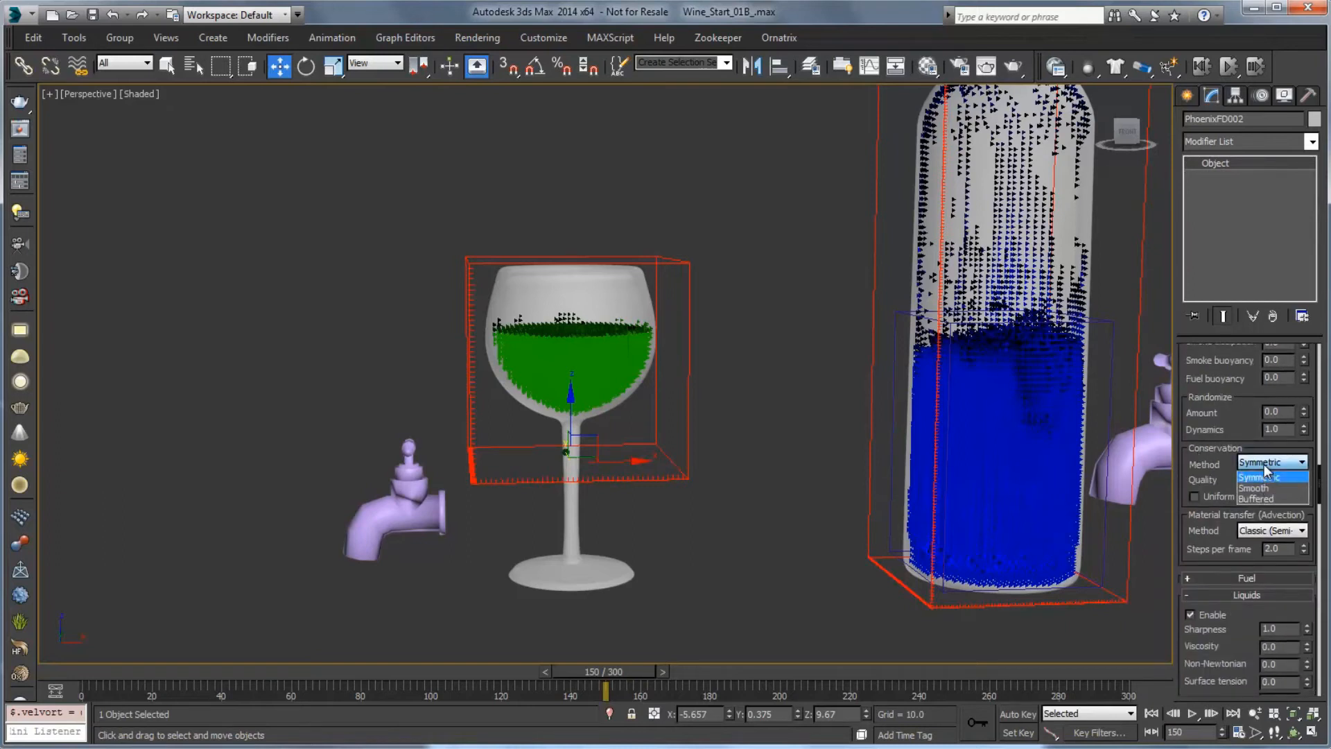
click(1254, 488)
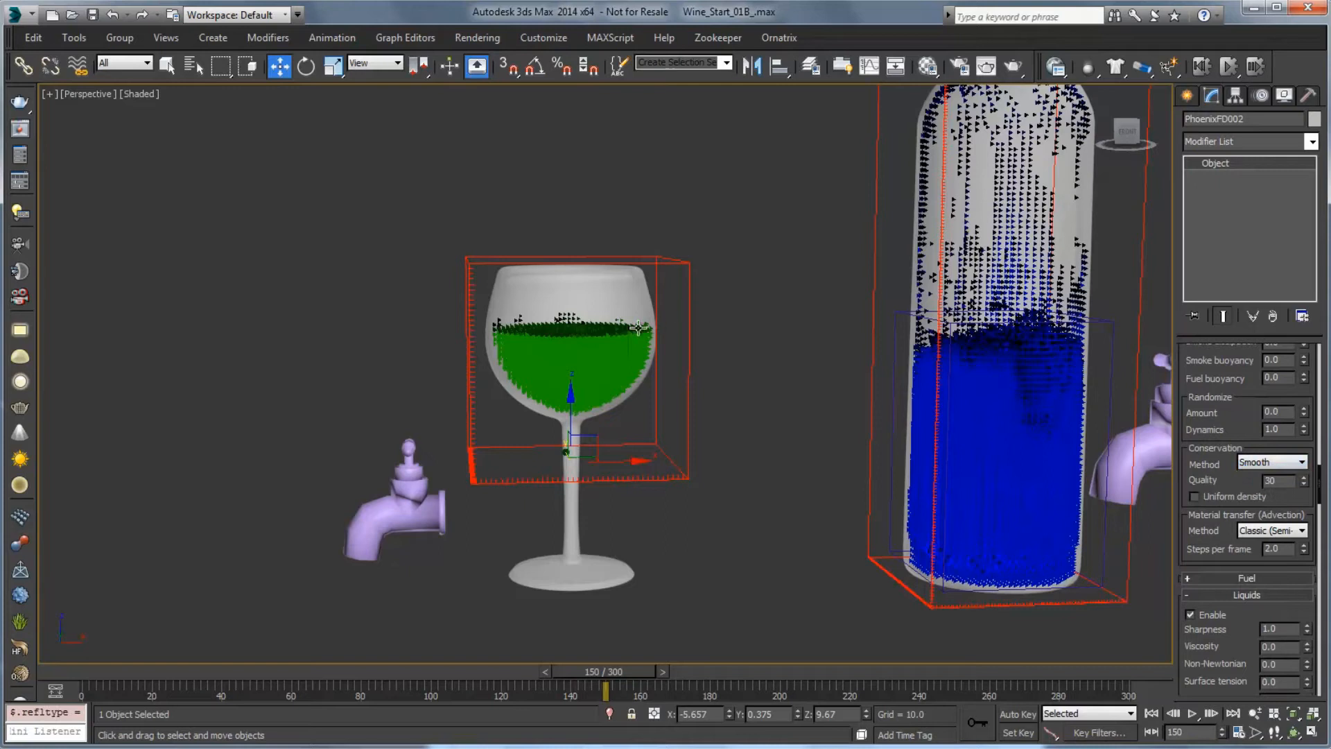
mouse_move(628, 338)
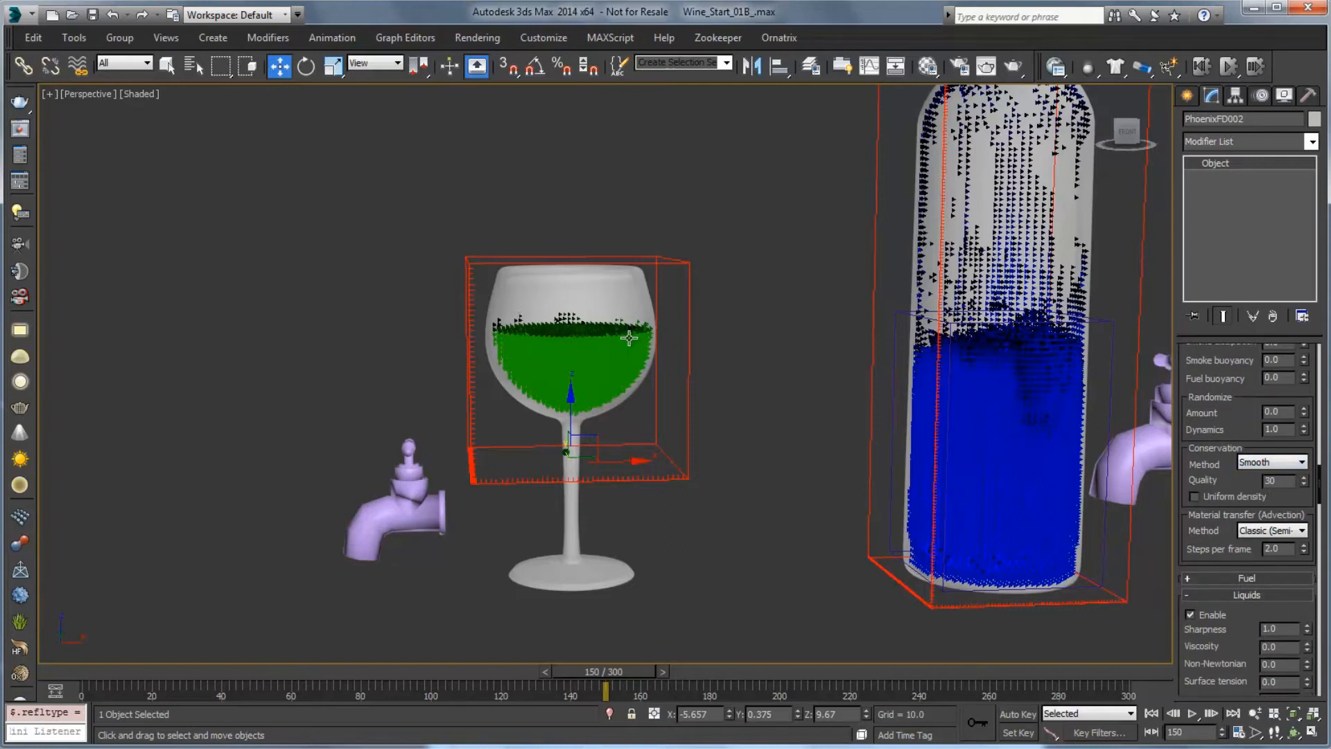
mouse_move(621, 341)
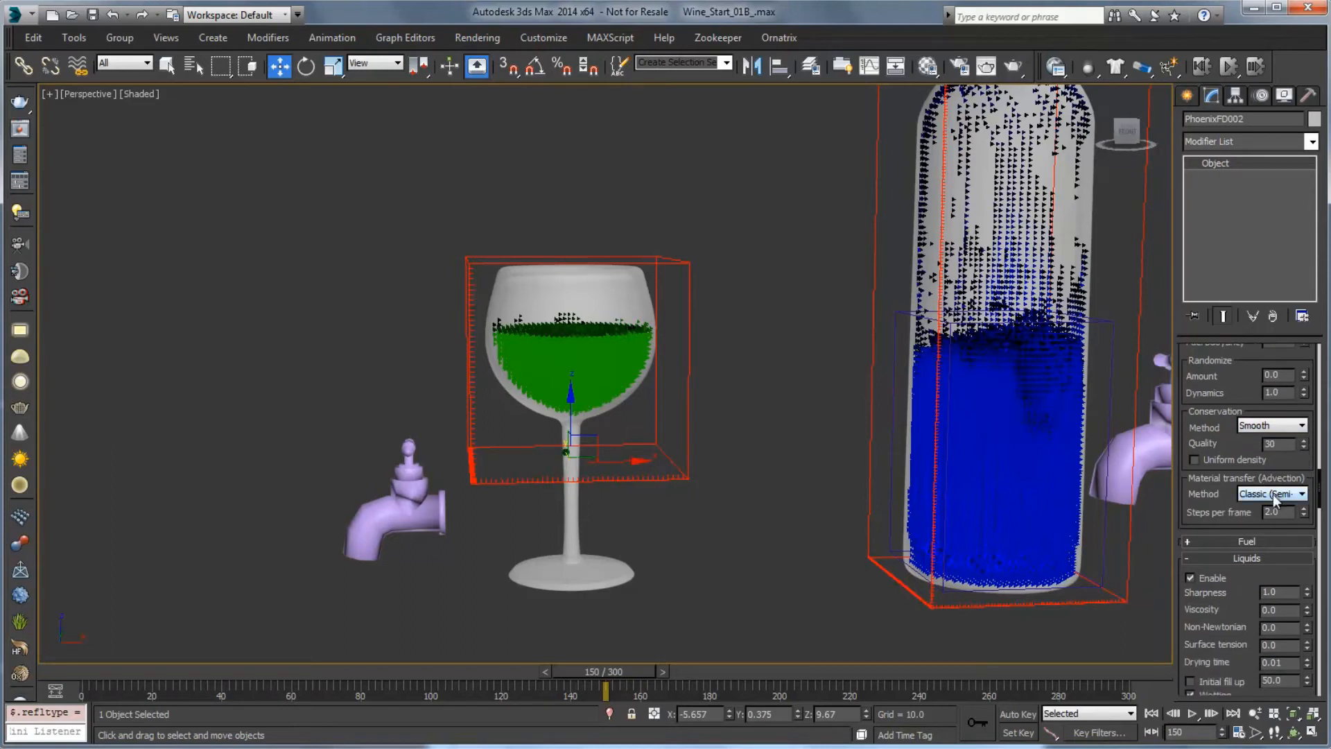
- Keep Advection on Classic (Semi-Lagrangian) and scrub frames 117–150 to check the pour
click(1268, 494)
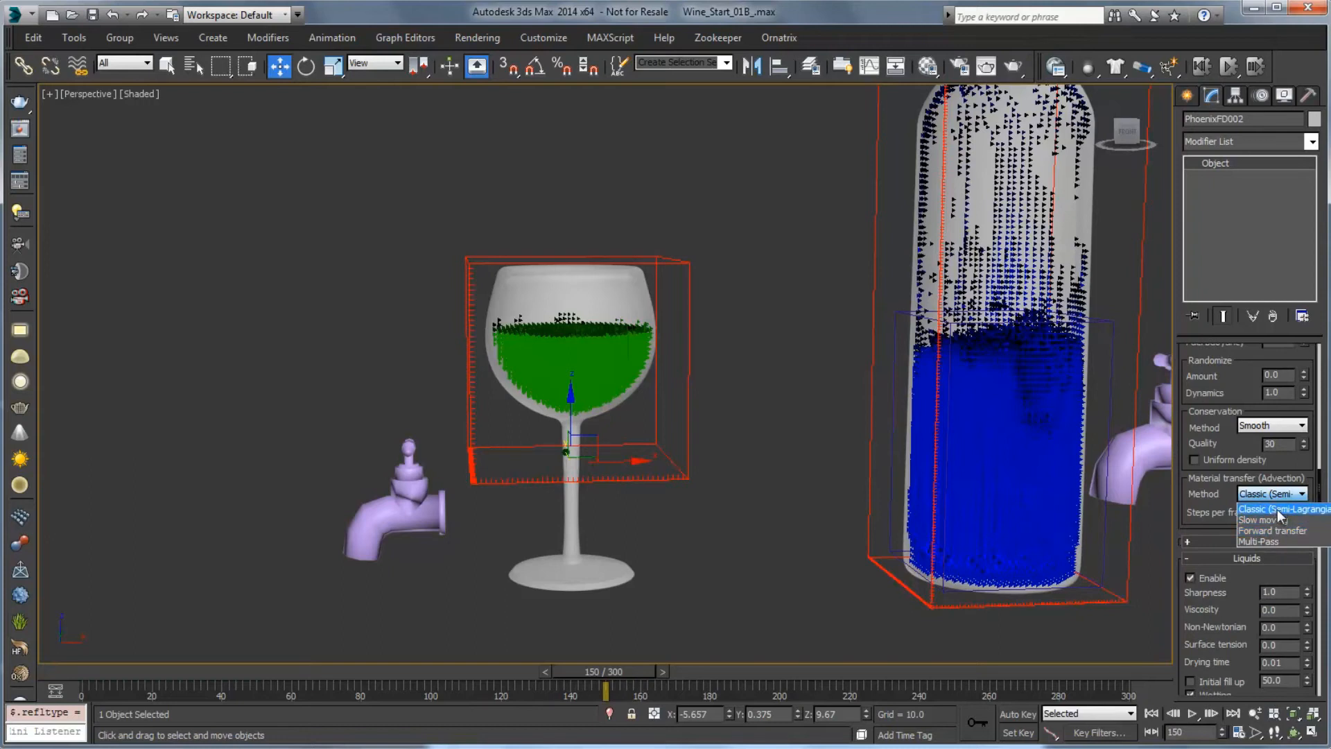
click(1272, 508)
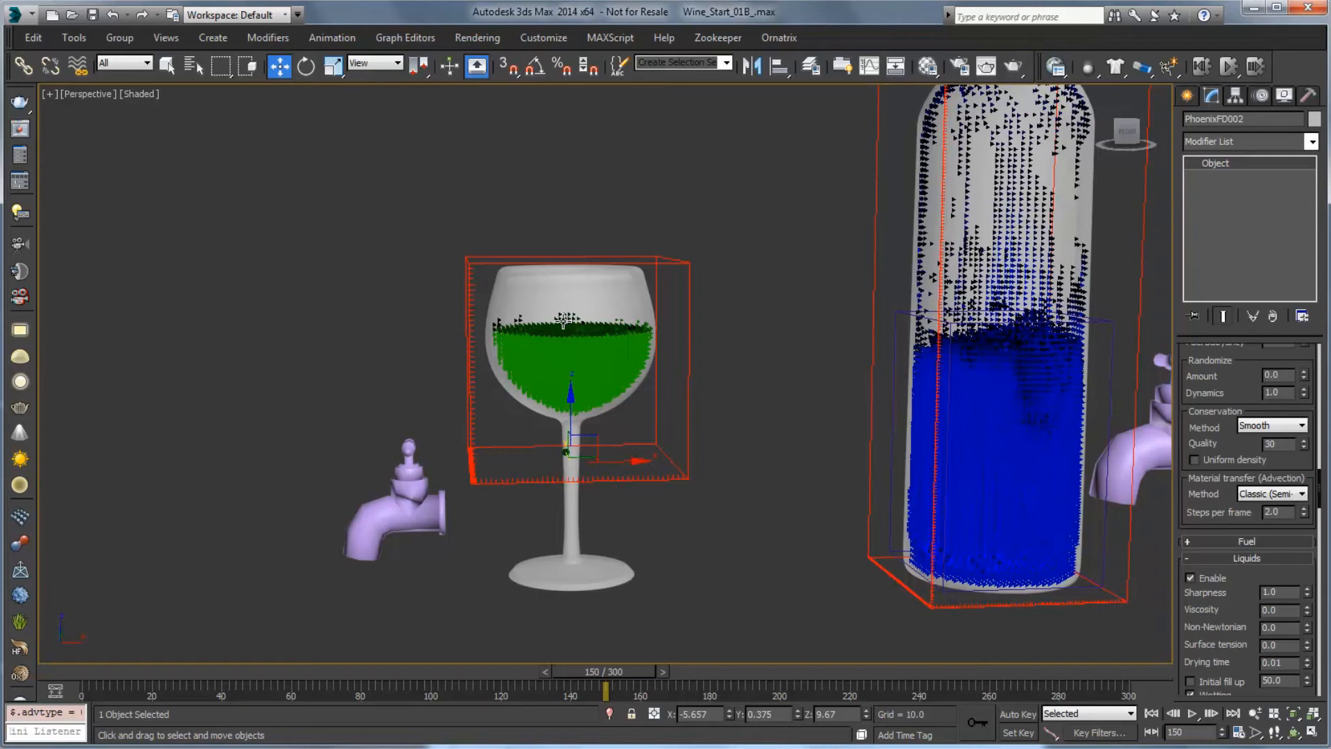
click(1271, 494)
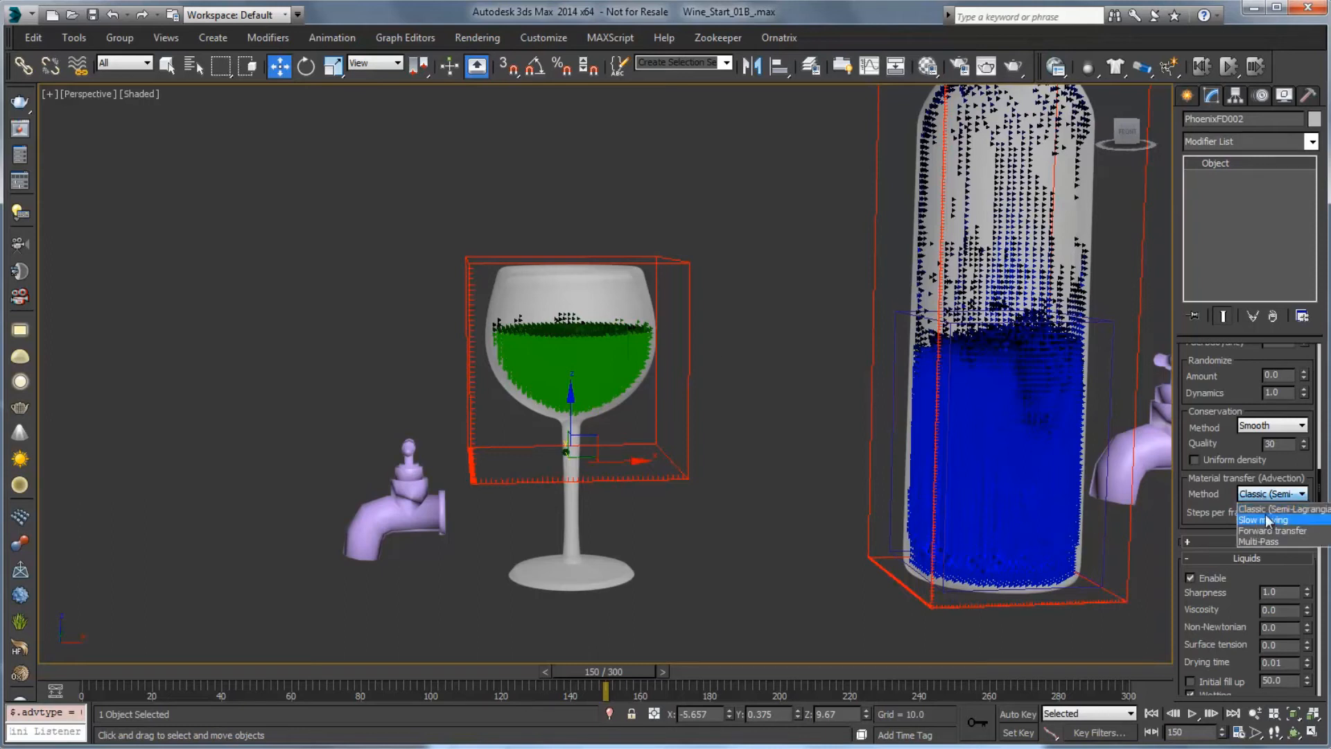
click(1271, 509)
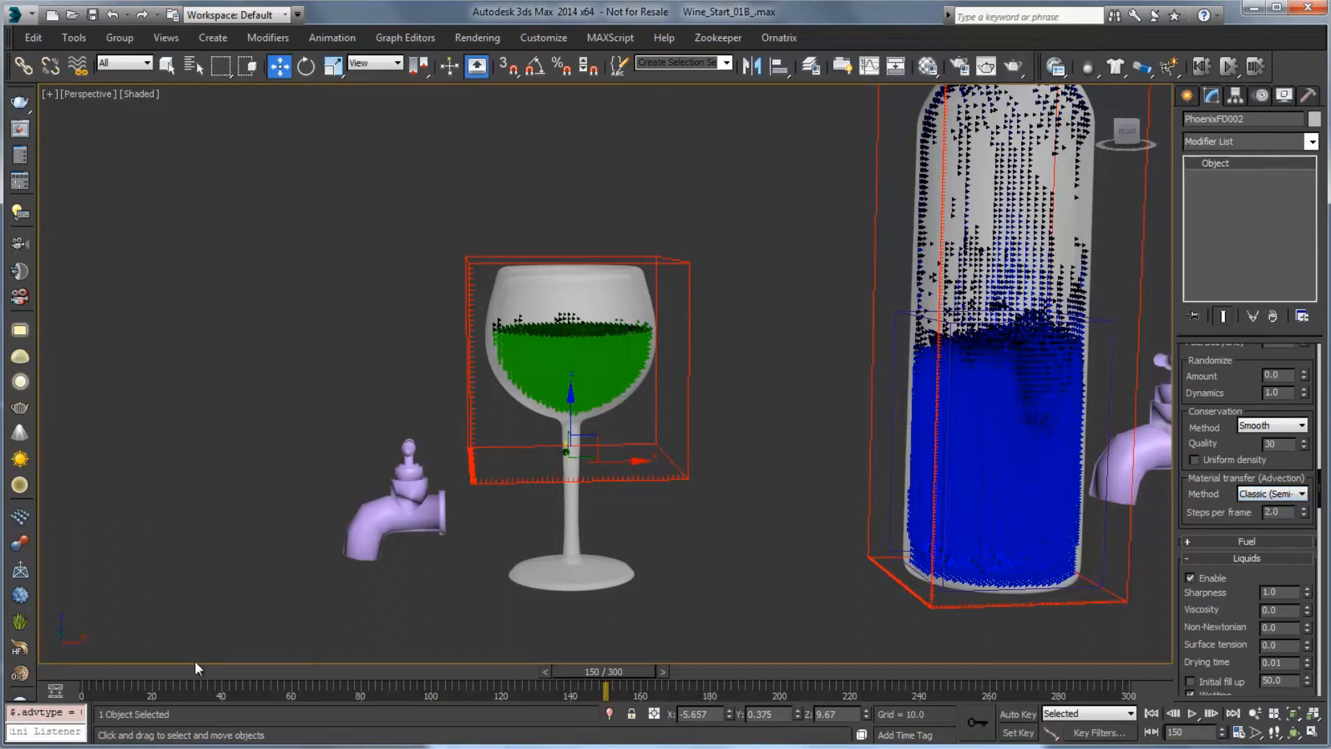
drag(606, 686, 466, 686)
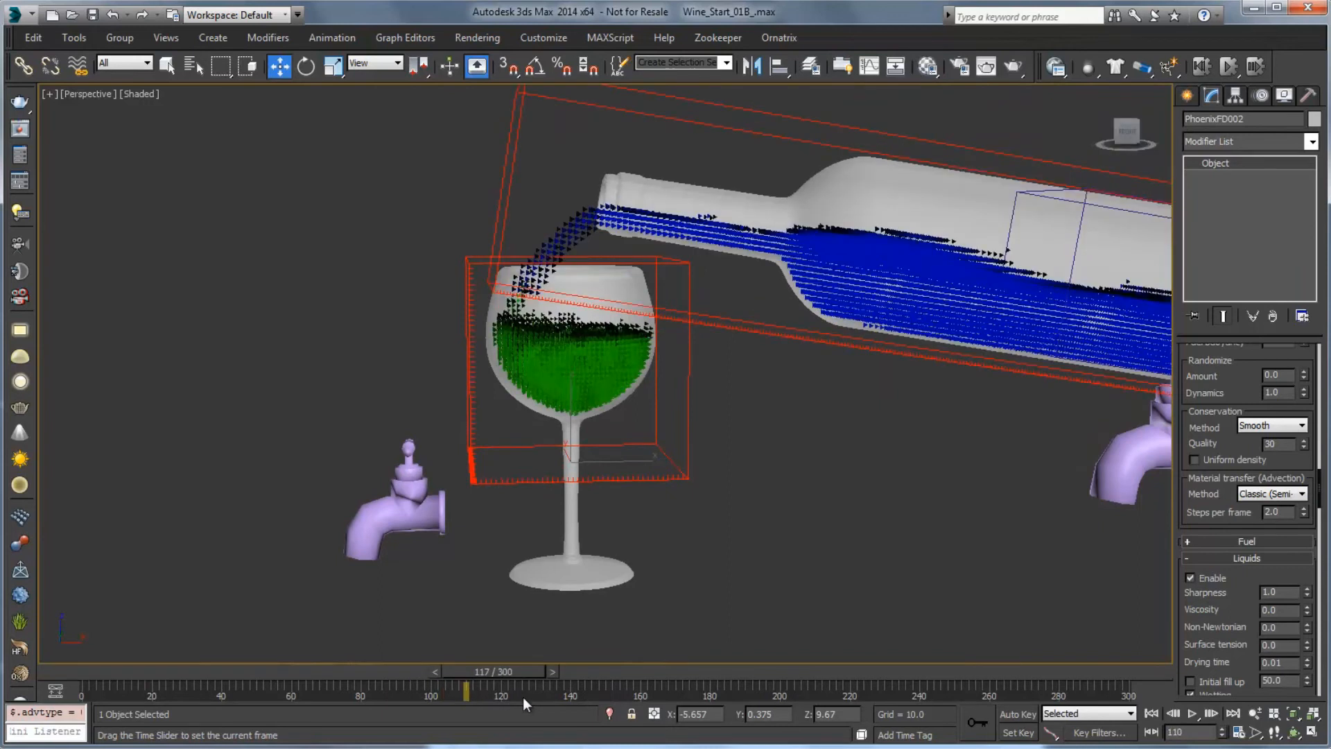
drag(466, 692, 575, 692)
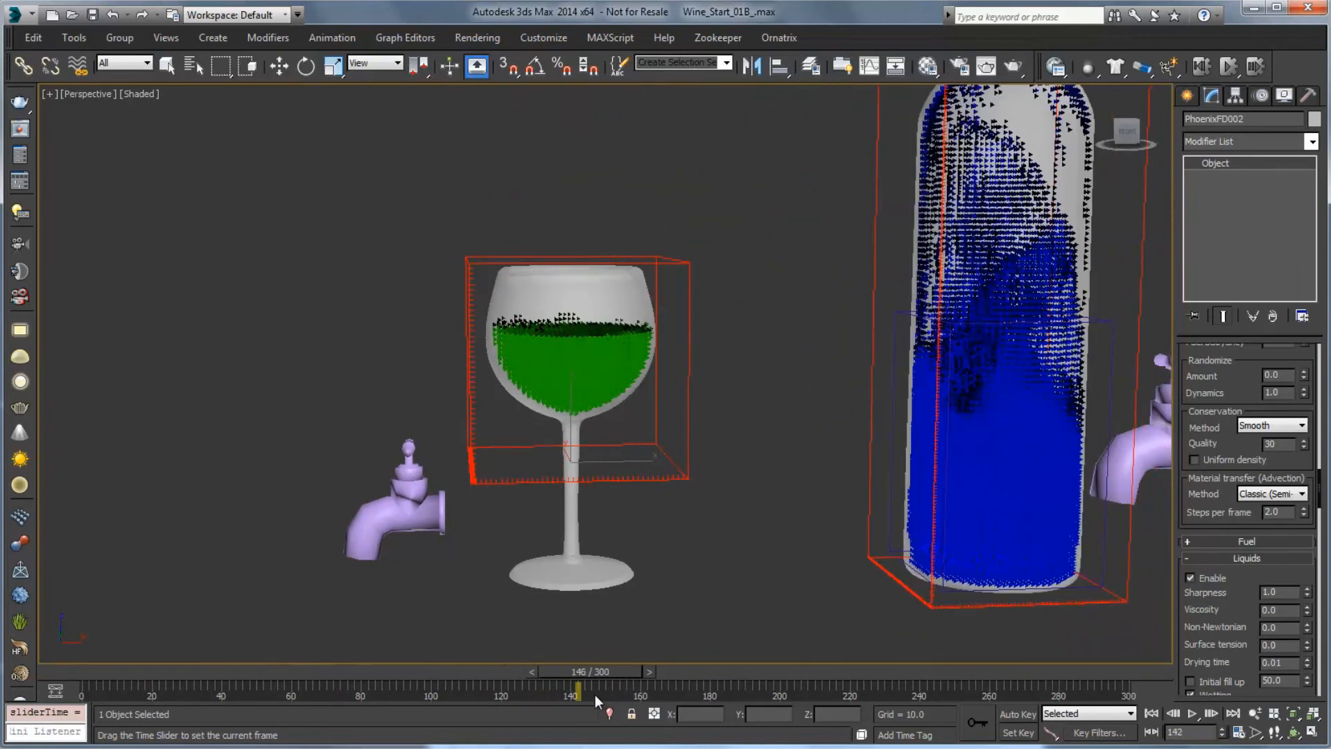
drag(580, 686, 604, 687)
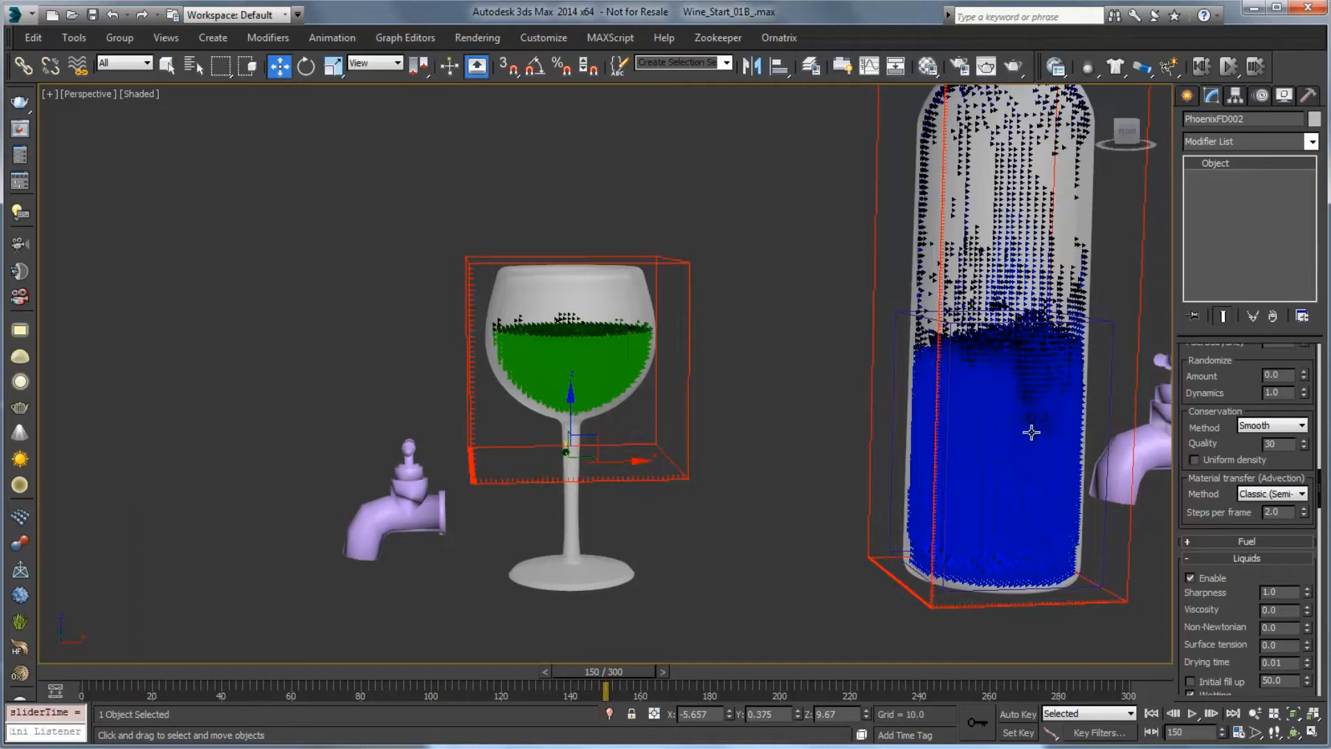
mouse_move(1024, 424)
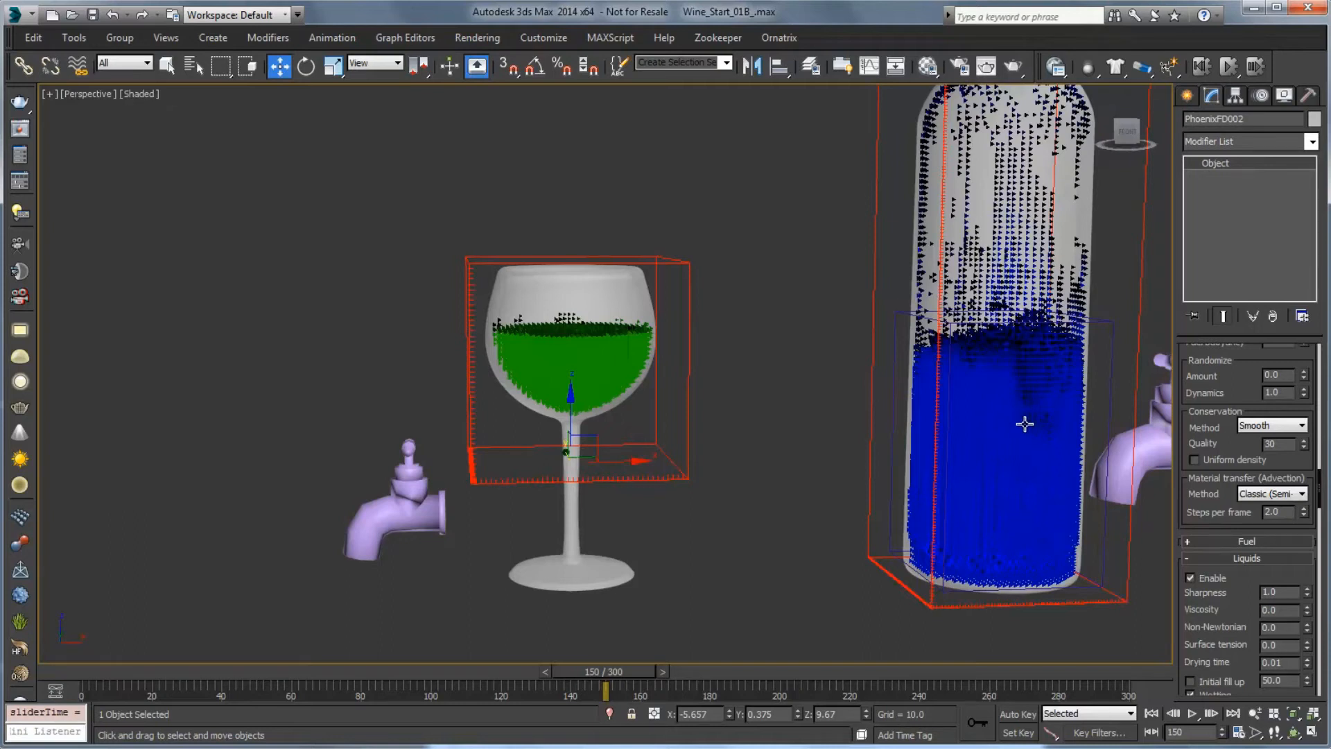
click(1268, 493)
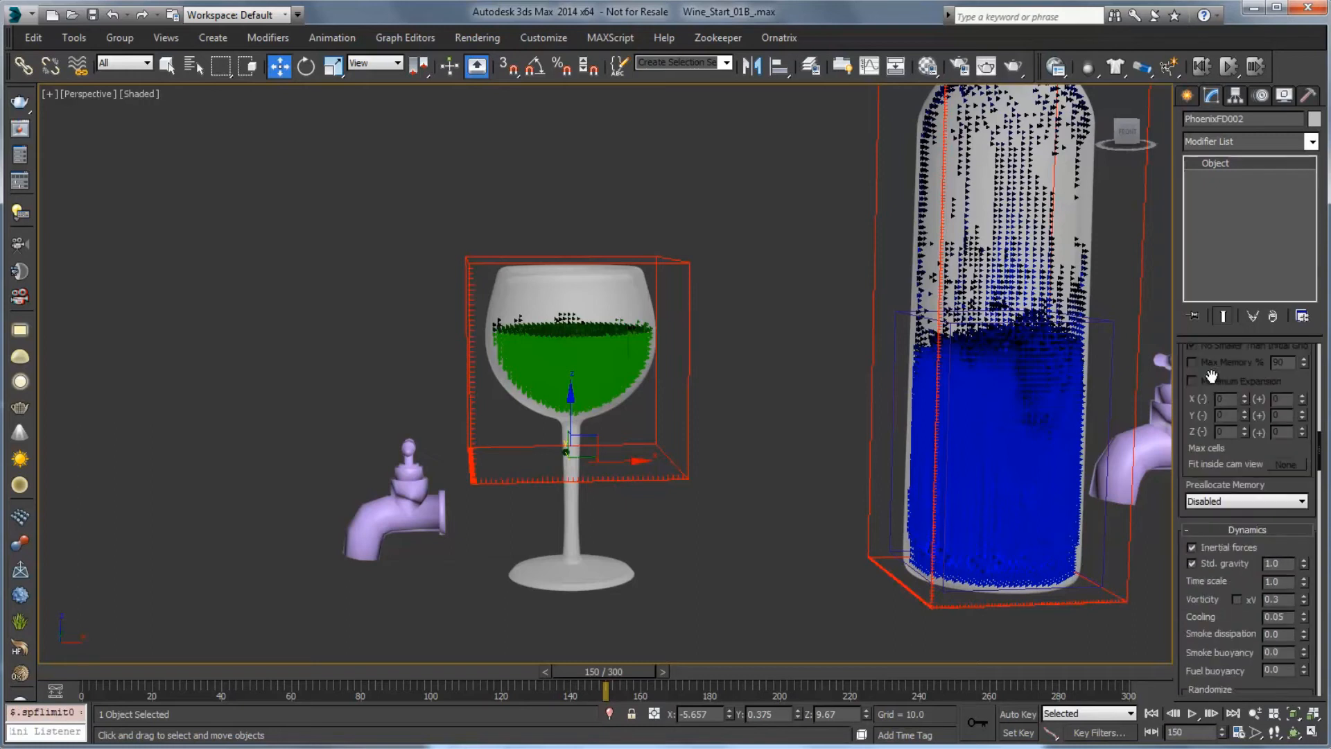
- Close all simulator rollouts and show the Glass object's Push modifier with Push Value 0.1
right_click(1244, 373)
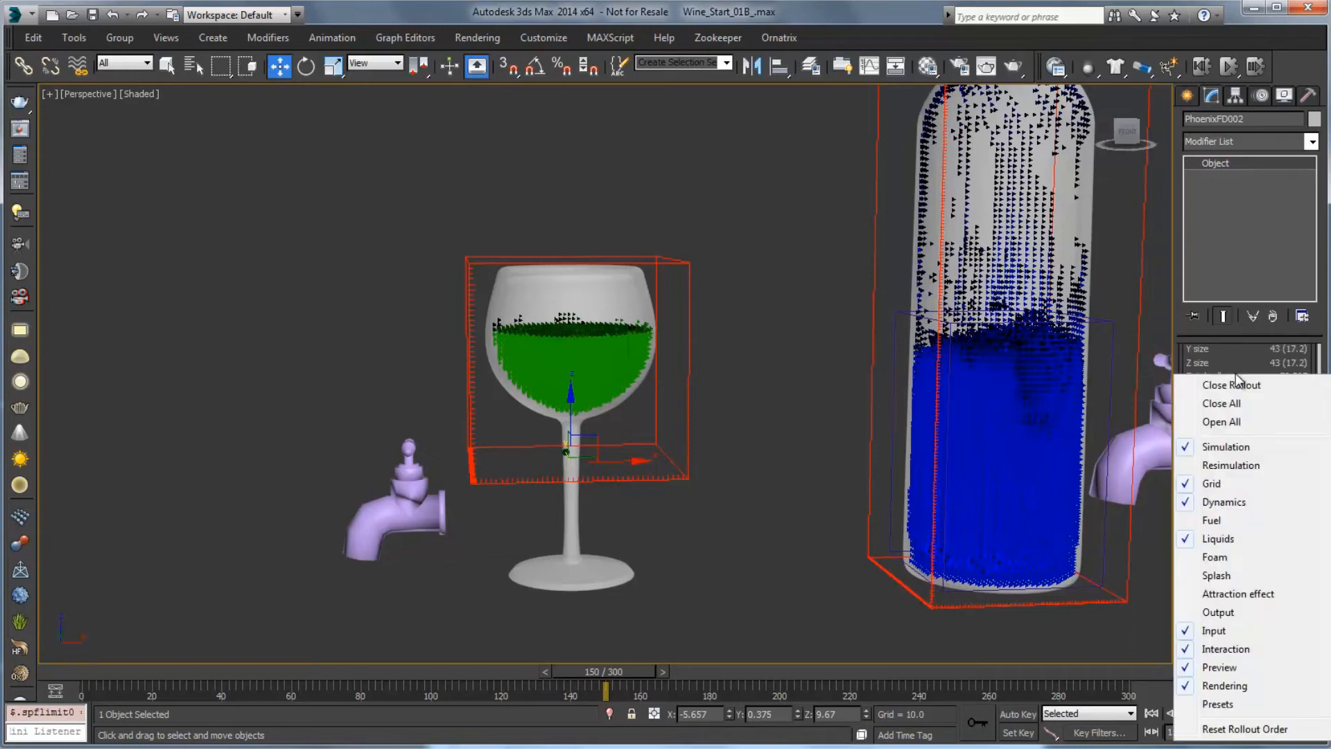
click(1212, 482)
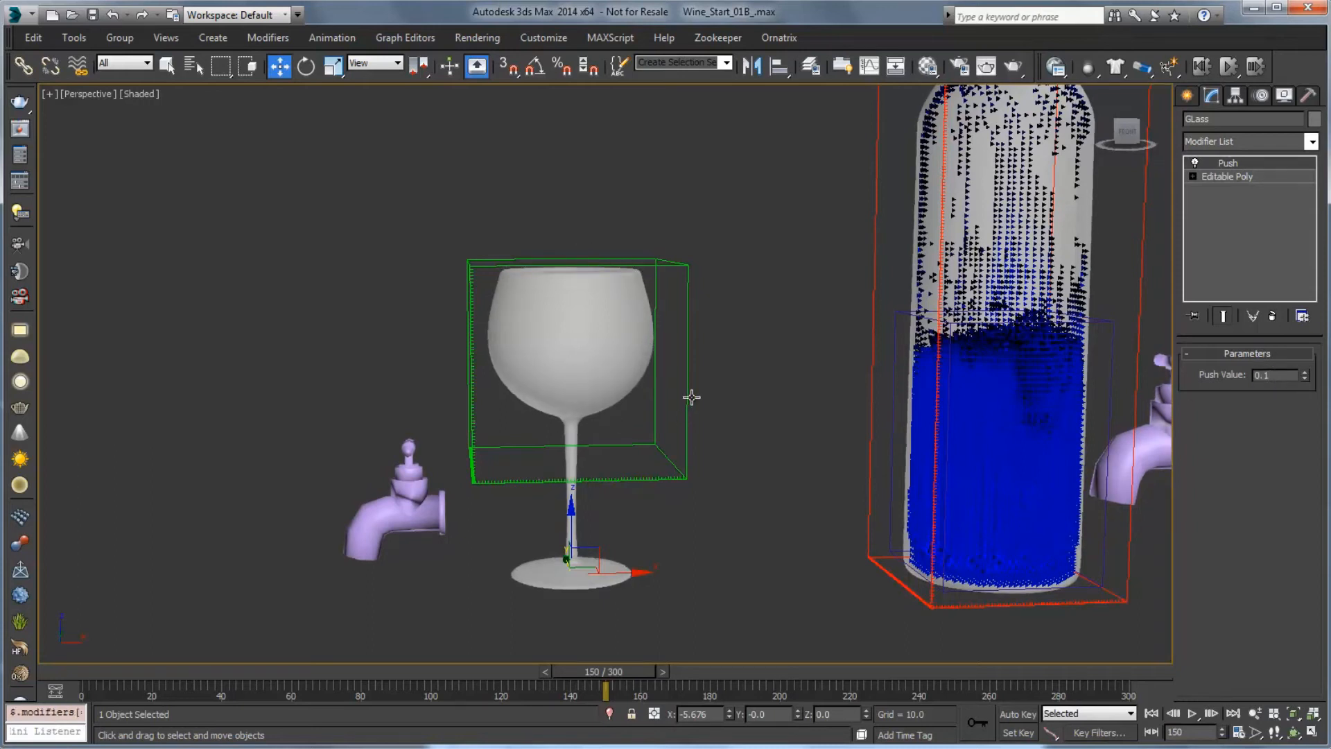
click(1273, 374)
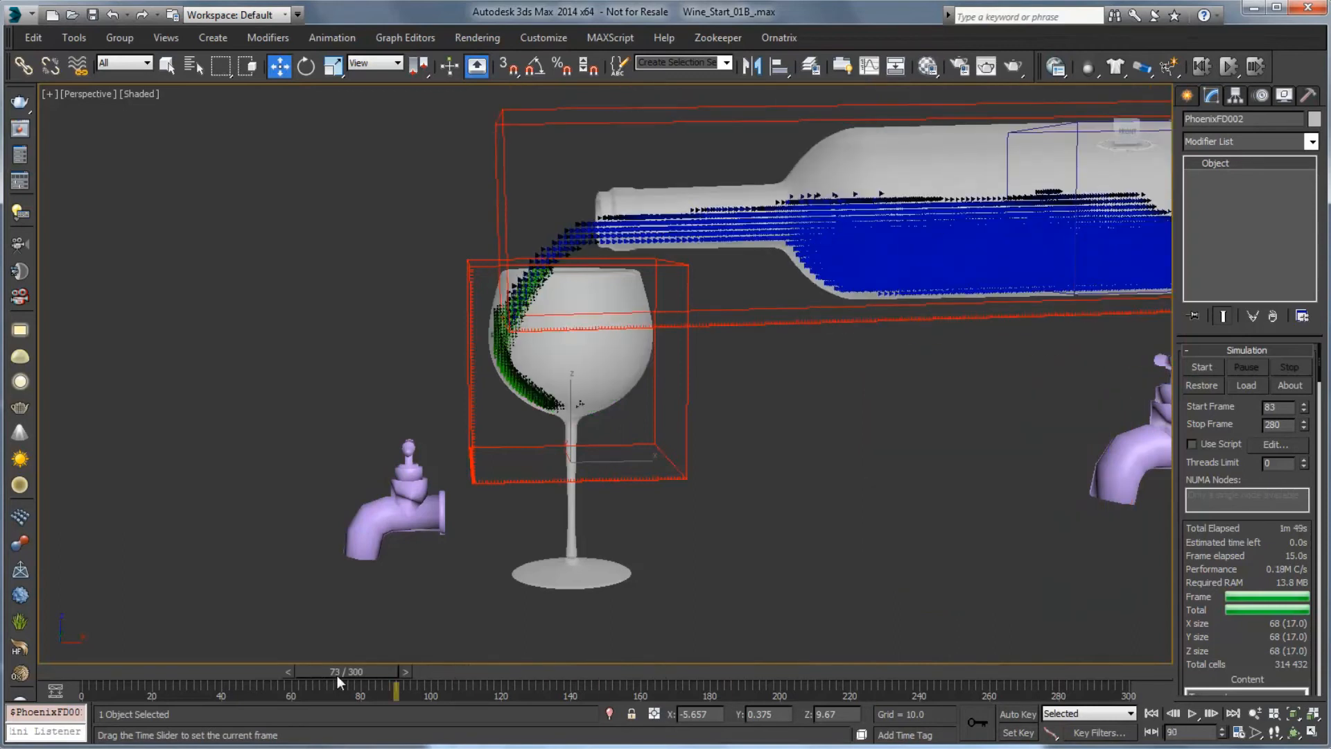
- Scrub through frames 73, 77, 99, 115 and 149 to watch the wine fill the glass
drag(395, 692, 351, 692)
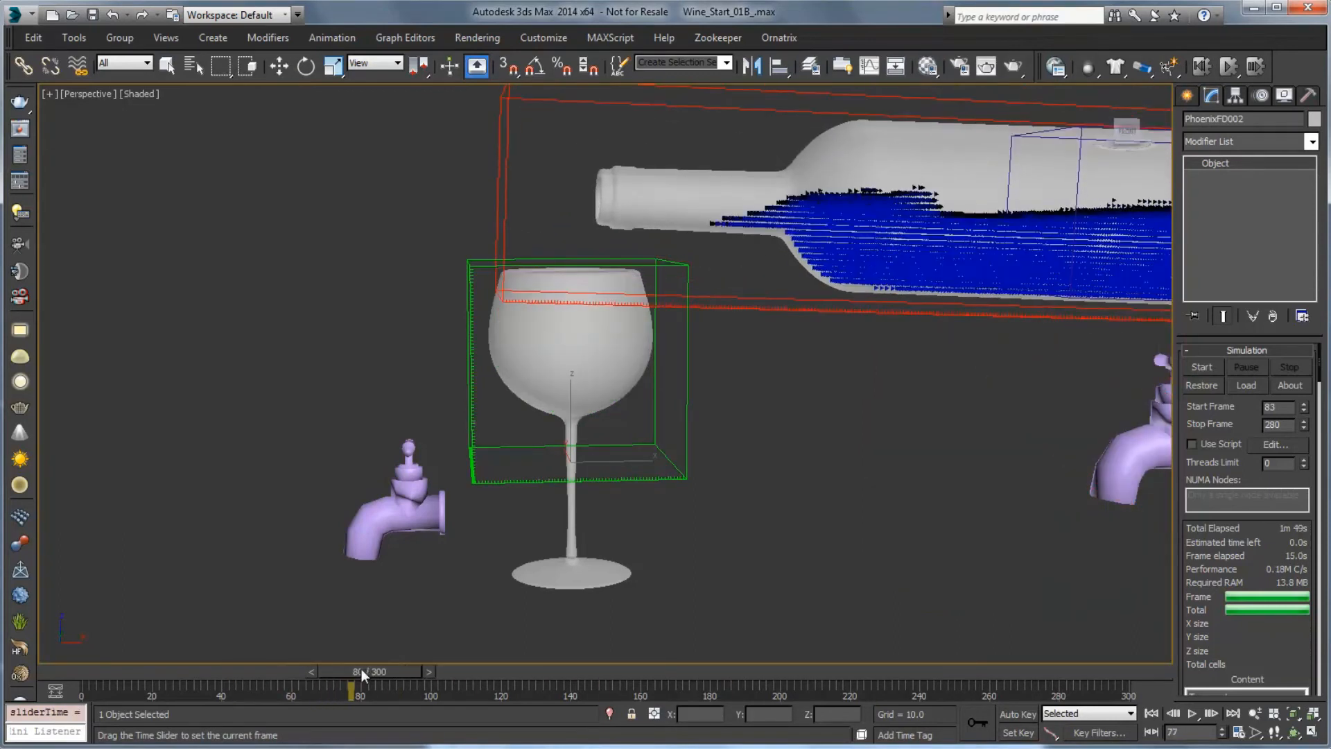
drag(351, 692, 424, 692)
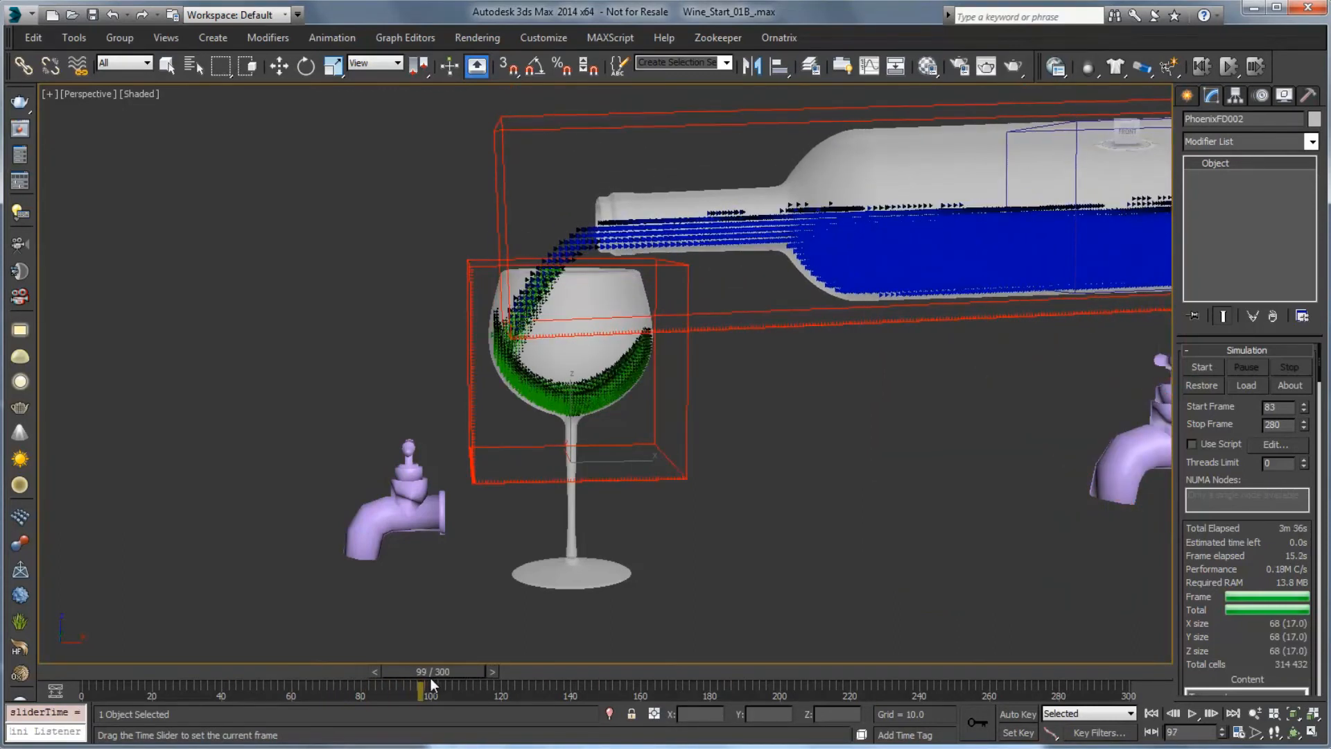
drag(426, 686, 501, 686)
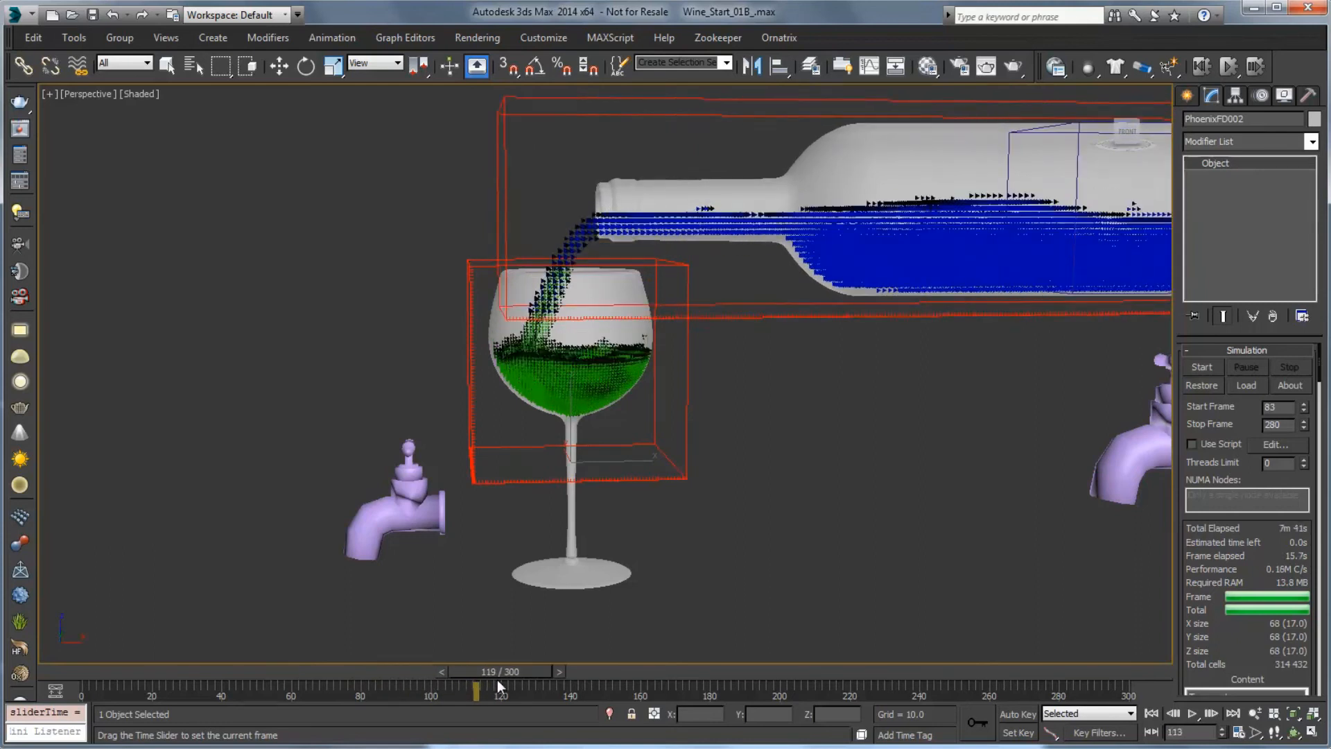
drag(475, 686, 570, 686)
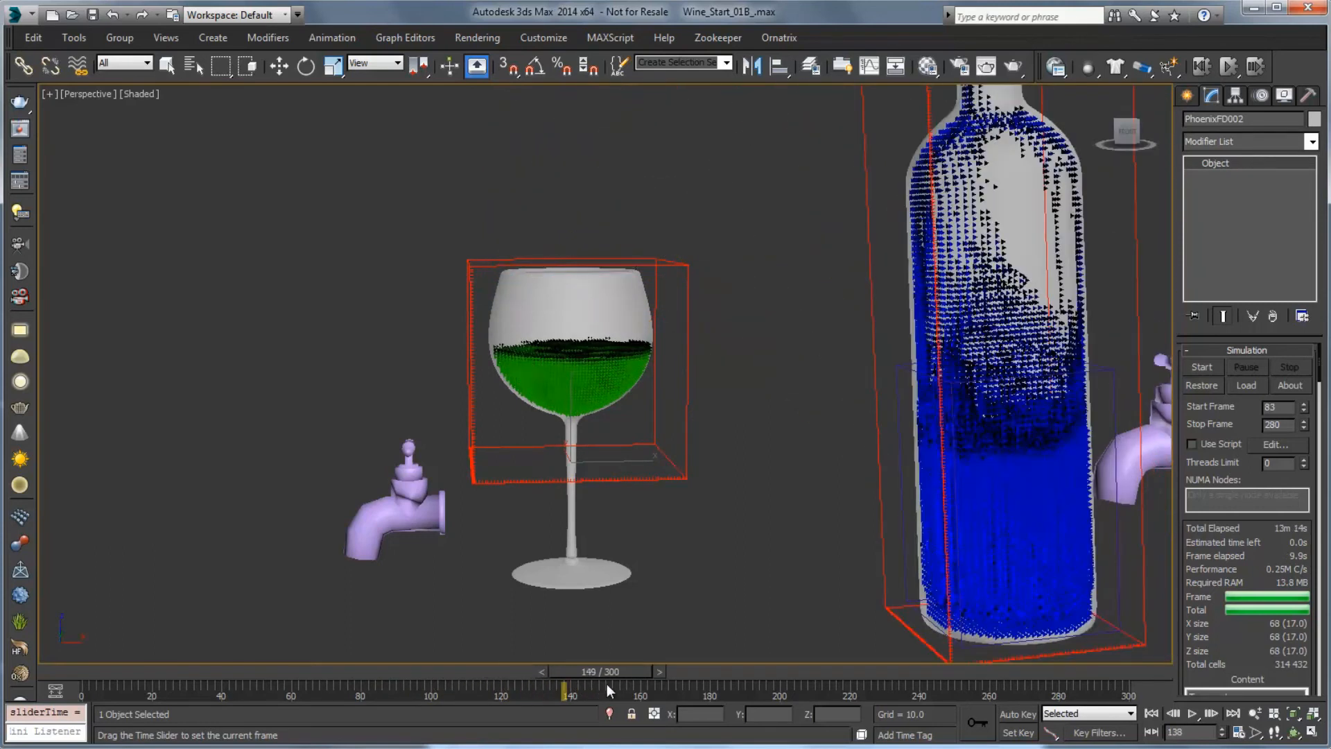
drag(564, 689, 675, 689)
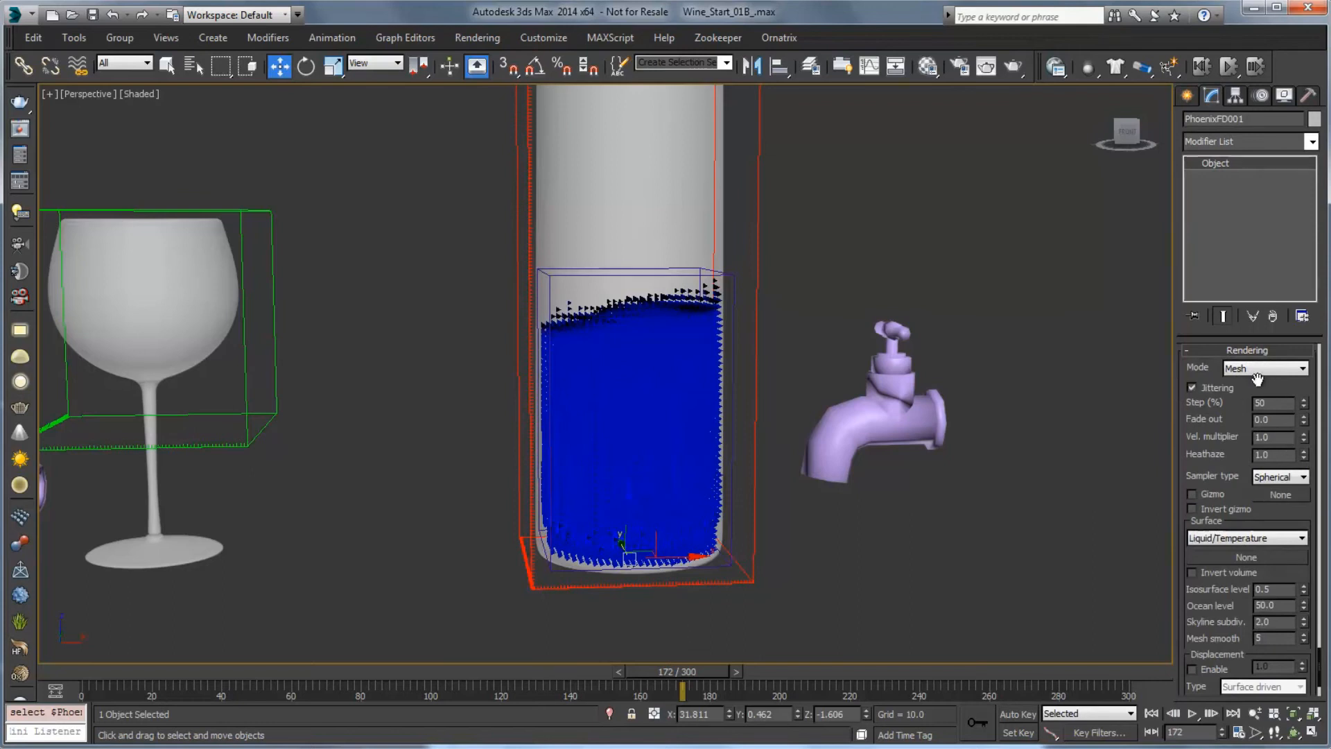
- Render the bottle liquid as an Implicit surface and assign it a render gizmo
click(1302, 367)
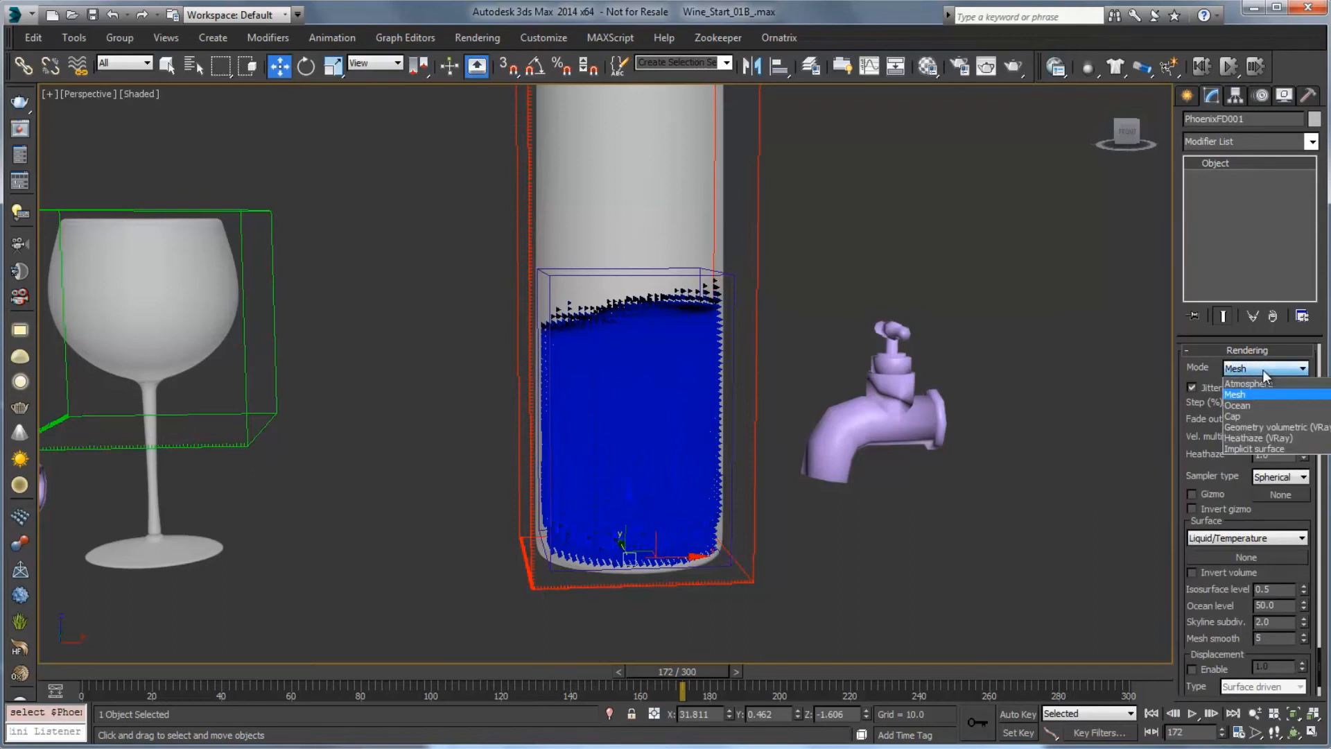
click(1261, 448)
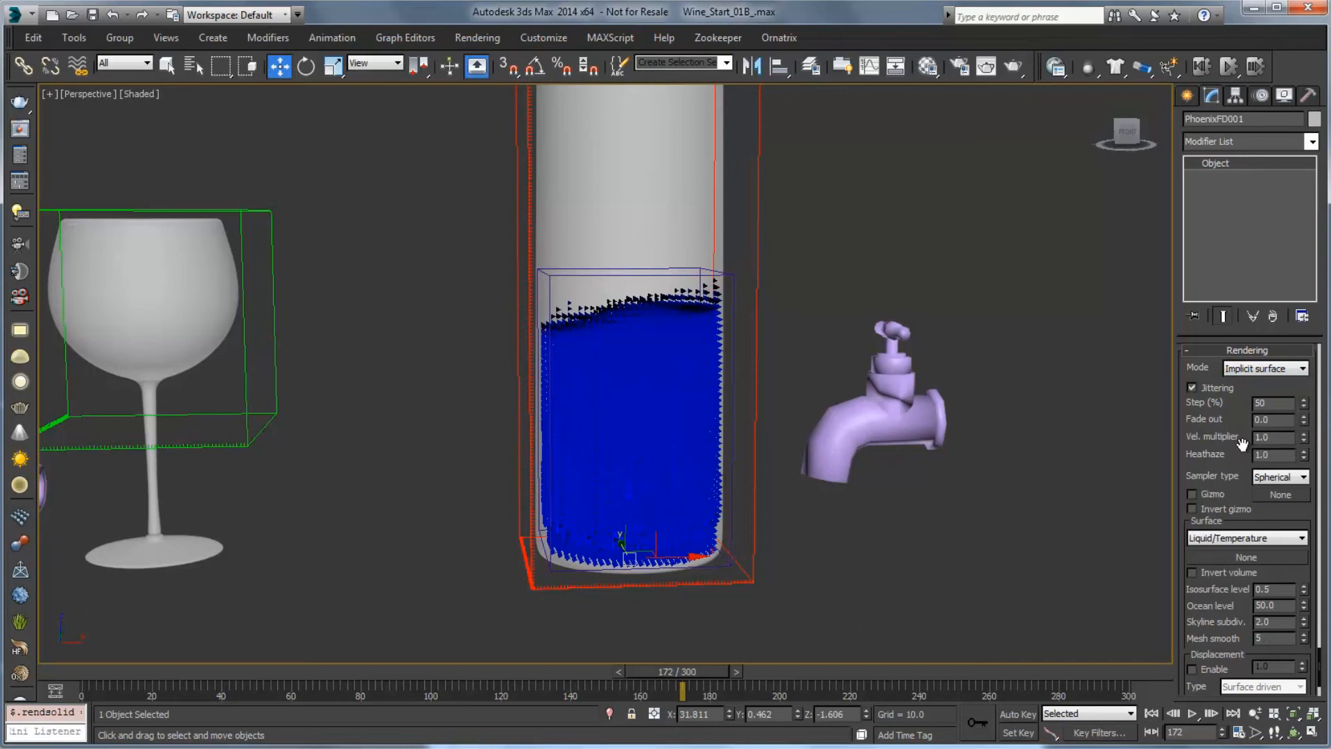
scroll(down, 3)
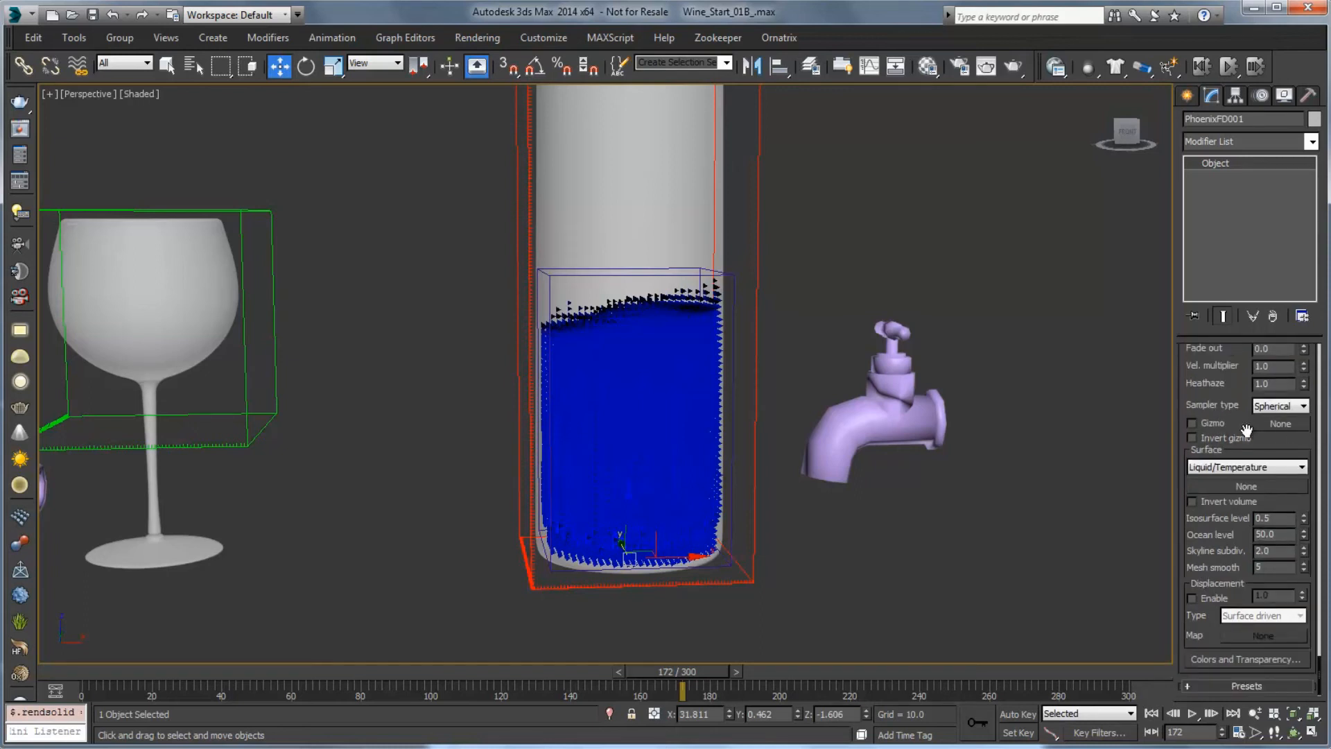
click(1192, 423)
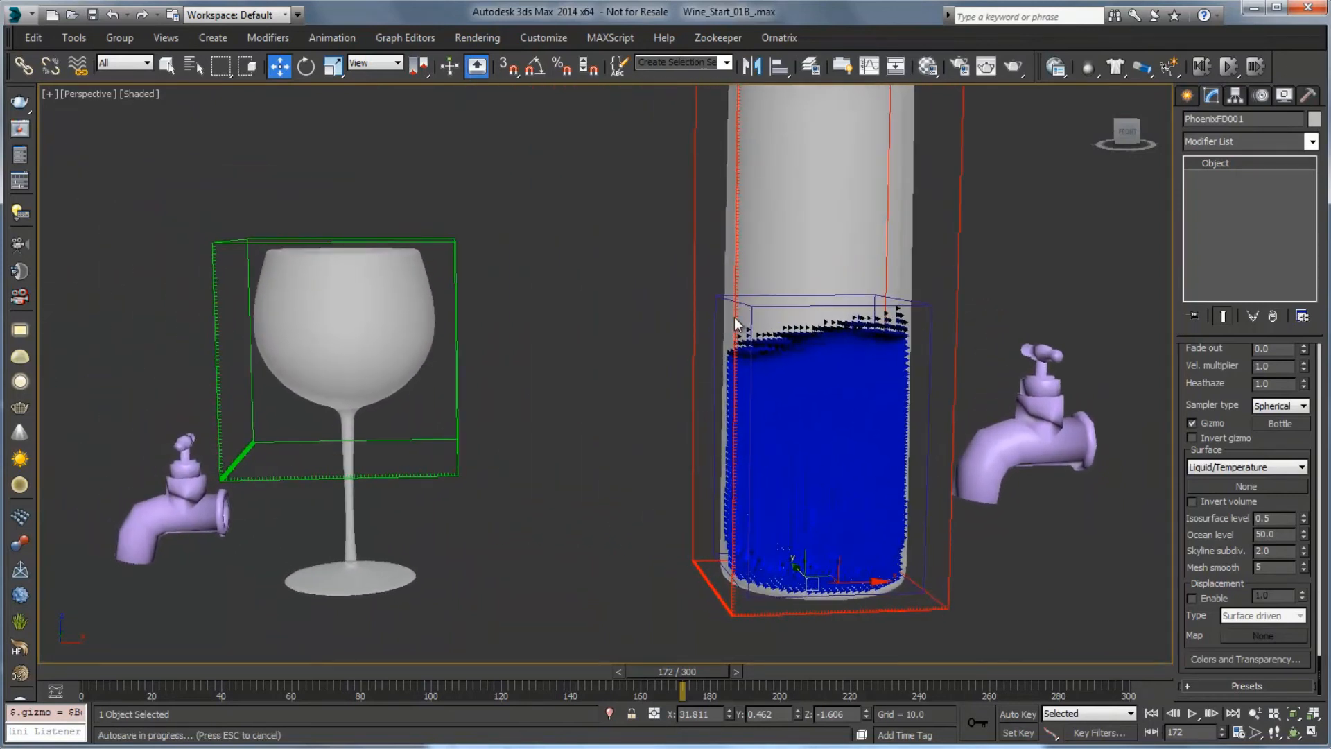
mouse_move(265, 676)
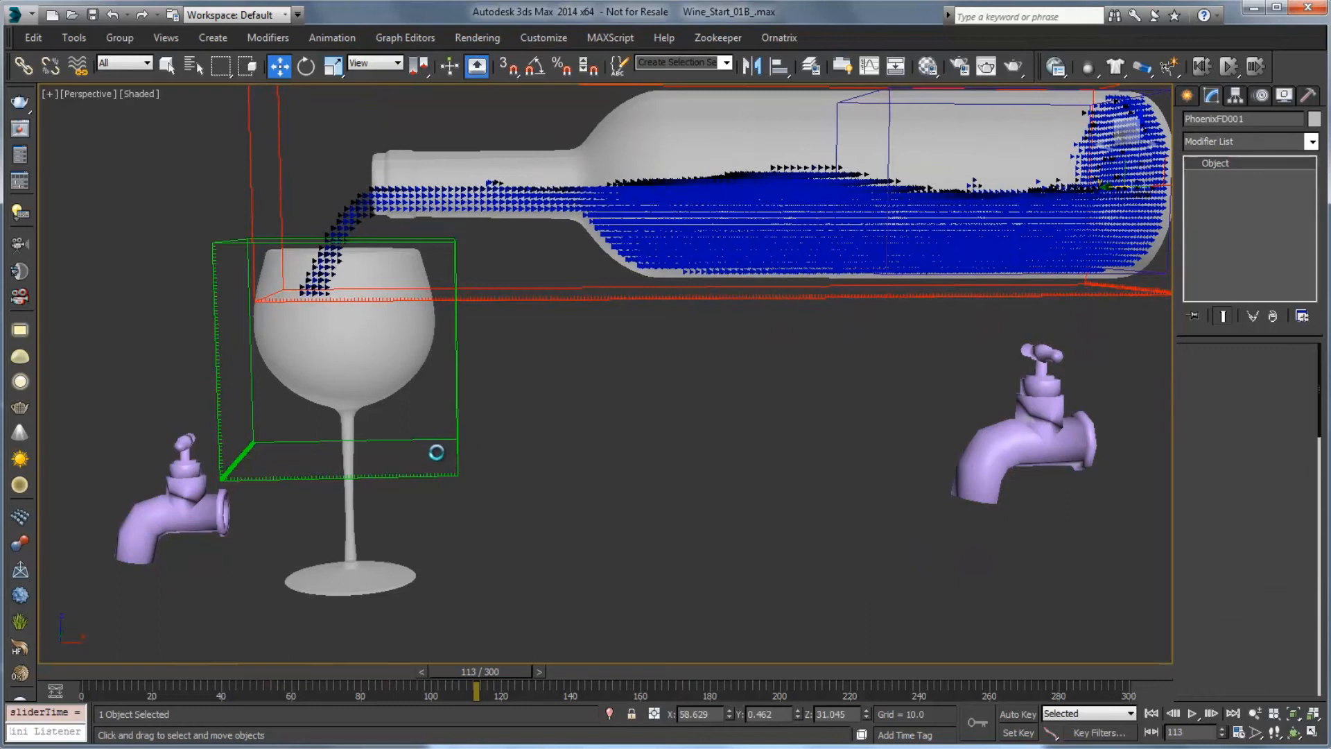
- At frame 115 mid-pour, set the glass simulator's rendering mode to Implicit surface
drag(475, 683, 538, 684)
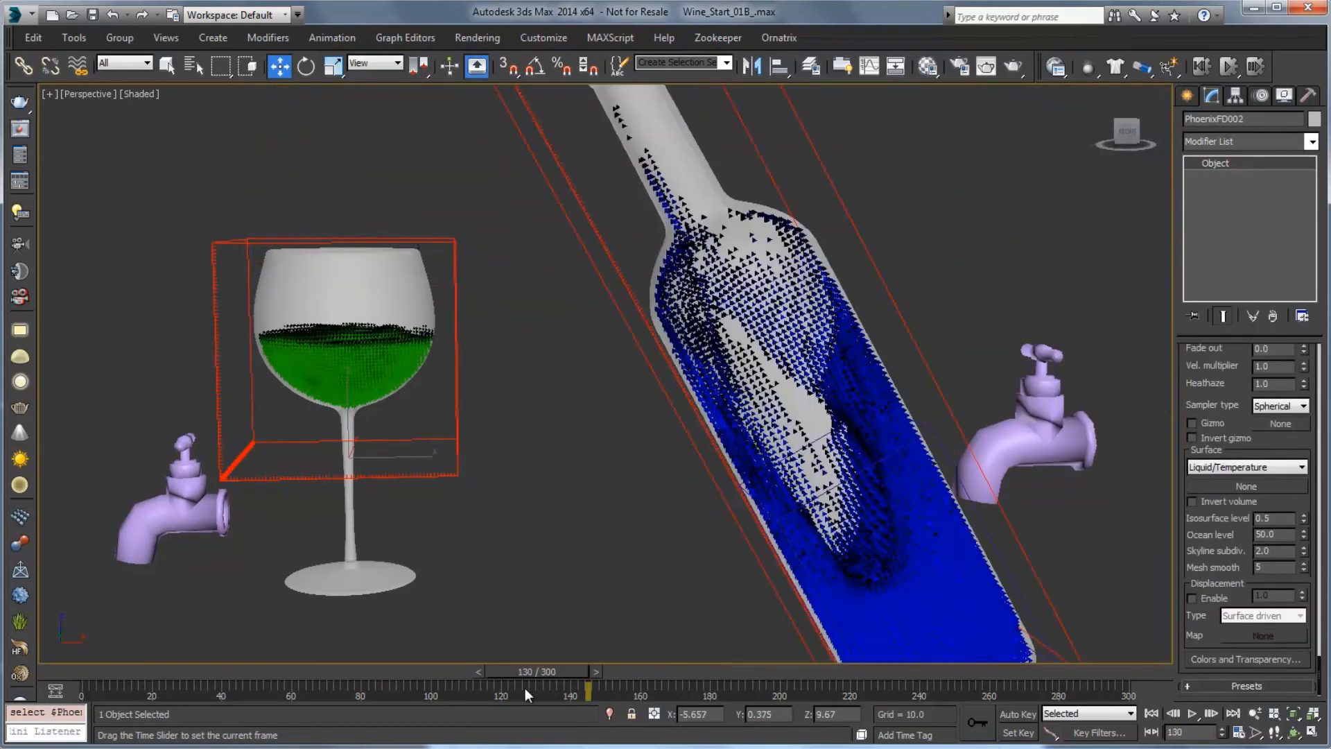
drag(585, 687, 484, 687)
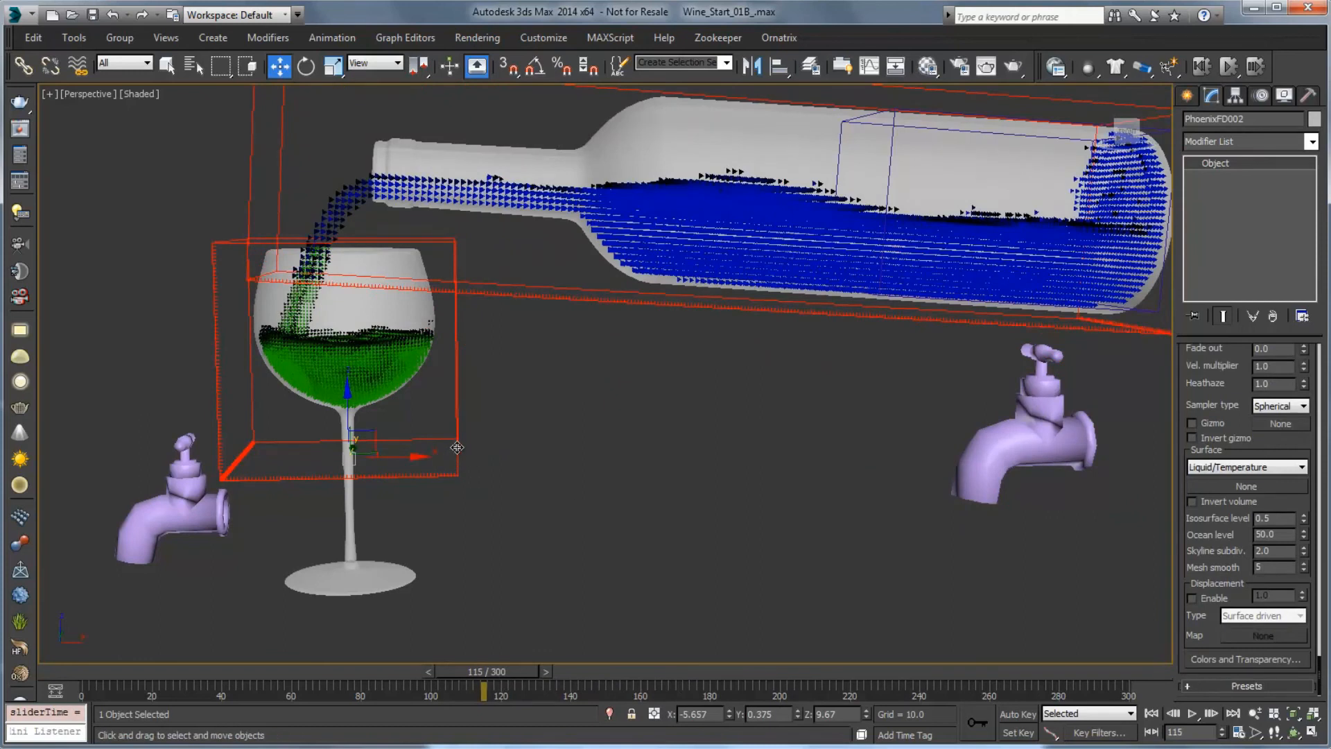
right_click(1239, 391)
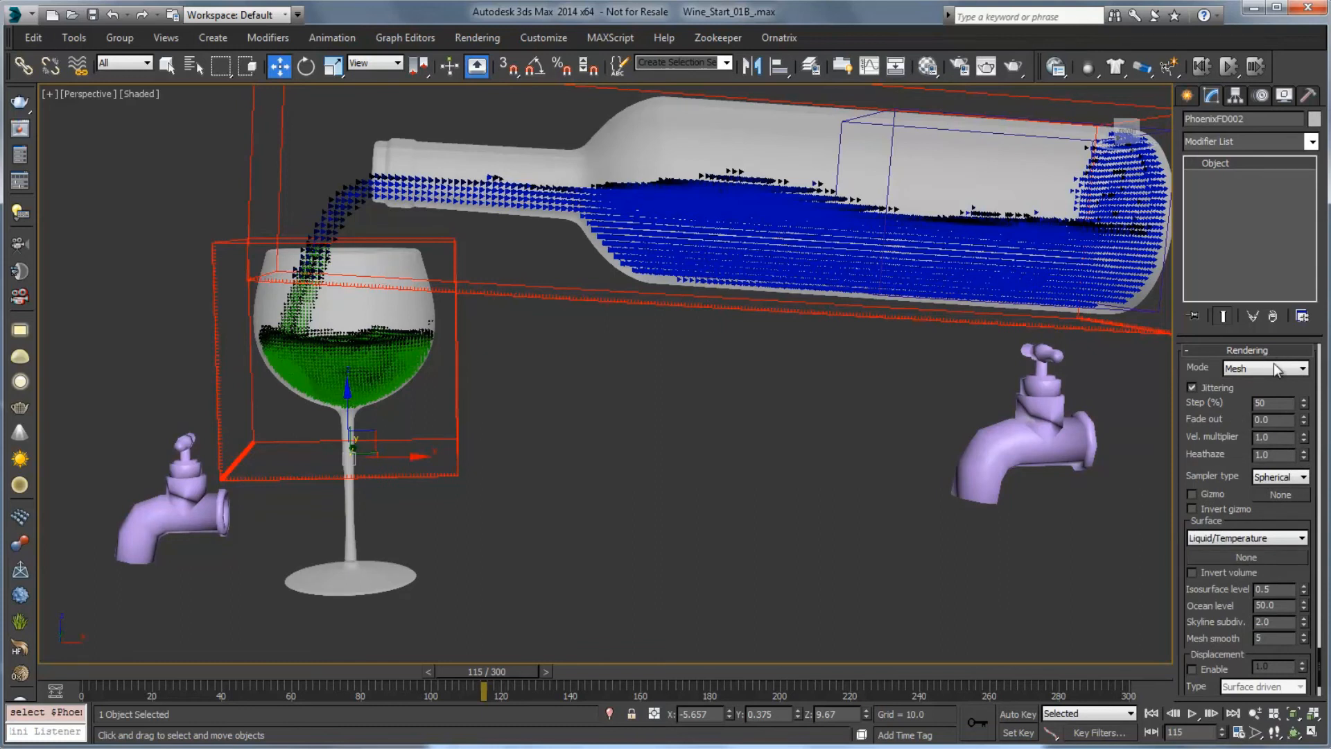
click(1302, 367)
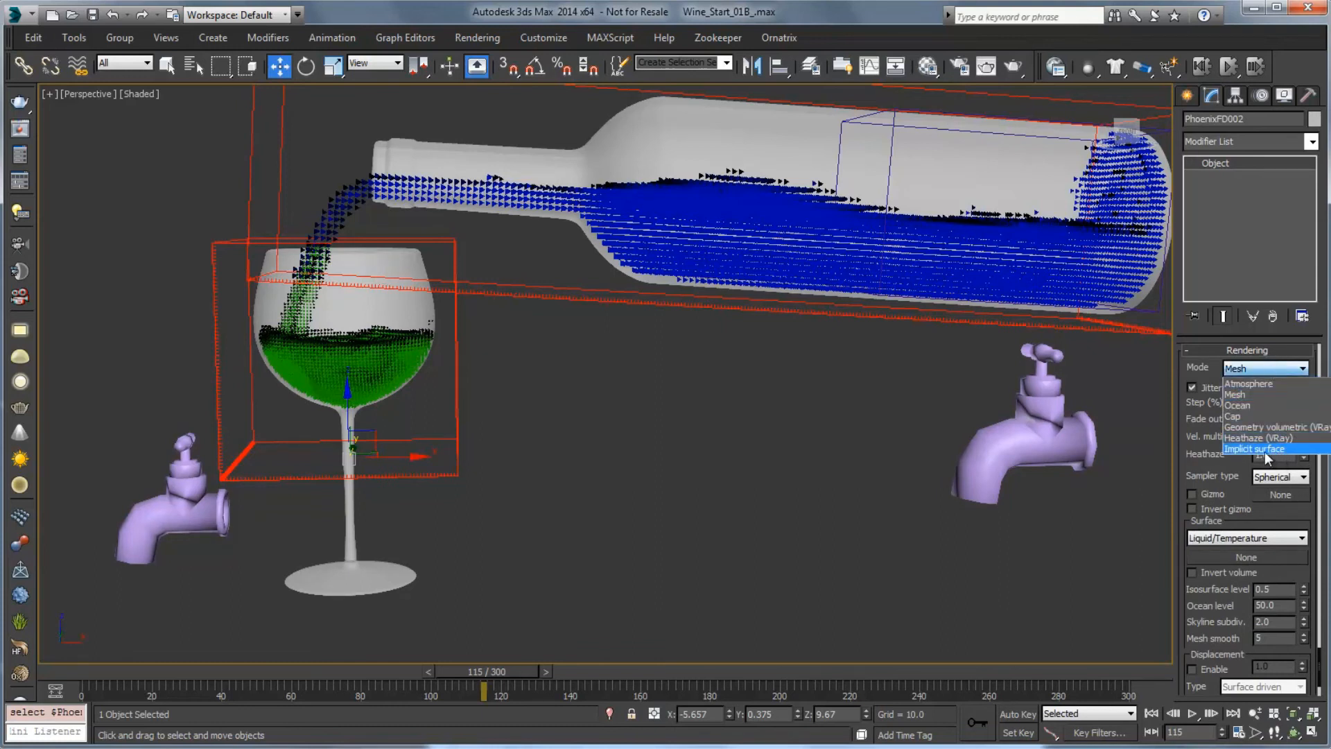
click(1257, 448)
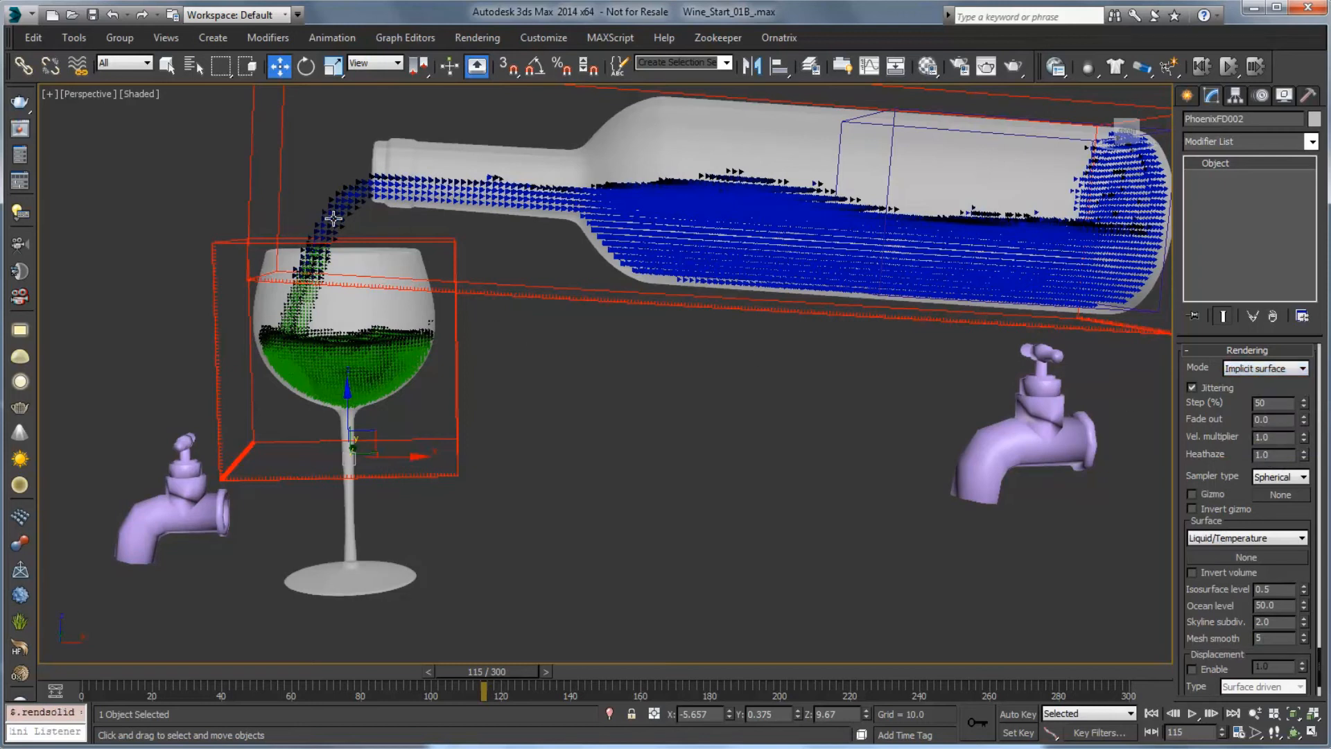
mouse_move(657, 548)
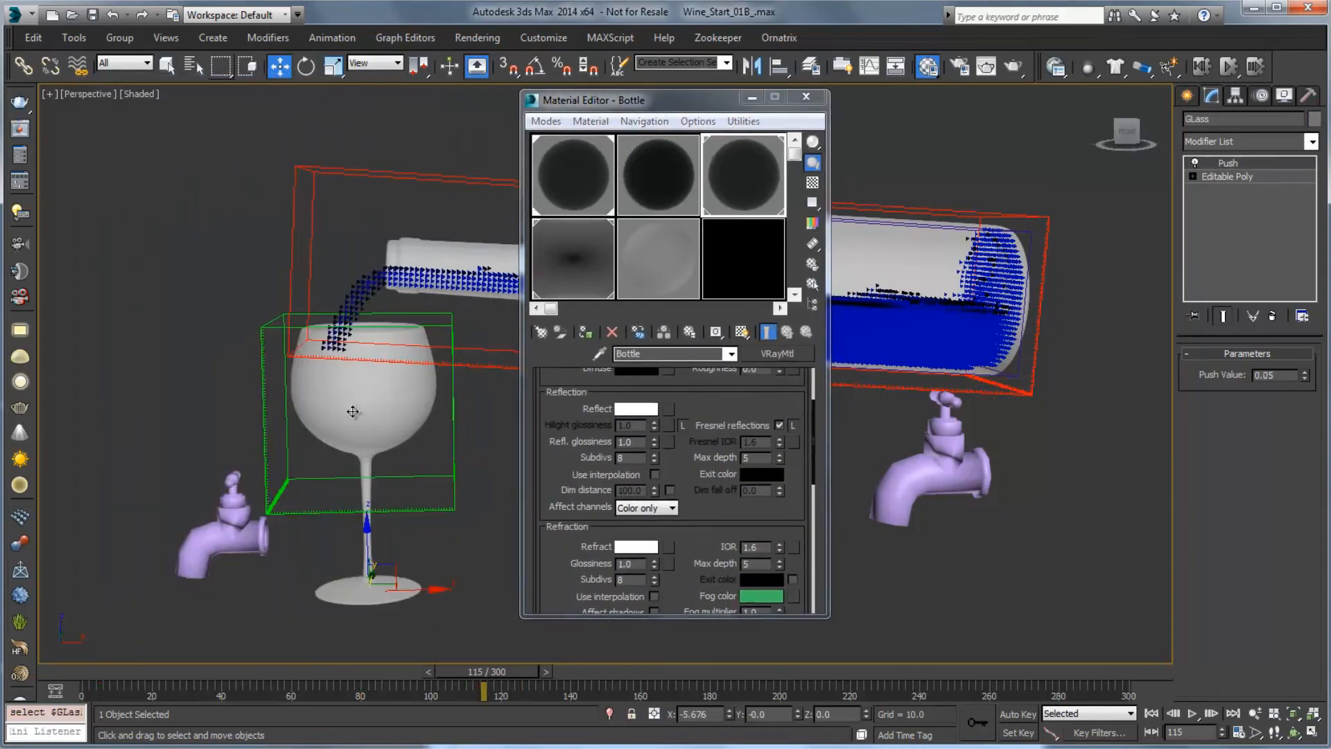
mouse_move(574, 178)
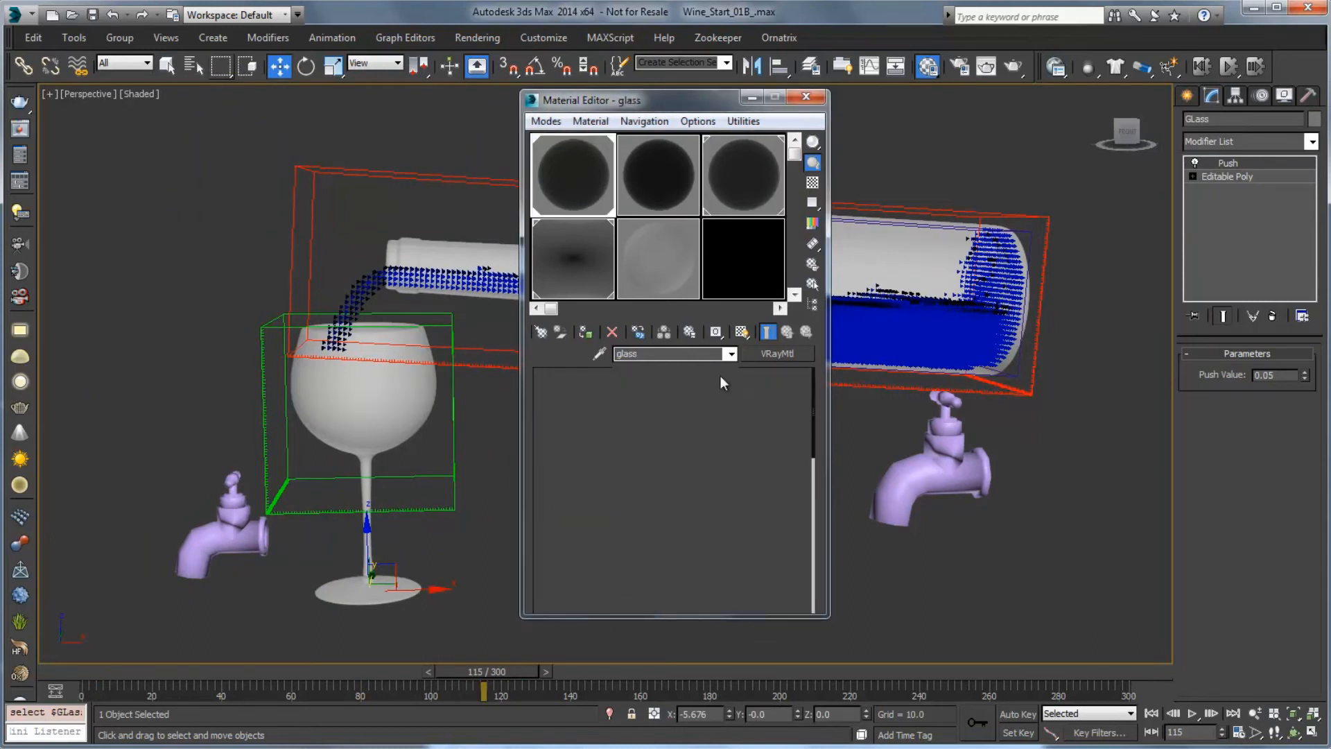
- Review the Bottle, glass and wine VRayMtl refraction settings, wine with reddish fog and IOR 1.3
scroll(down, 3)
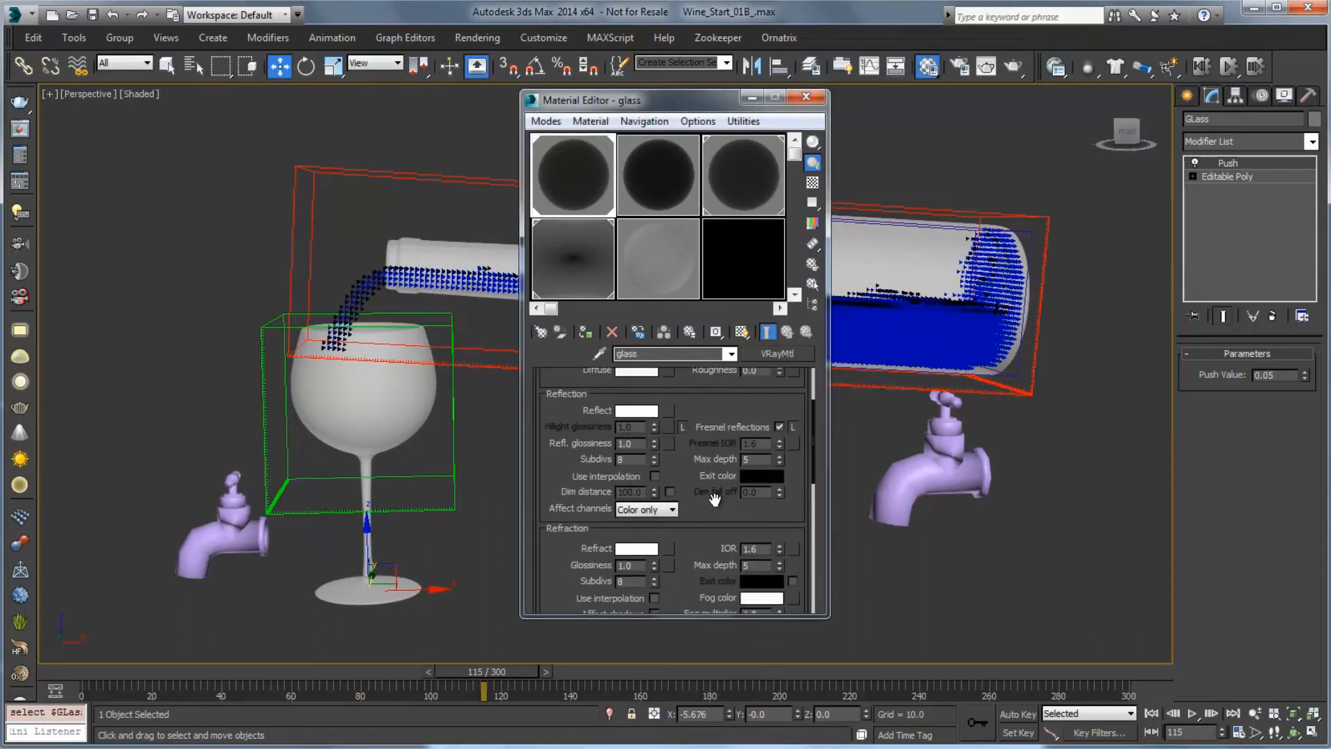
scroll(down, 3)
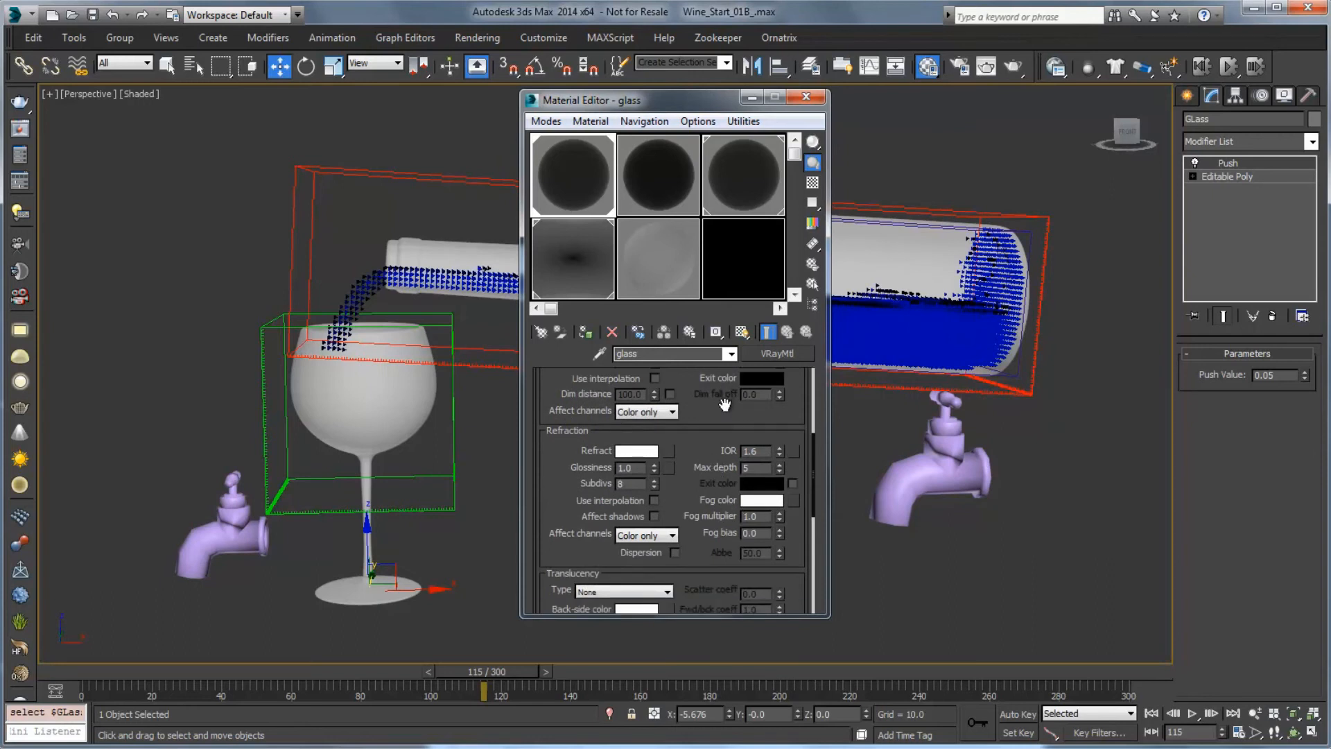
mouse_move(377, 172)
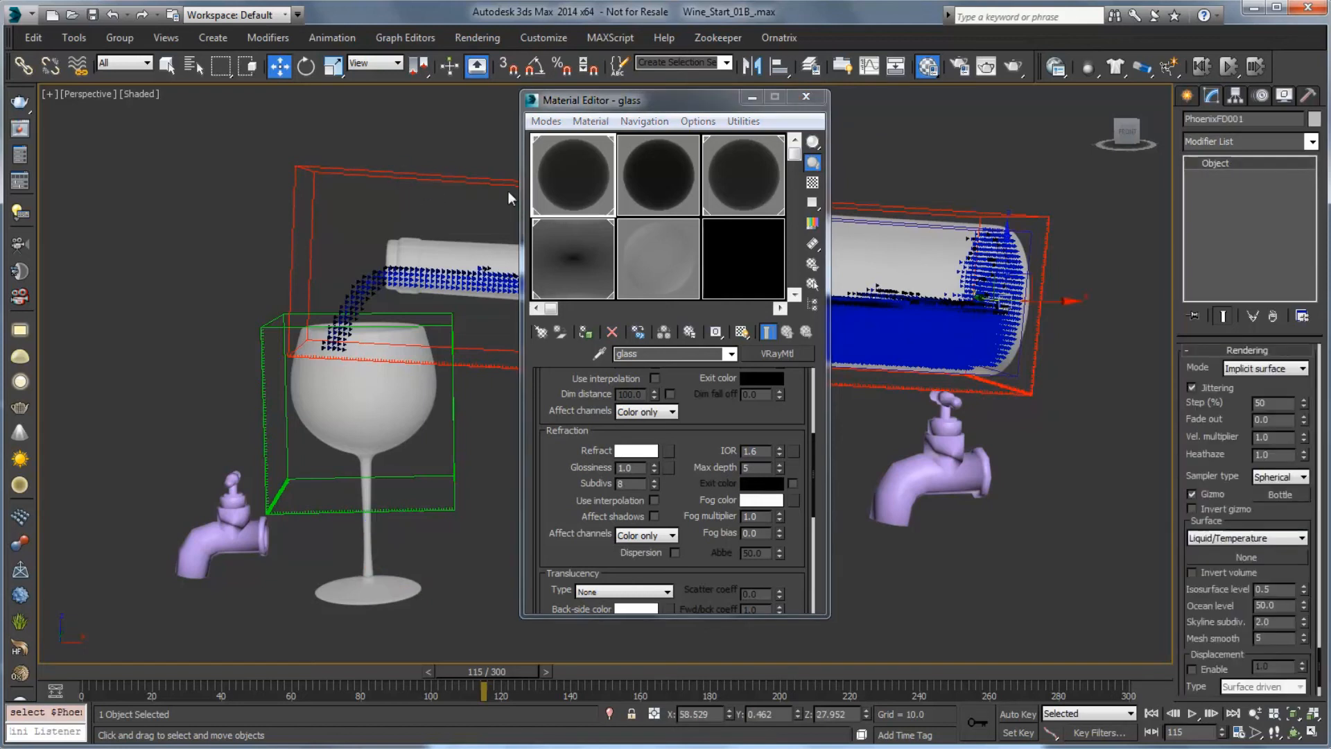
click(656, 174)
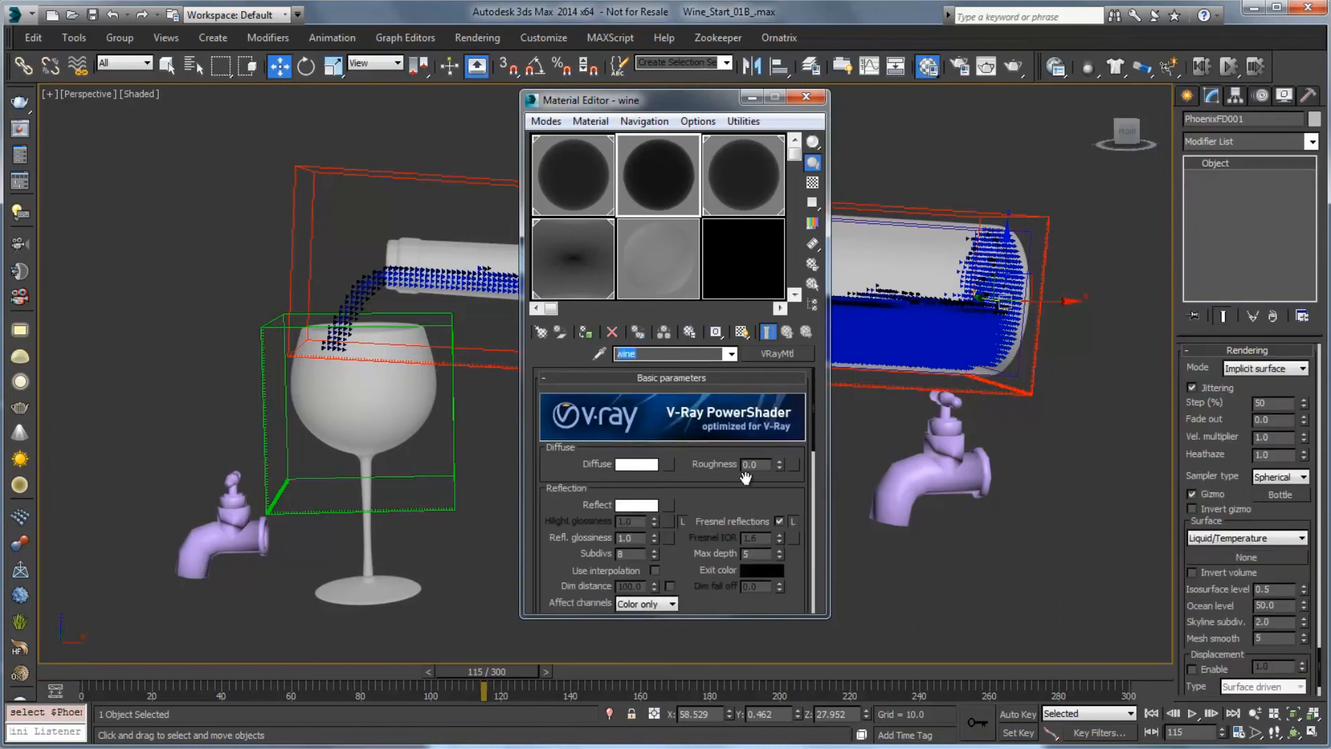
scroll(down, 3)
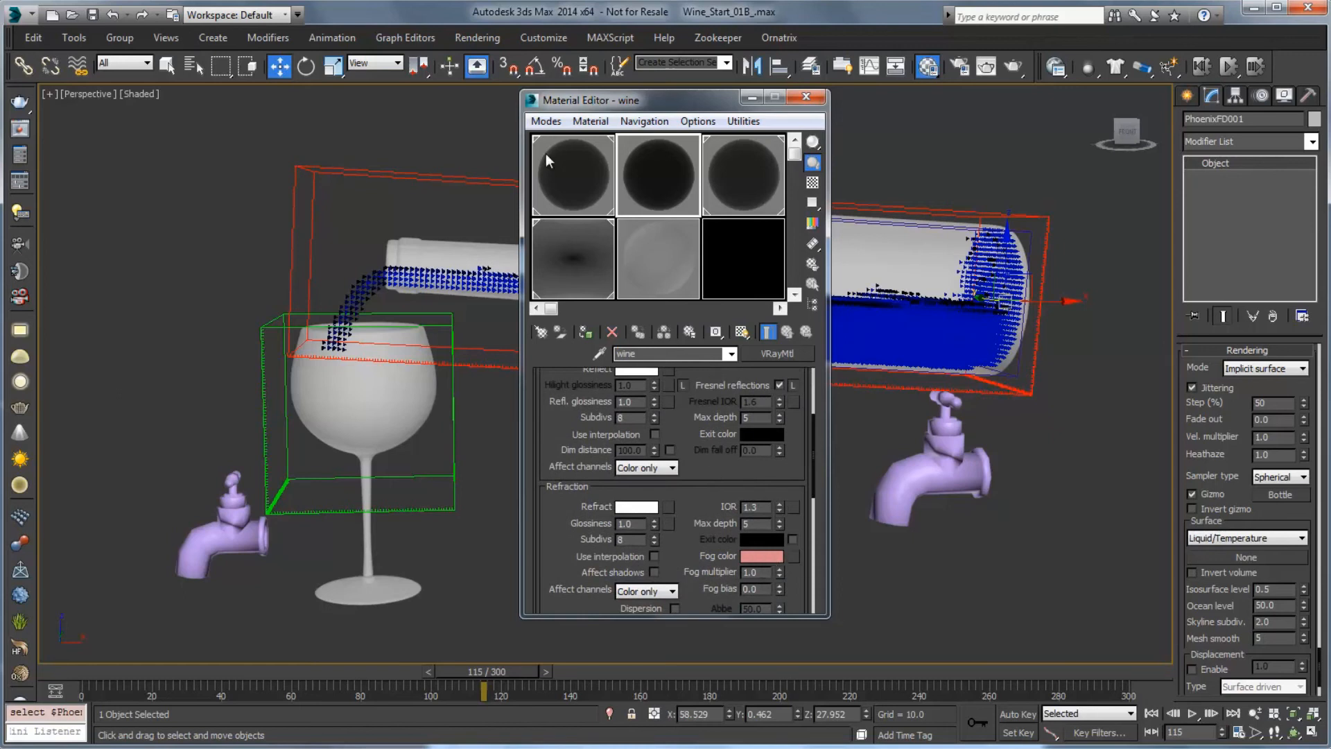
click(584, 332)
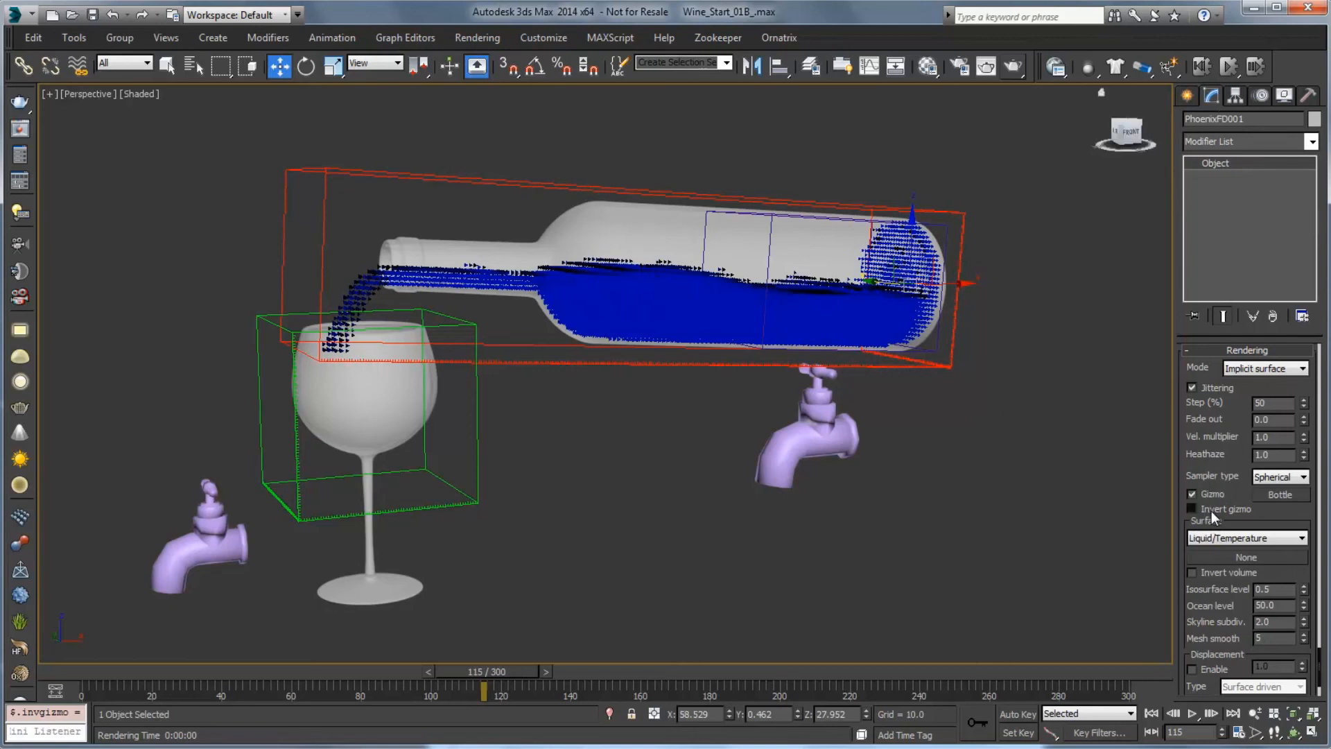
- Invert the bottle simulator's render gizmo and start a production render of the frame
click(1192, 509)
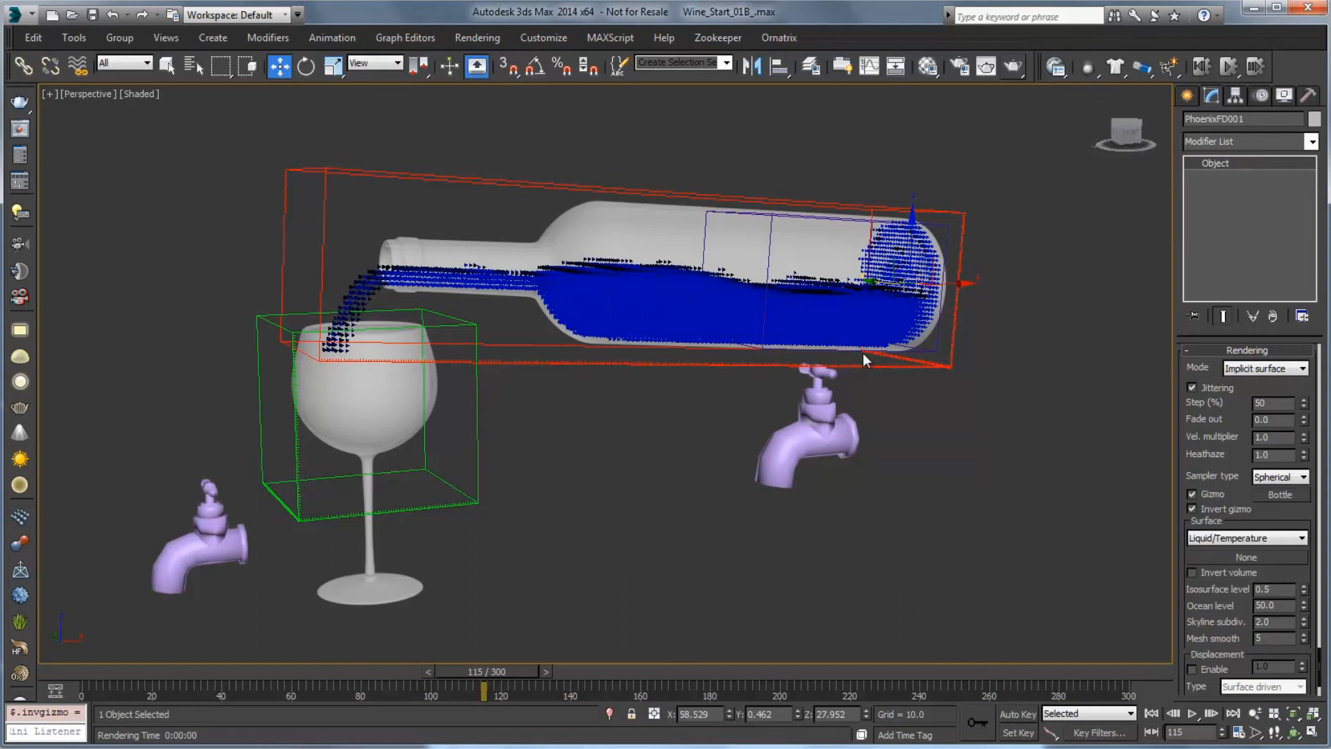
mouse_move(674, 210)
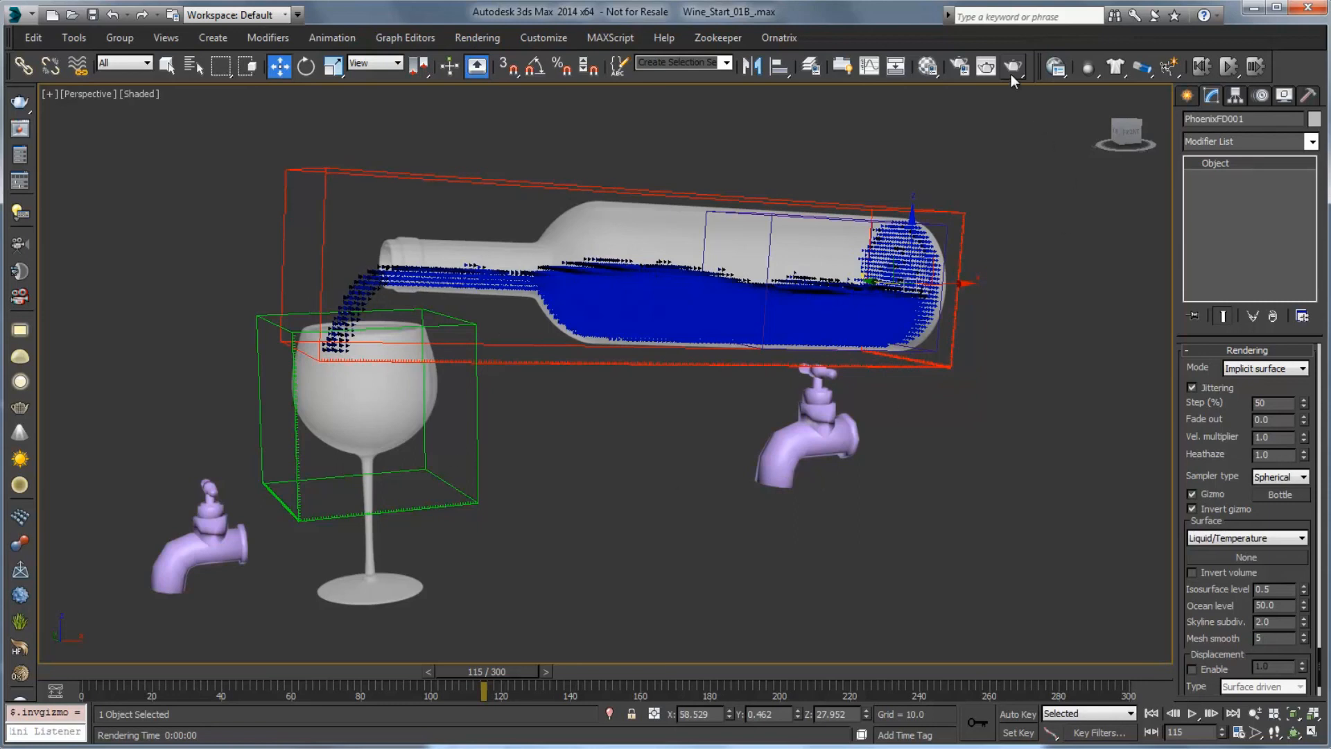
mouse_move(1012, 78)
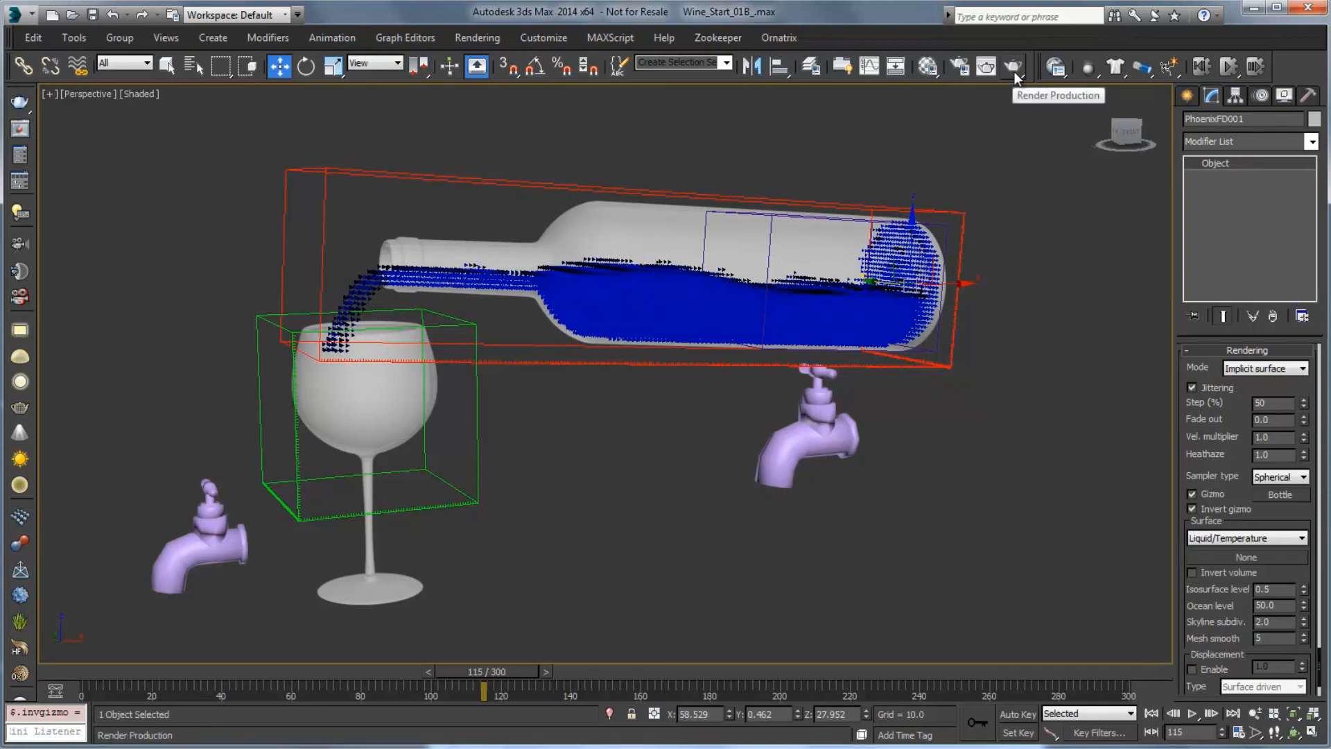
click(1013, 67)
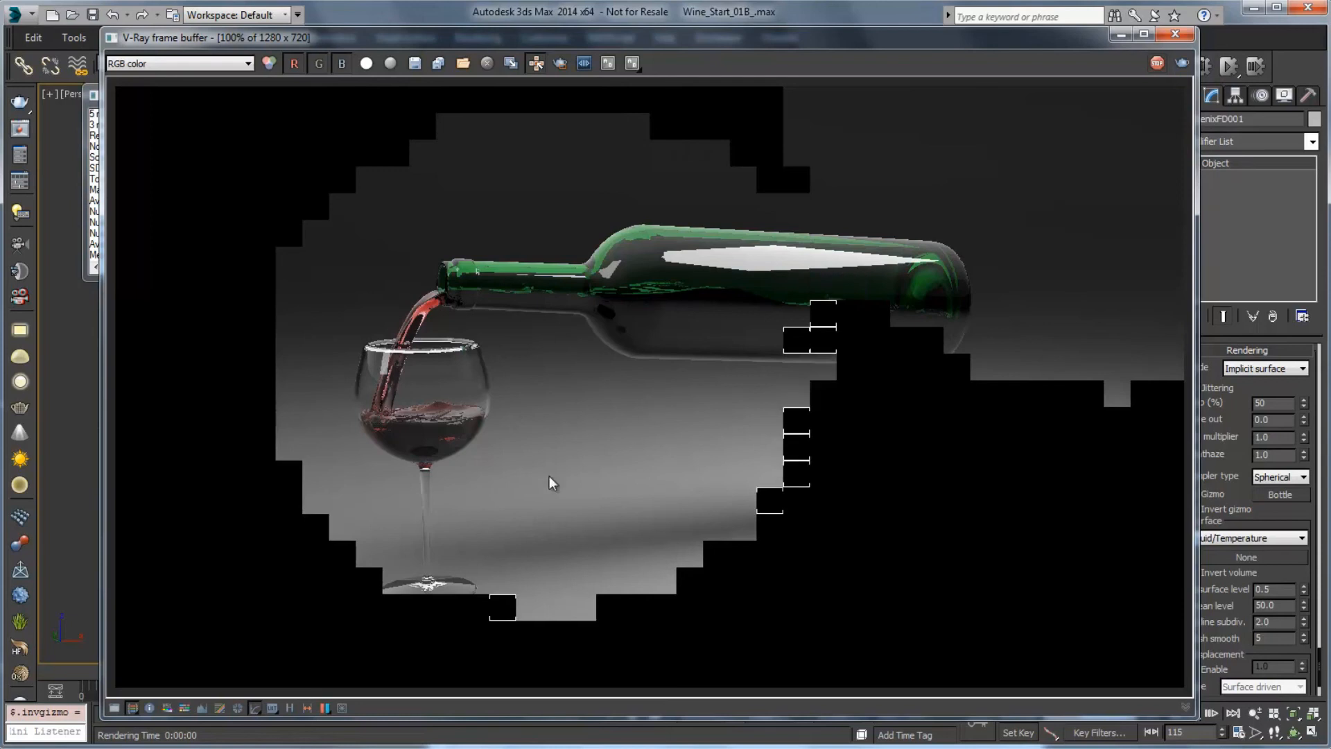
mouse_move(1180, 65)
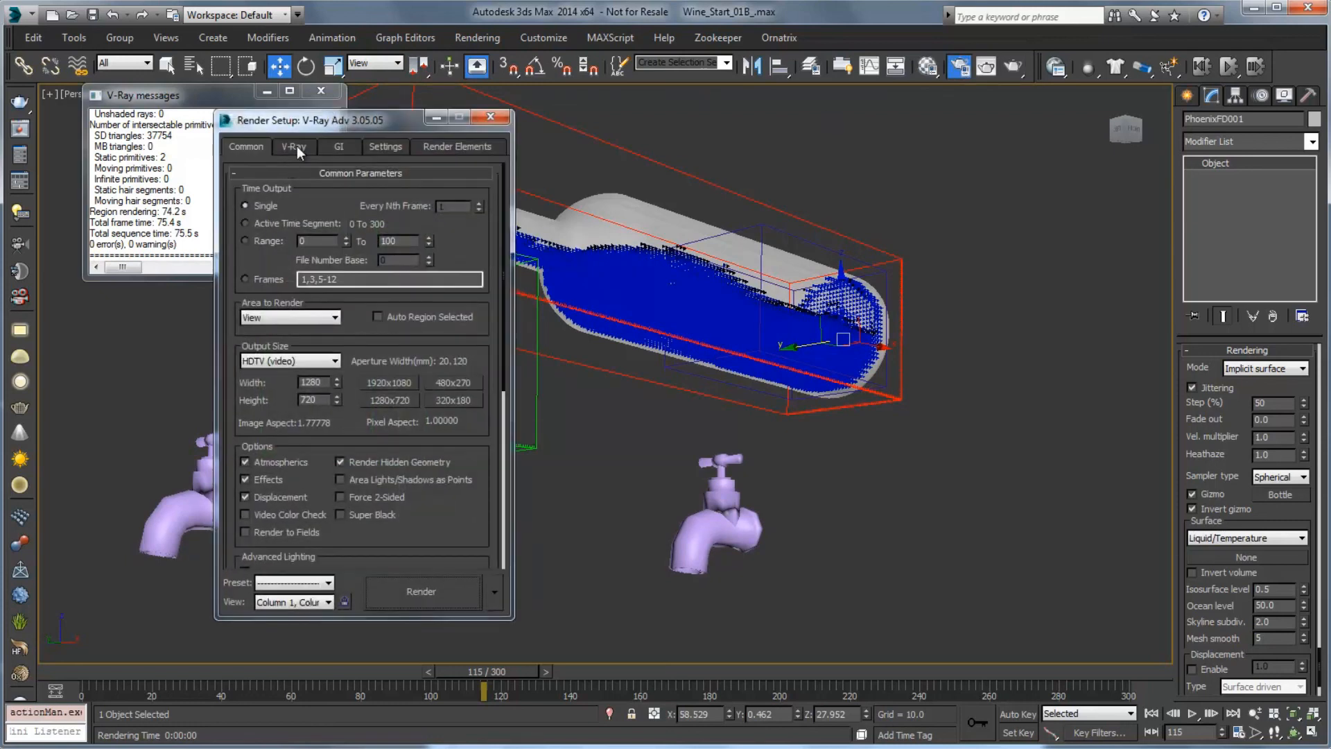
- Set the V-Ray image sampler to Fixed, re-render the pour (33.4 s) and close the frame buffer
click(293, 145)
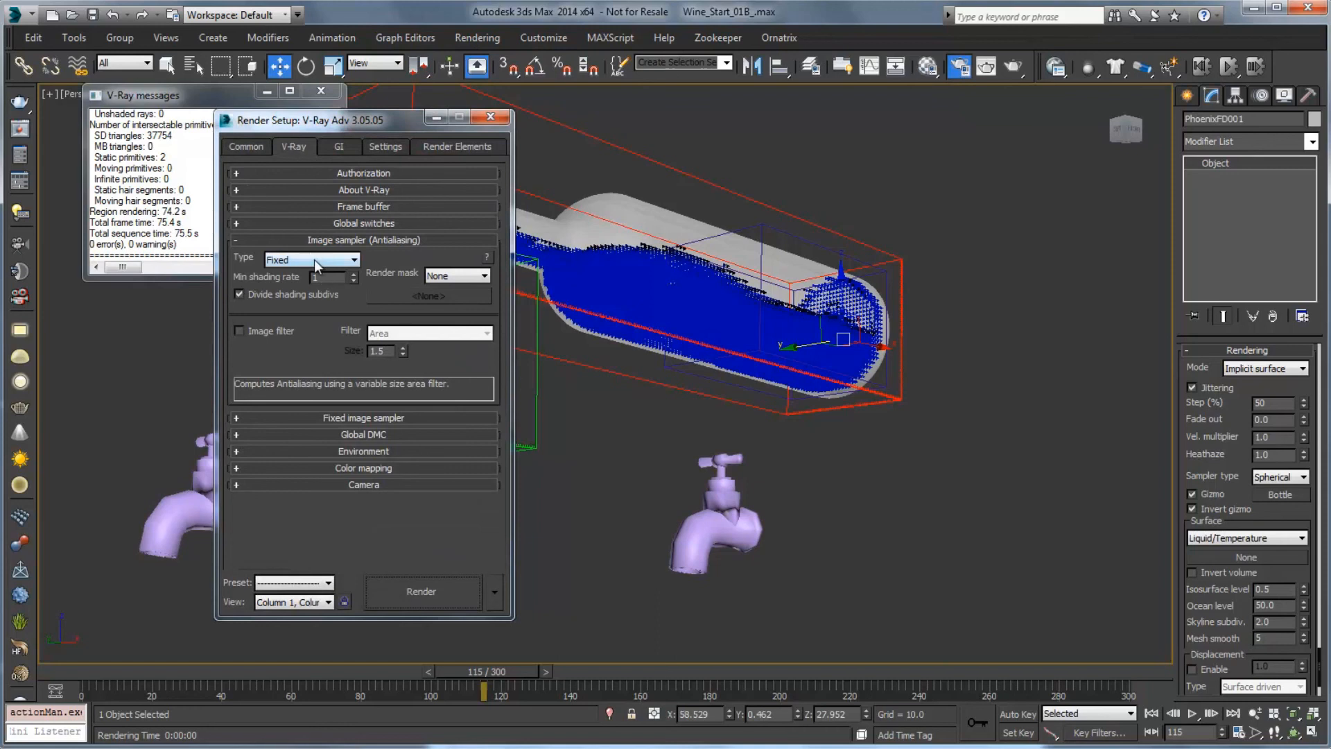
click(301, 259)
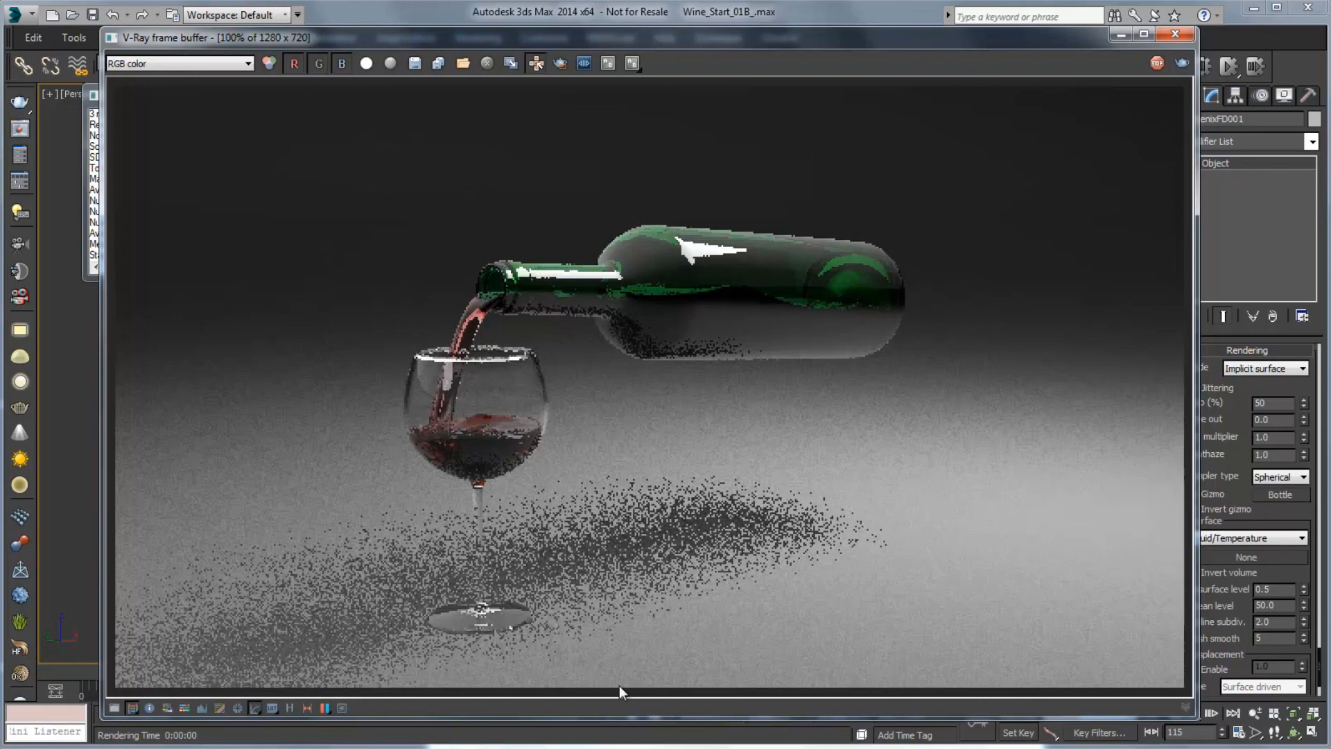
mouse_move(948, 36)
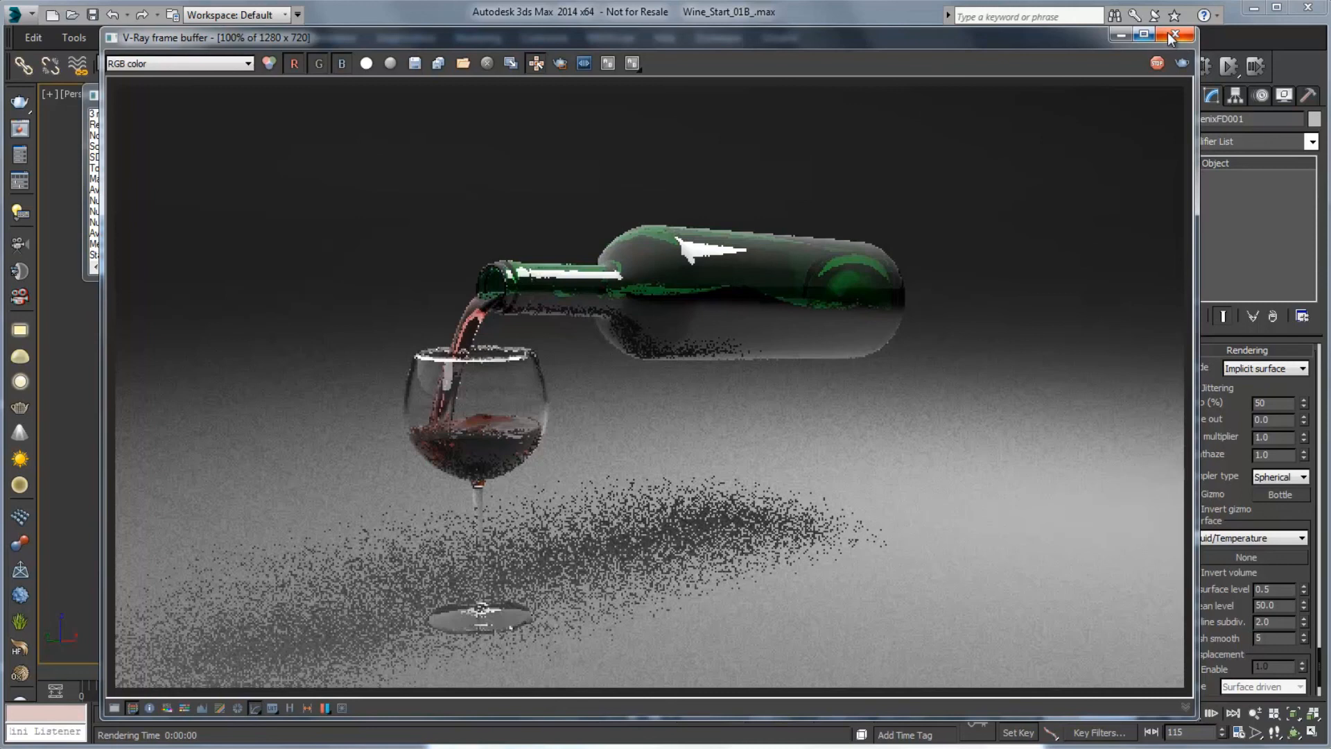
click(1174, 33)
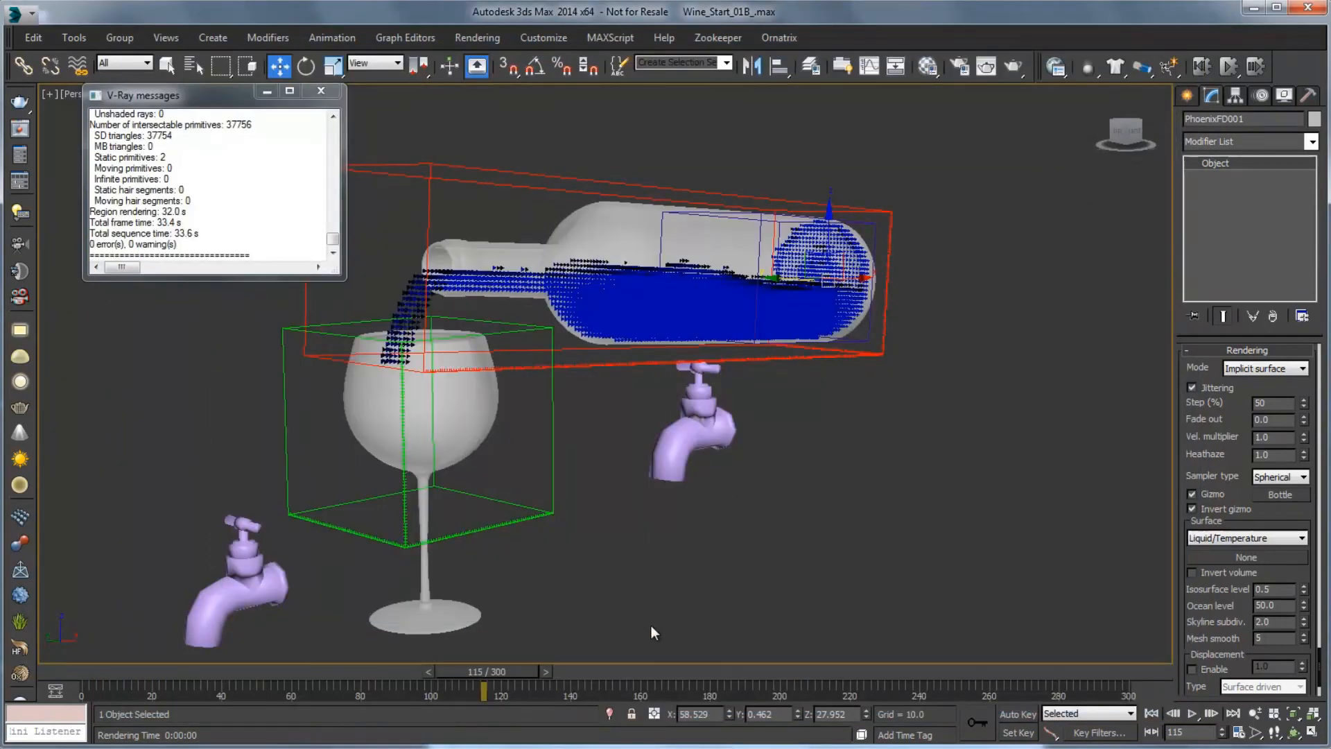
- Scrub the pour between frames 91 and 120, leaving it near frame 101
drag(484, 671, 768, 671)
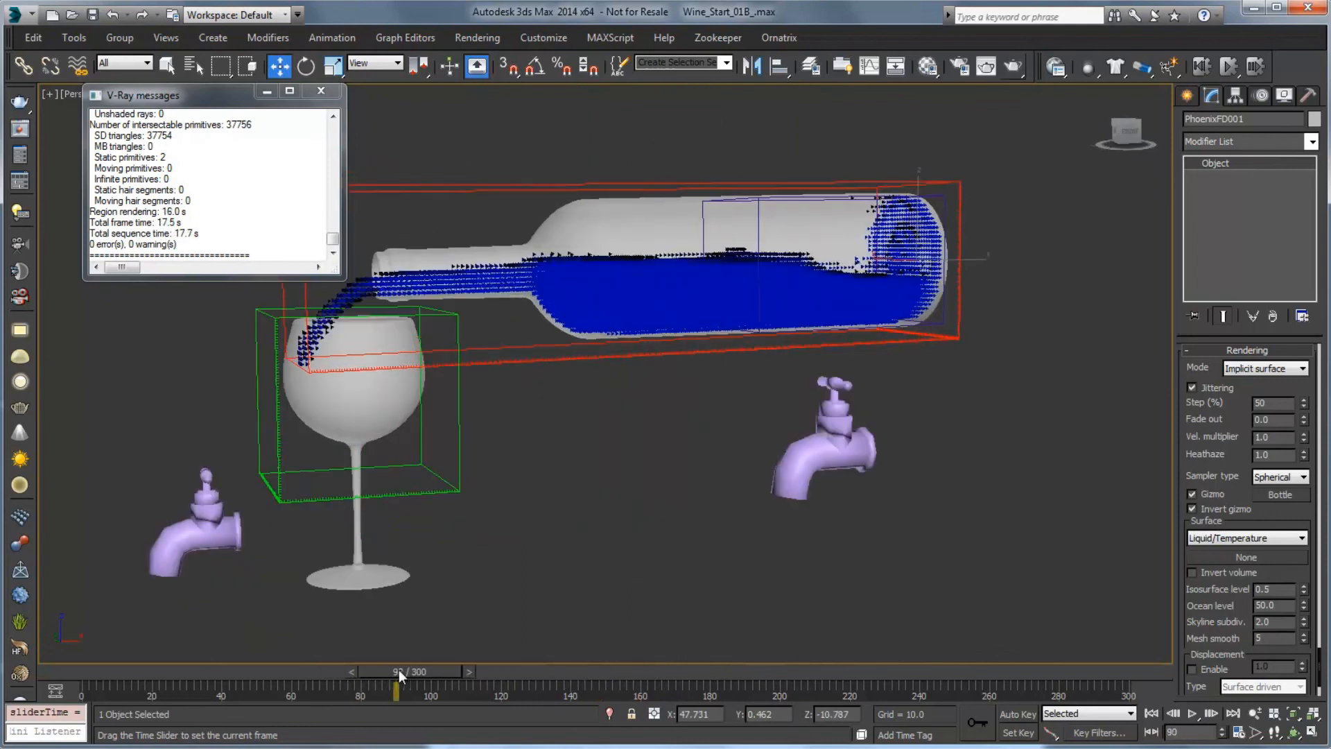
drag(396, 693, 502, 693)
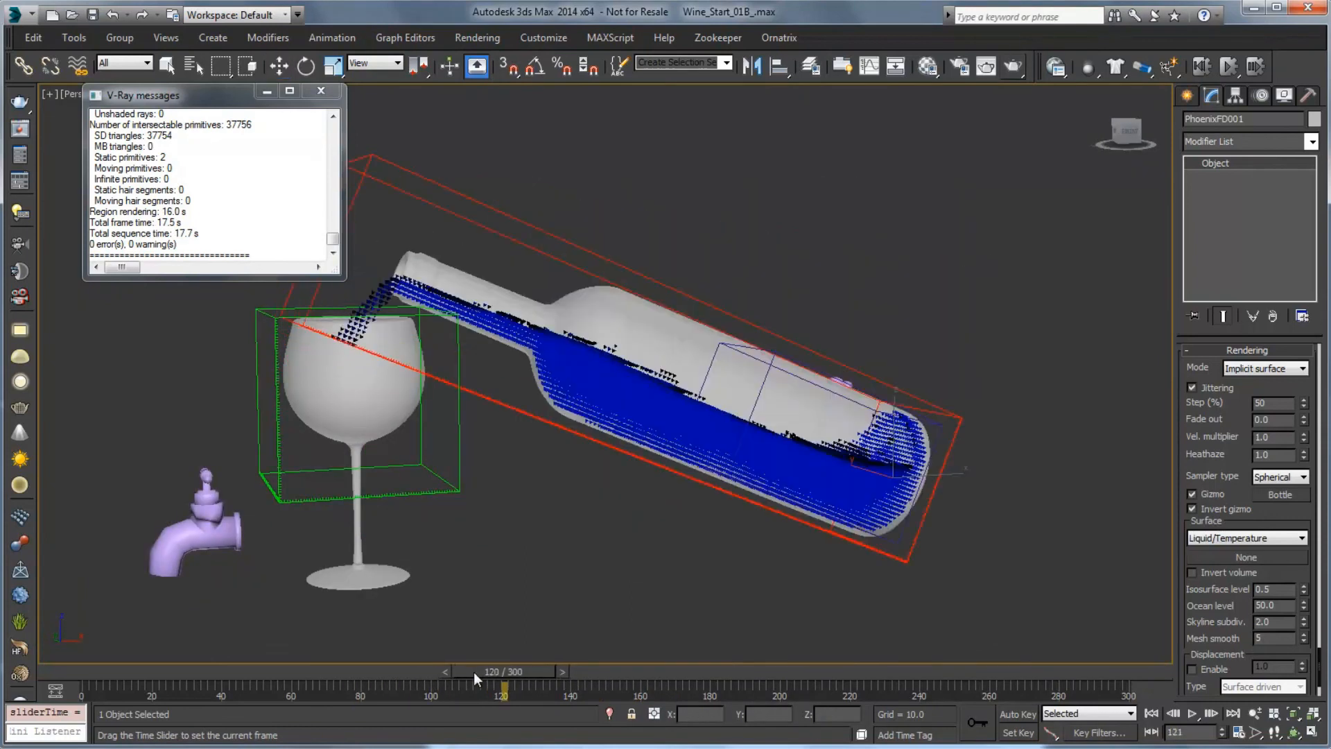
drag(500, 671, 395, 671)
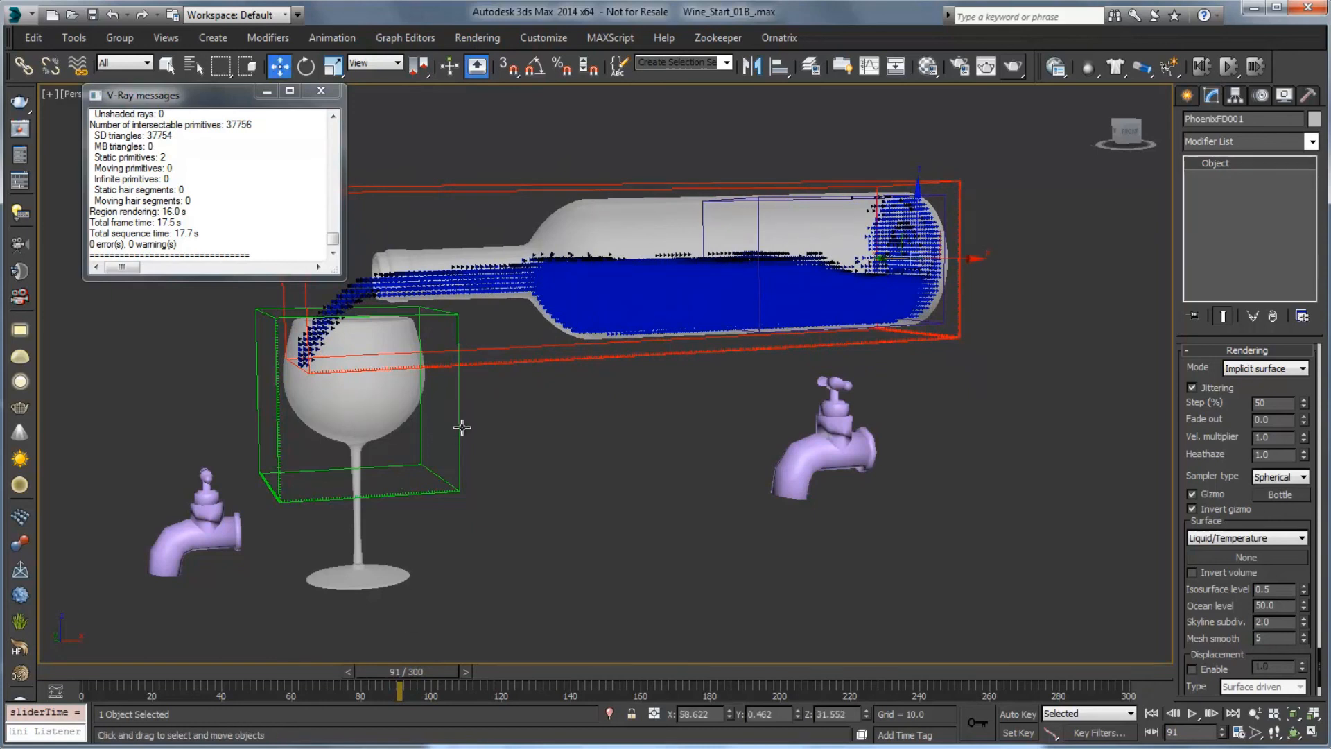
drag(399, 693, 452, 693)
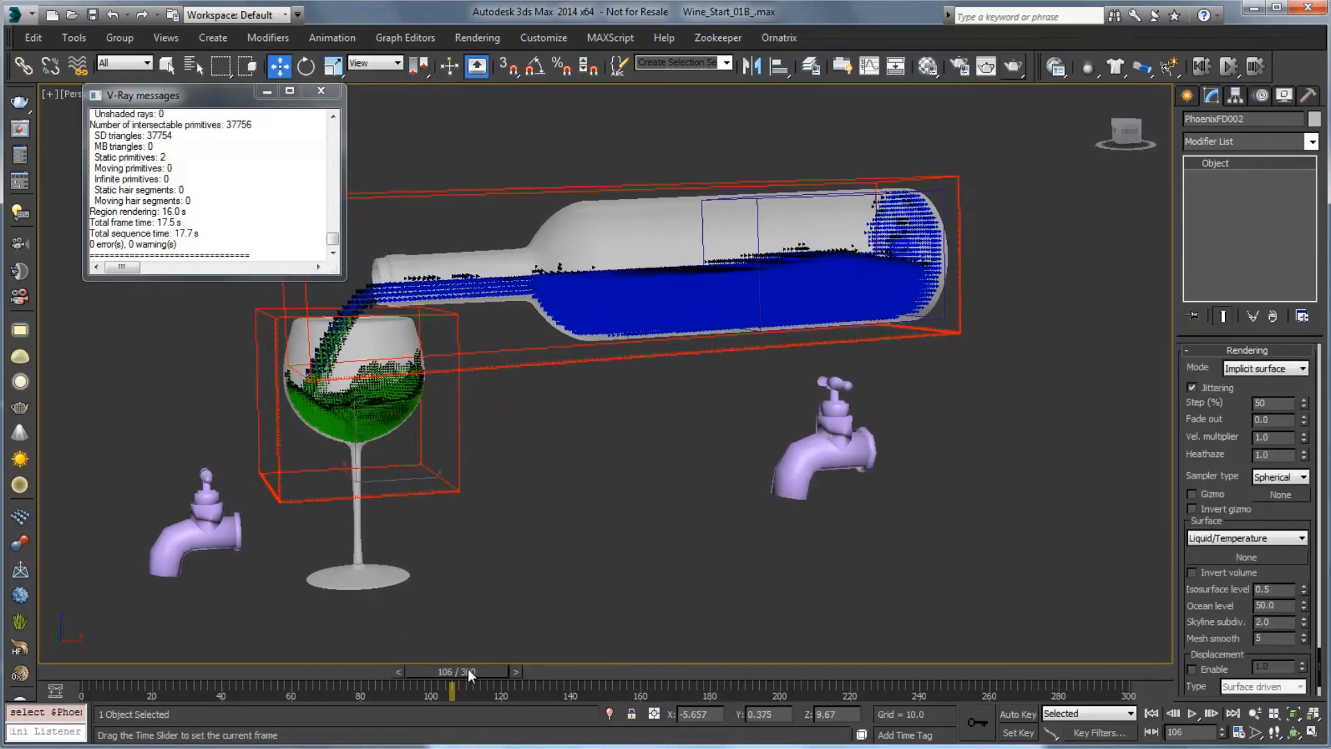
drag(468, 671, 433, 671)
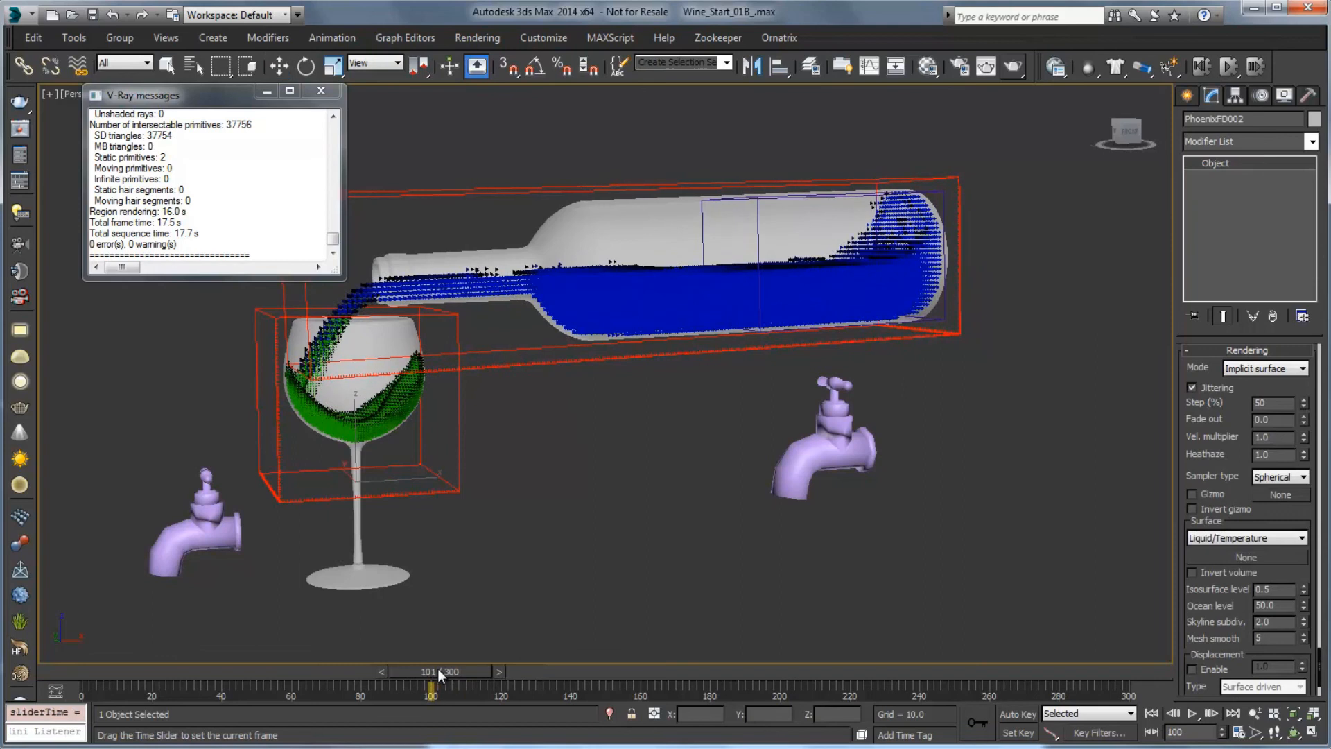